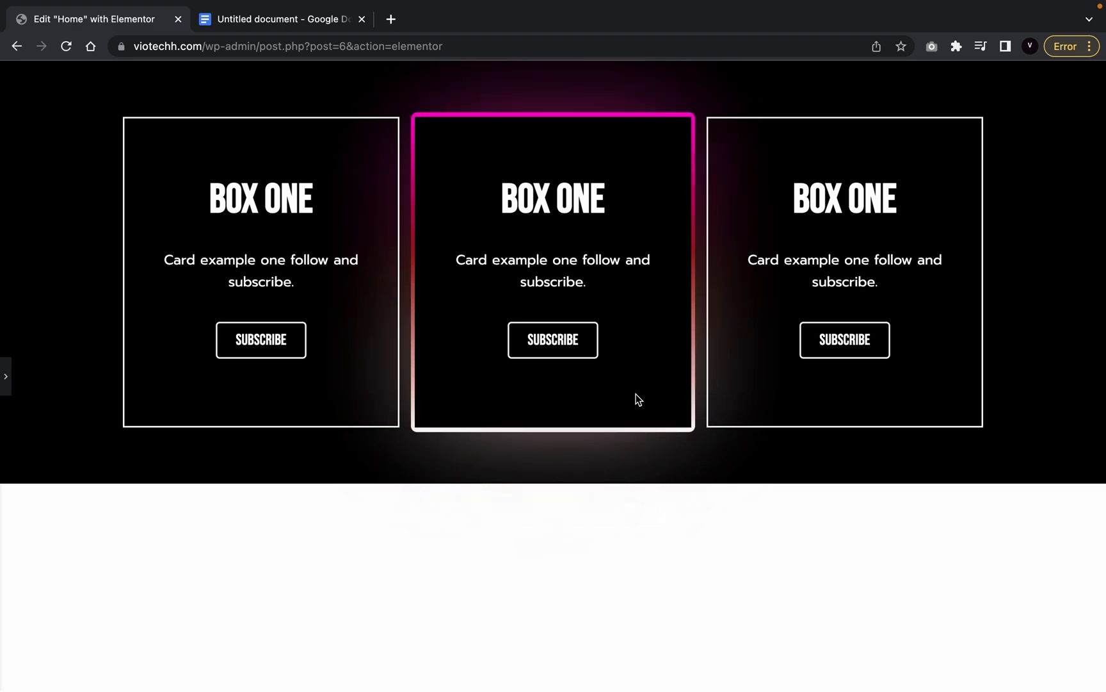
Leave the finished three-card preview and return to the editor's empty page.
click(4, 376)
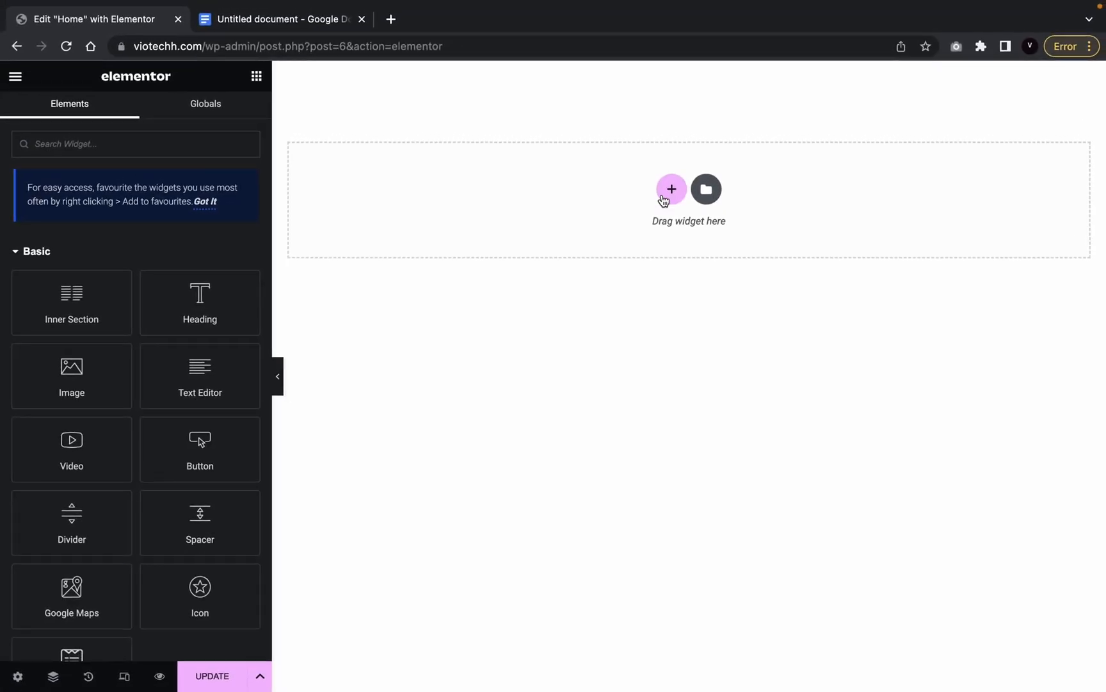
Add a three-column section and set its minimum height to 550 px.
click(671, 188)
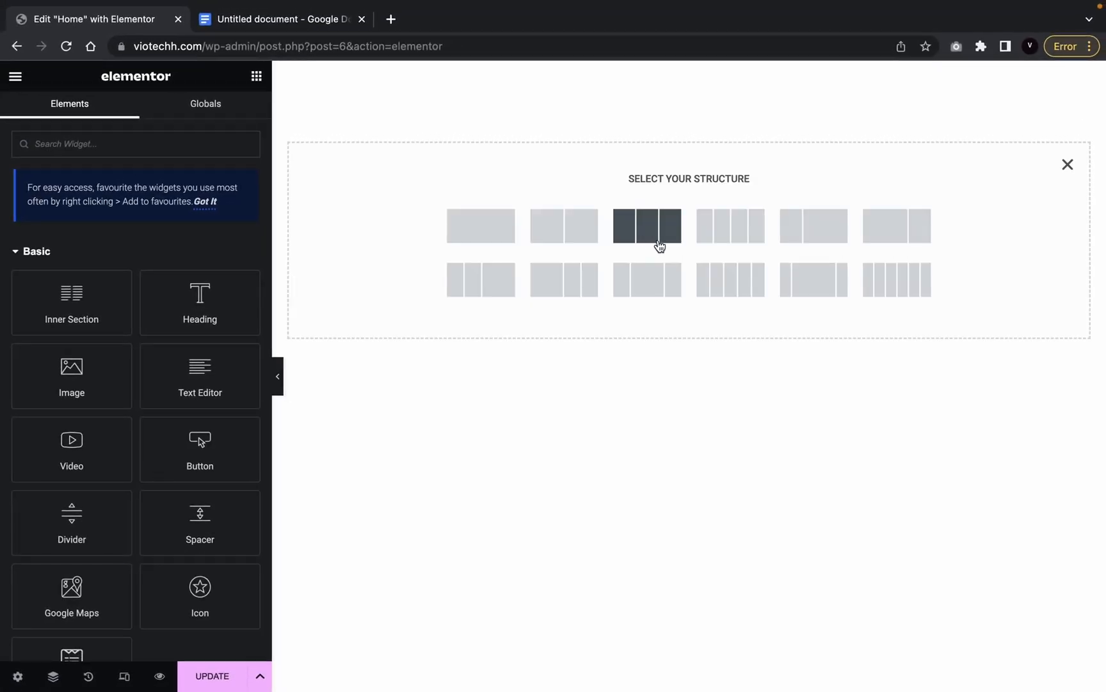
click(646, 227)
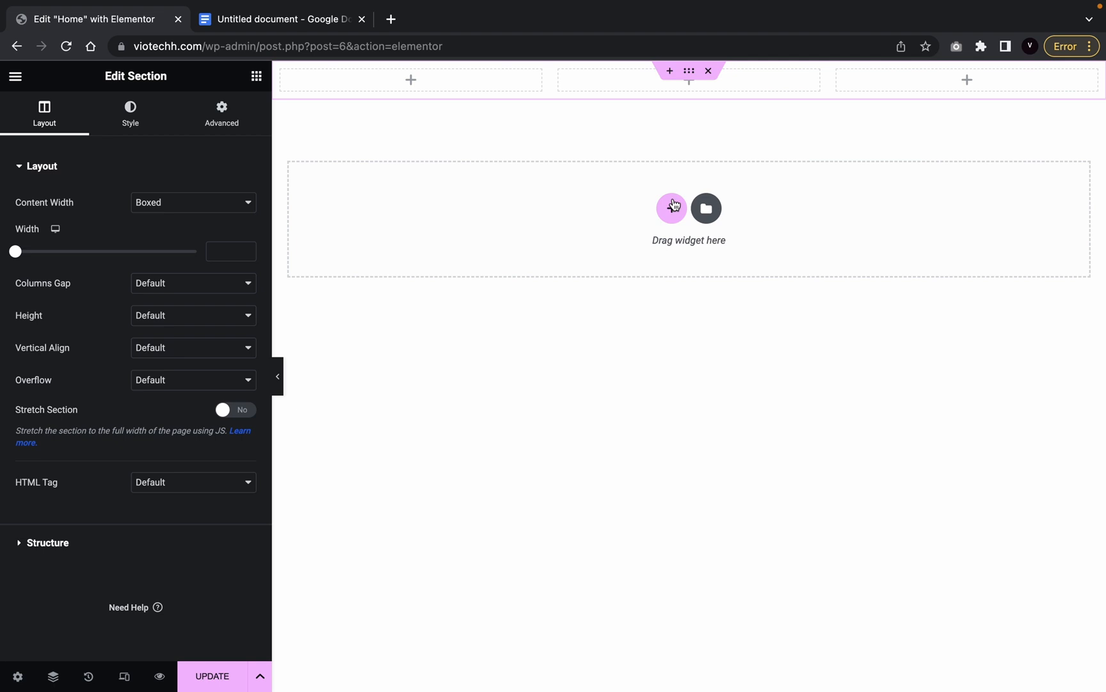
mouse_move(173, 238)
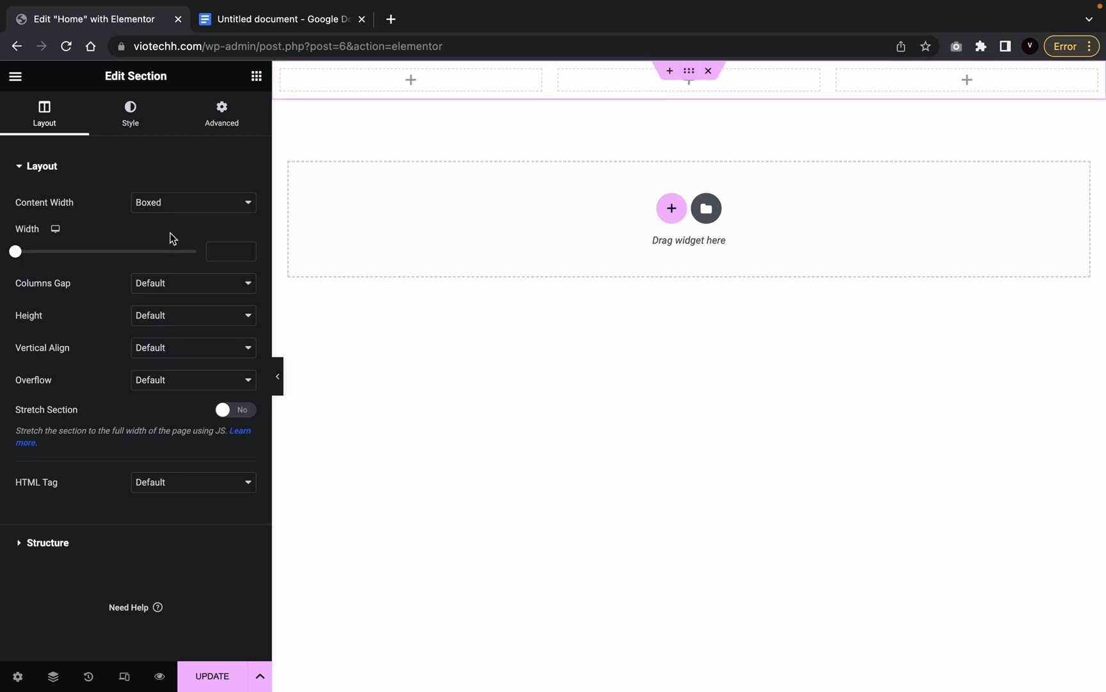
click(192, 315)
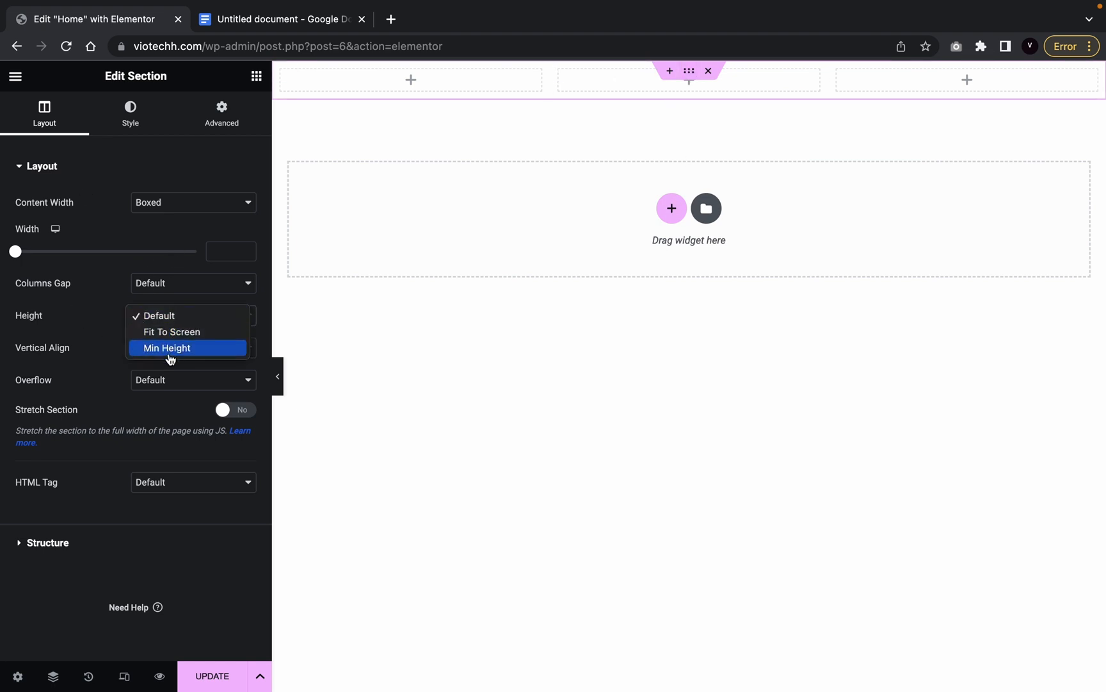
click(166, 347)
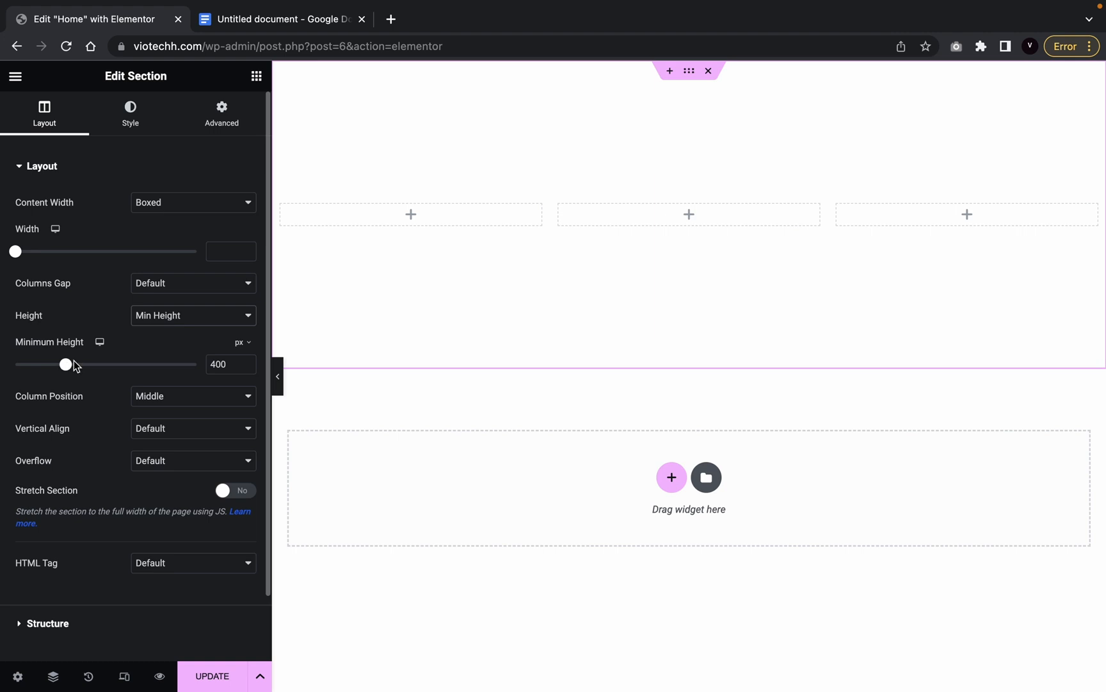
drag(65, 364, 87, 364)
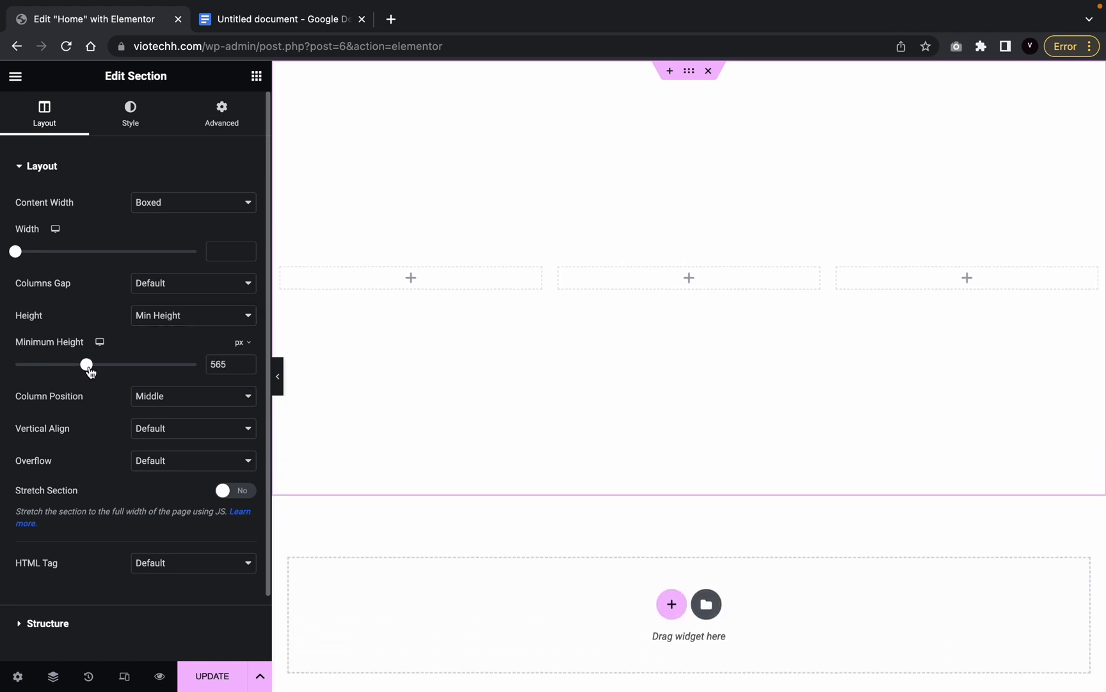
drag(87, 364, 85, 364)
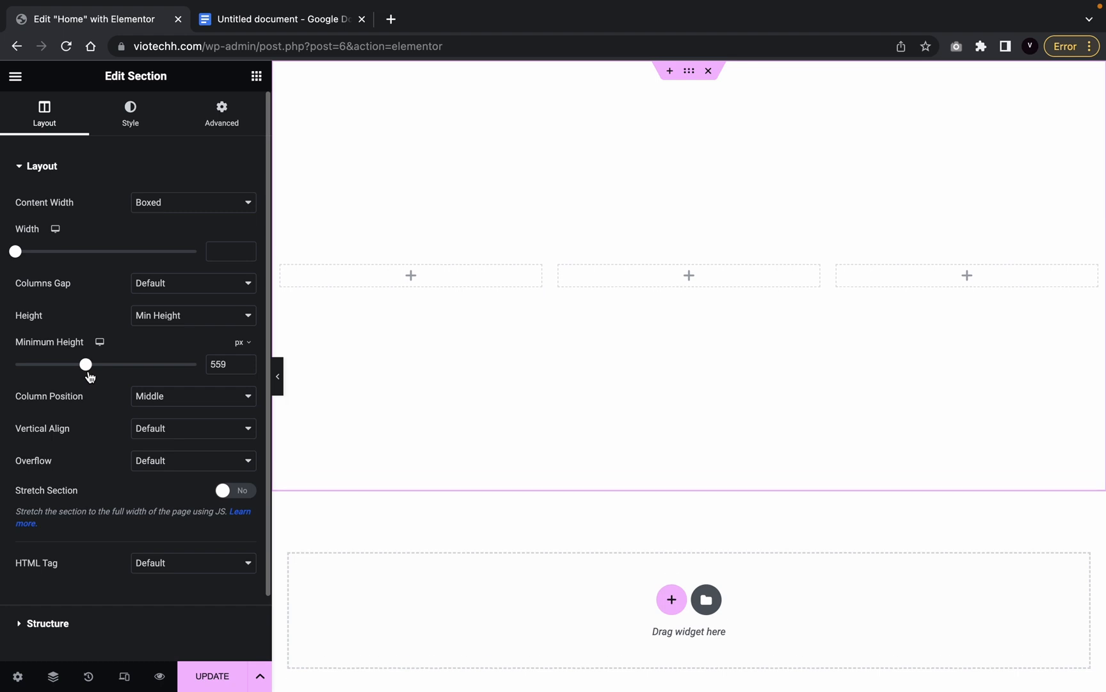
click(227, 364)
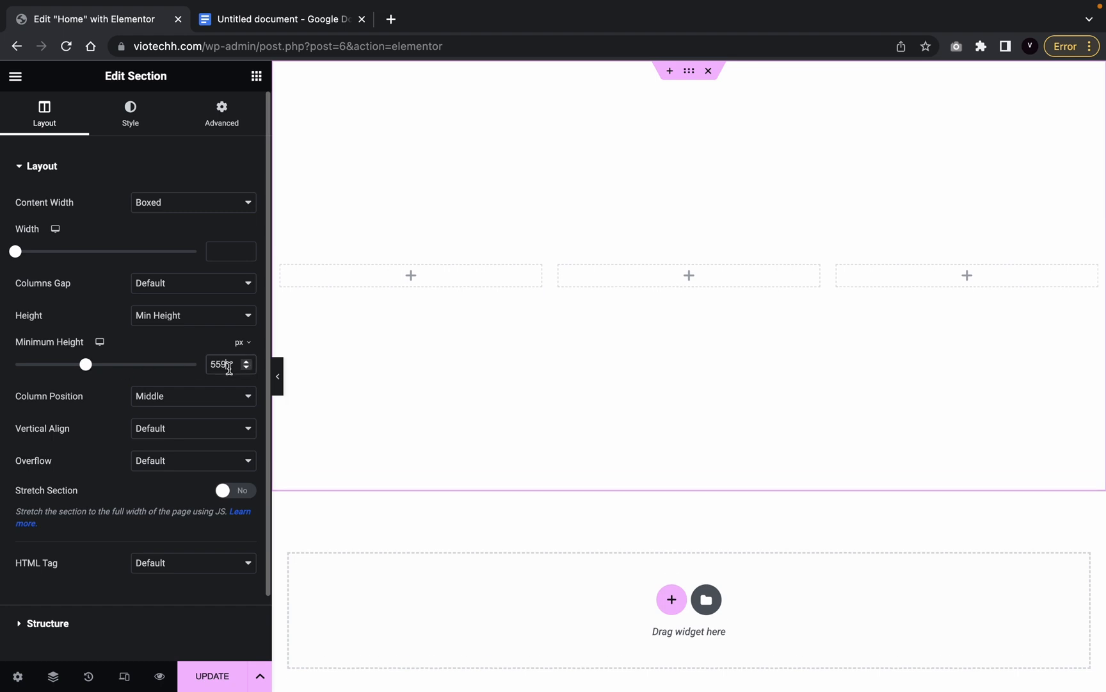
text(550)
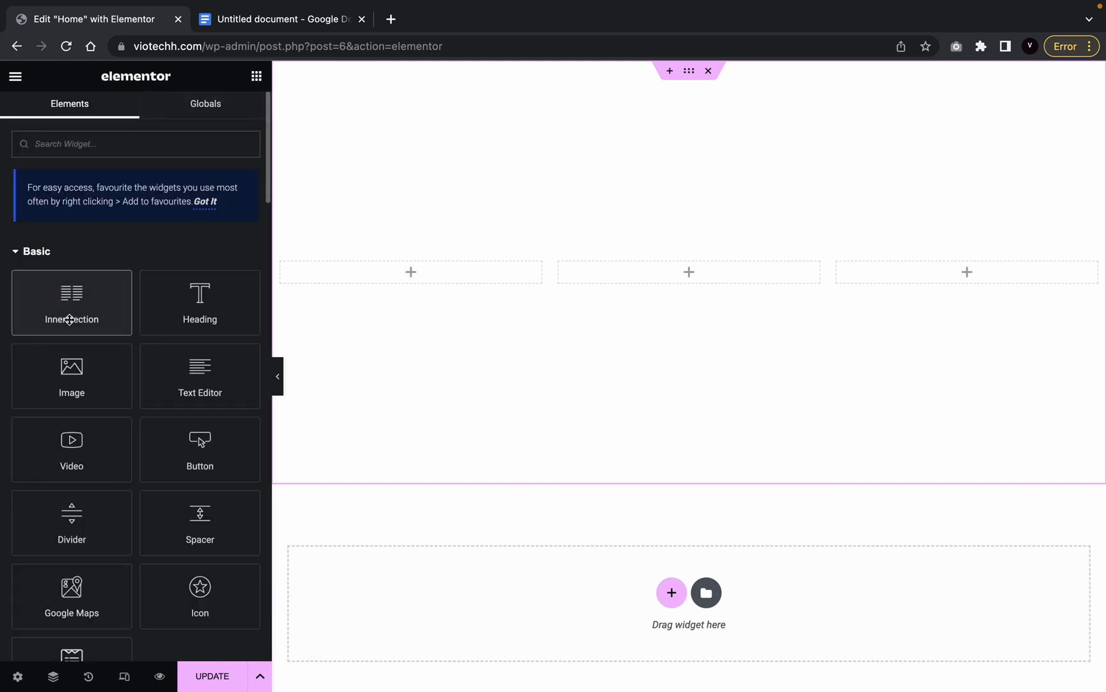
Drop an Inner Section into the middle column and give it a 400 px minimum height.
drag(71, 303, 665, 274)
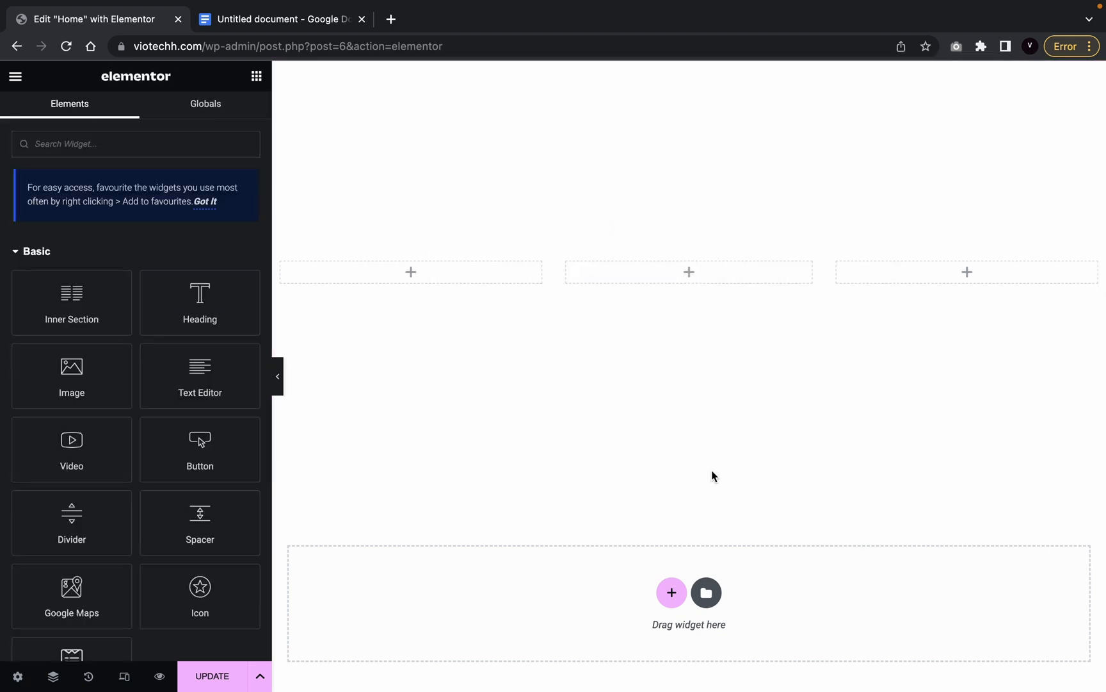
click(688, 271)
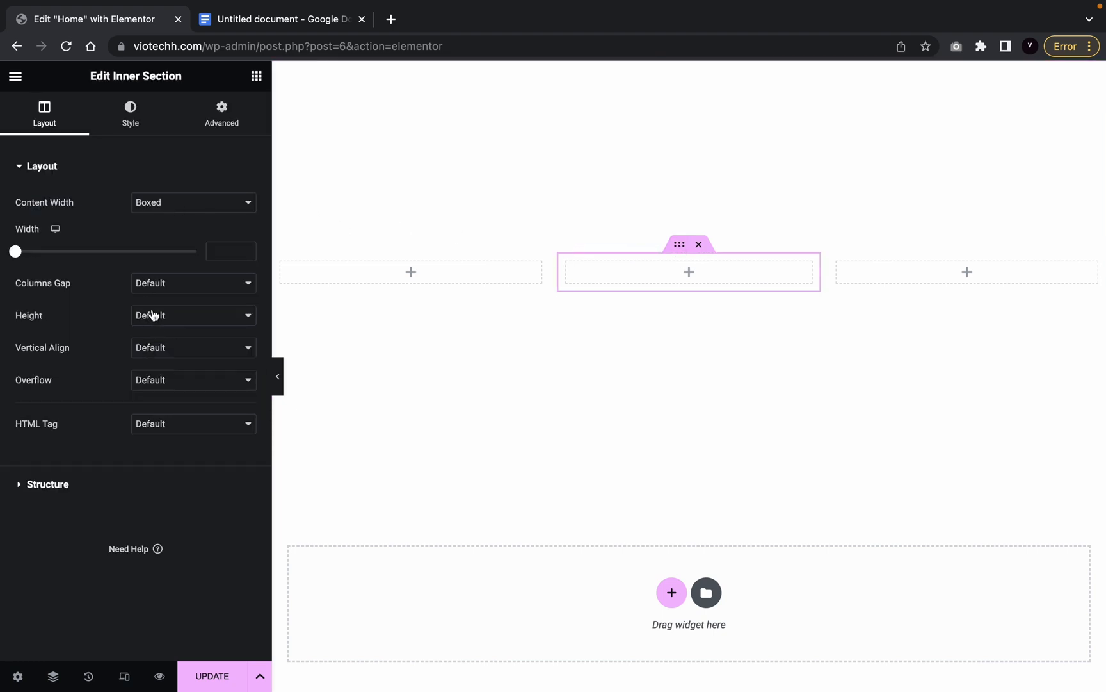
click(192, 315)
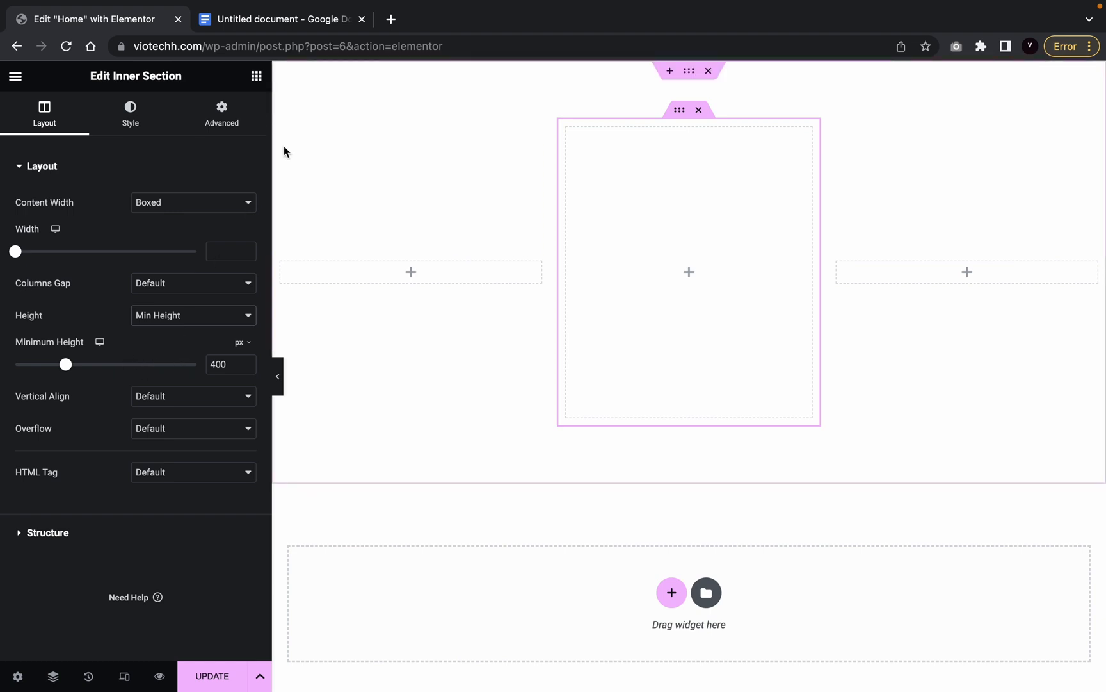
mouse_move(717, 144)
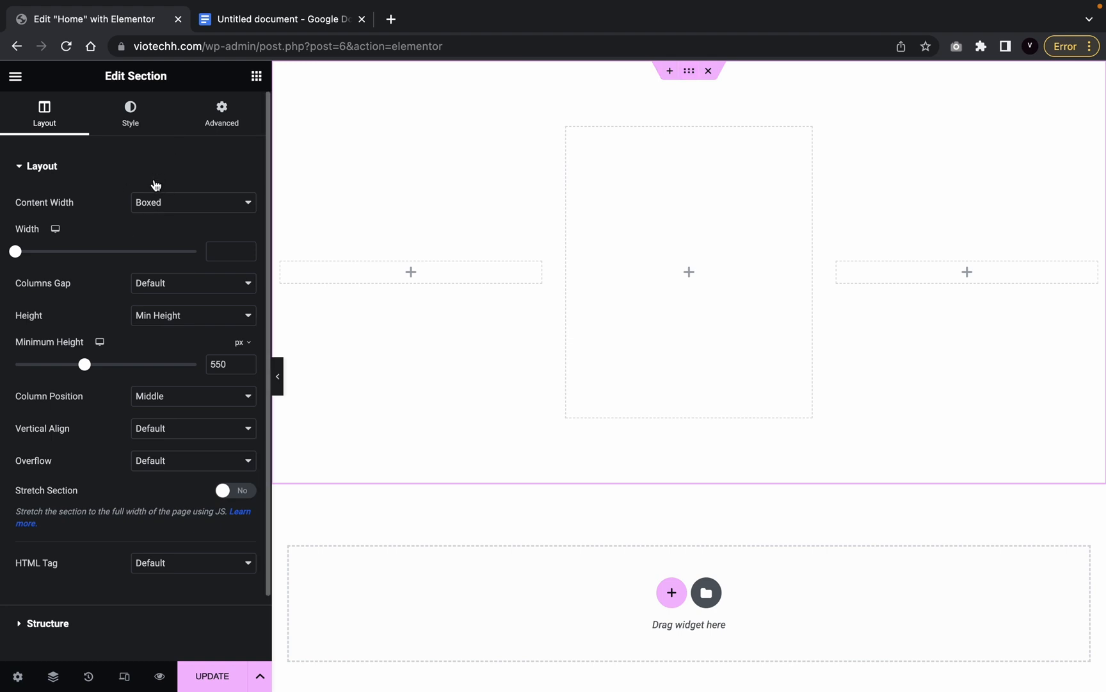
Set the section background to black and add a text block below the heading.
click(130, 113)
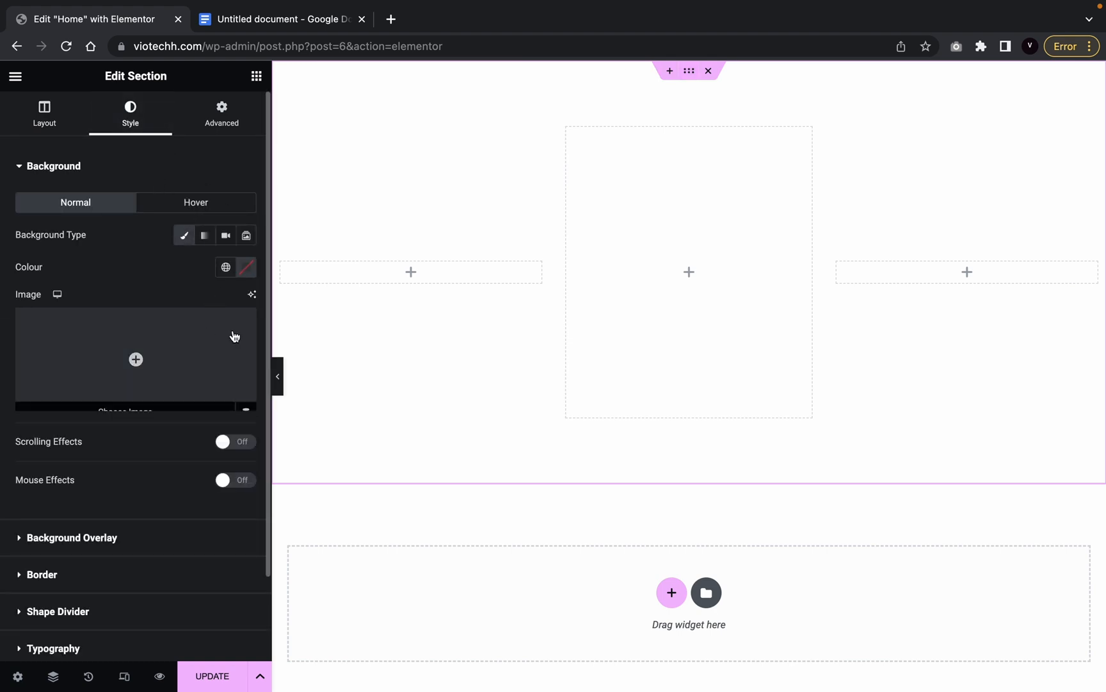
click(247, 267)
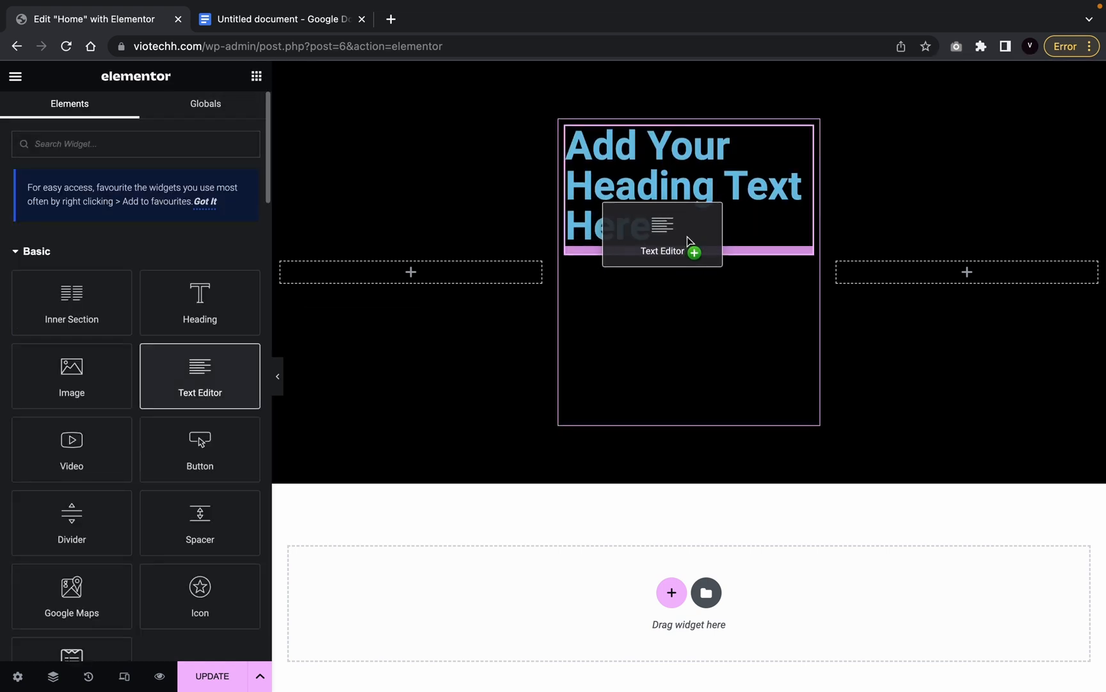
drag(200, 375, 688, 305)
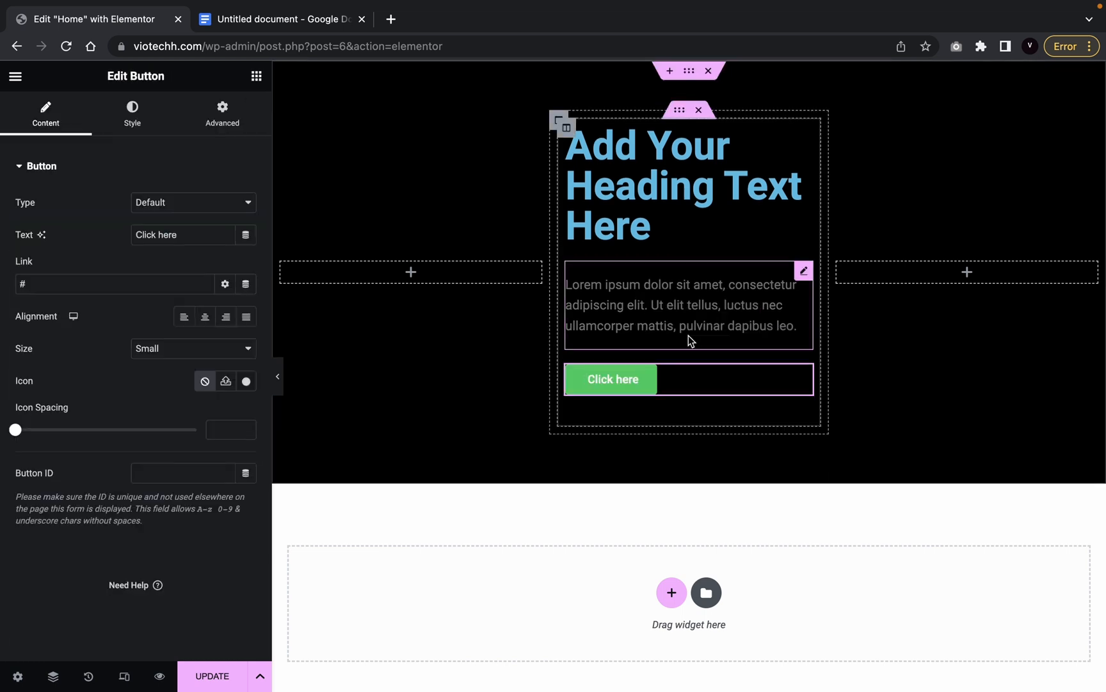
Replace the heading's placeholder title with 'Box One'.
click(683, 185)
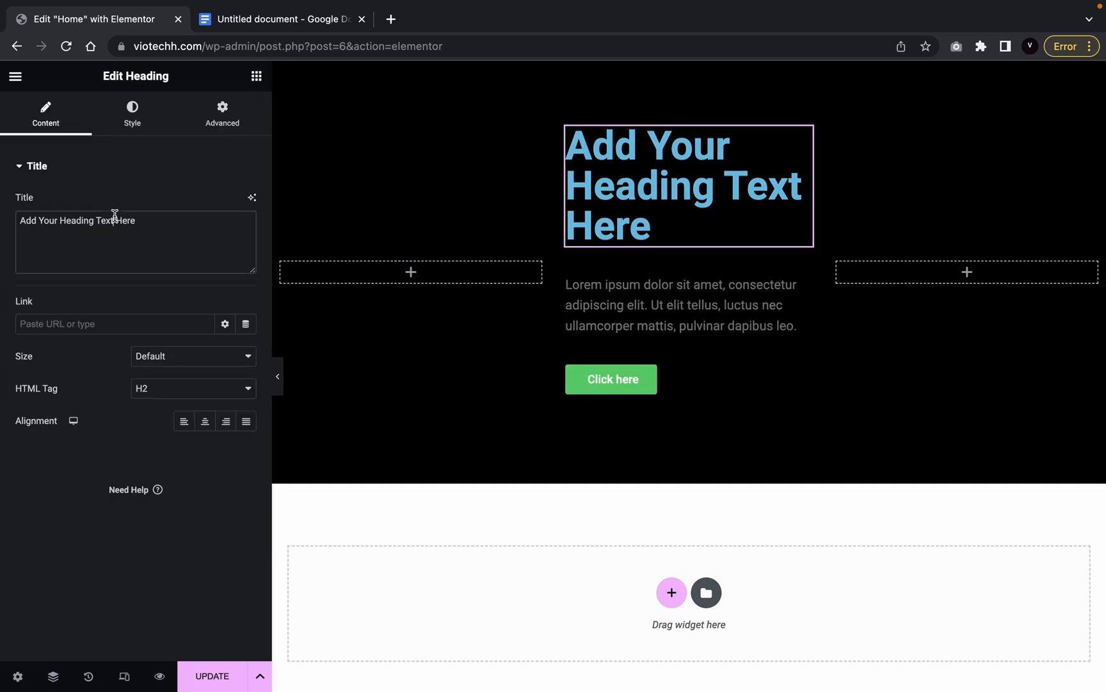
triple_click(77, 220)
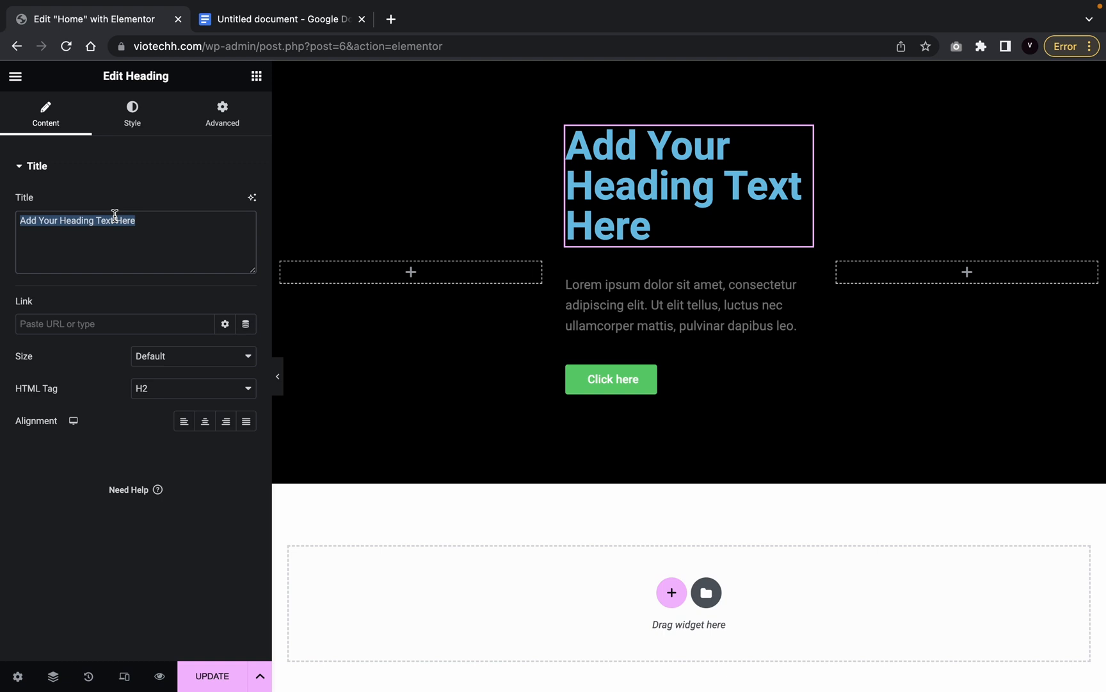
text(Box One)
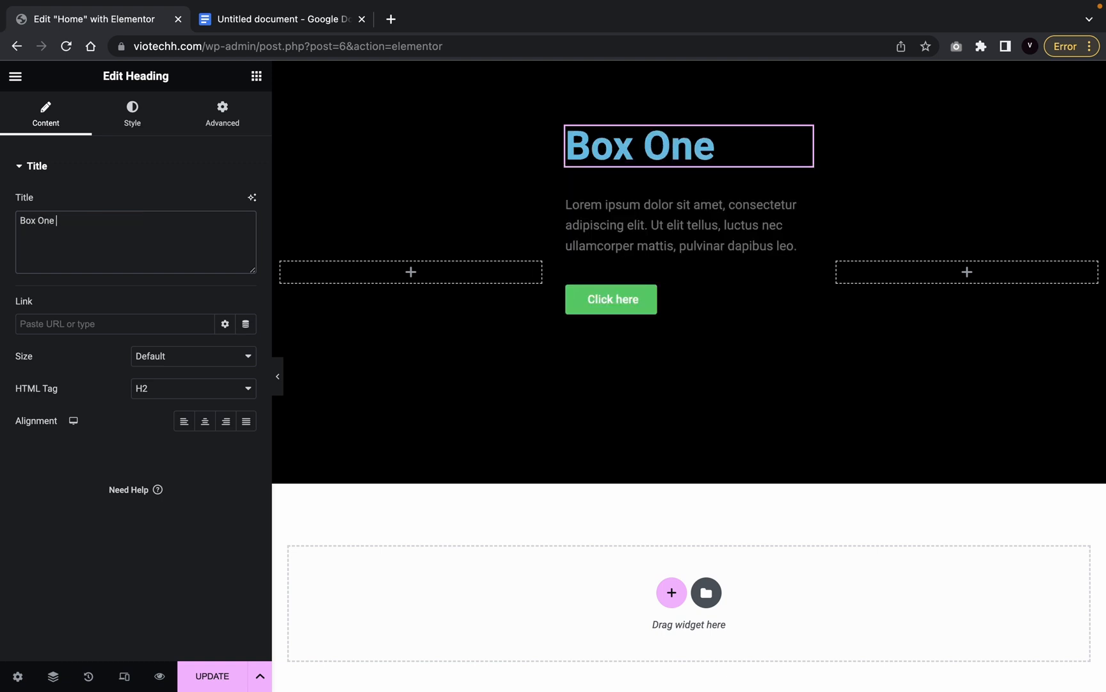
Style the heading white in Bebas Neue at about 47 px, centred.
click(132, 113)
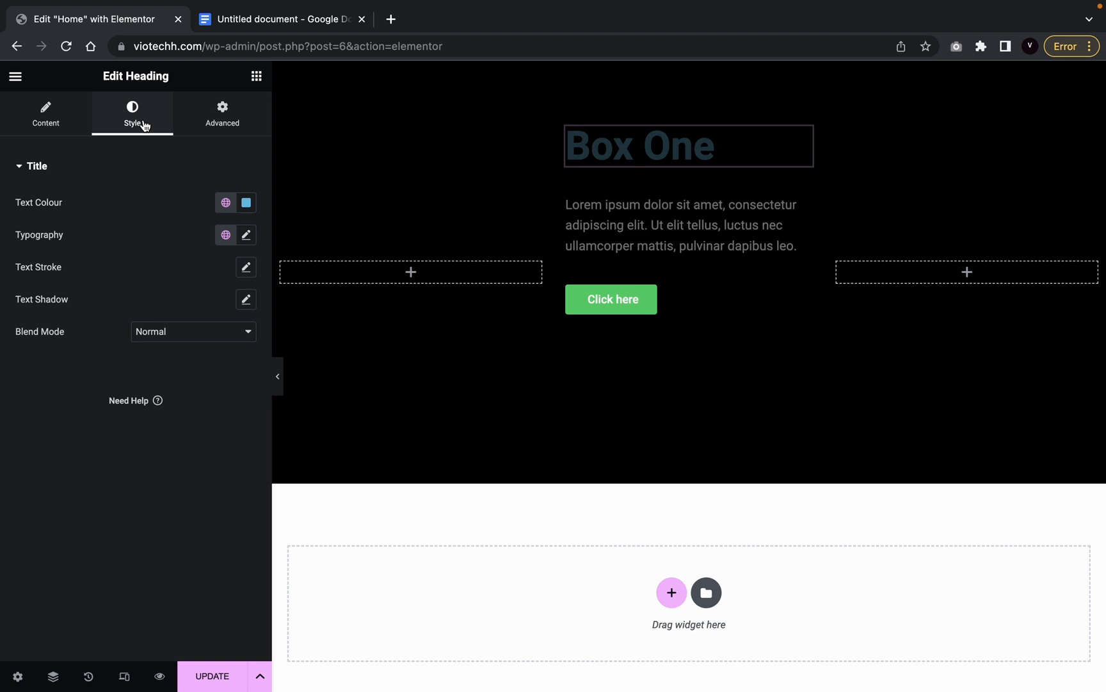
click(226, 203)
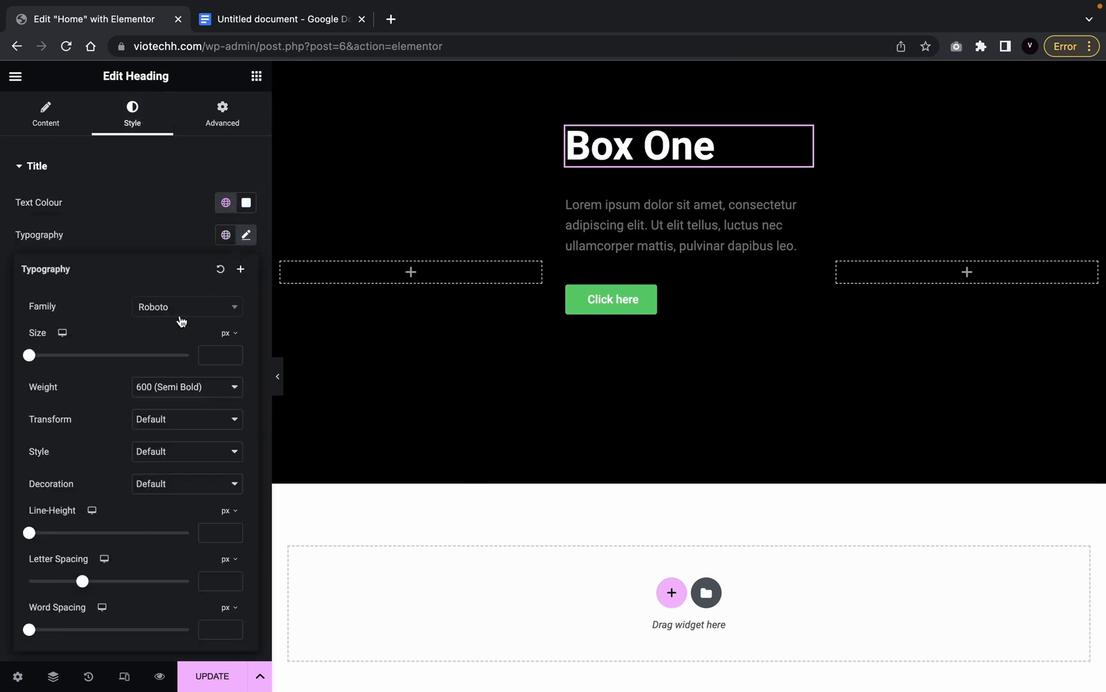
click(186, 306)
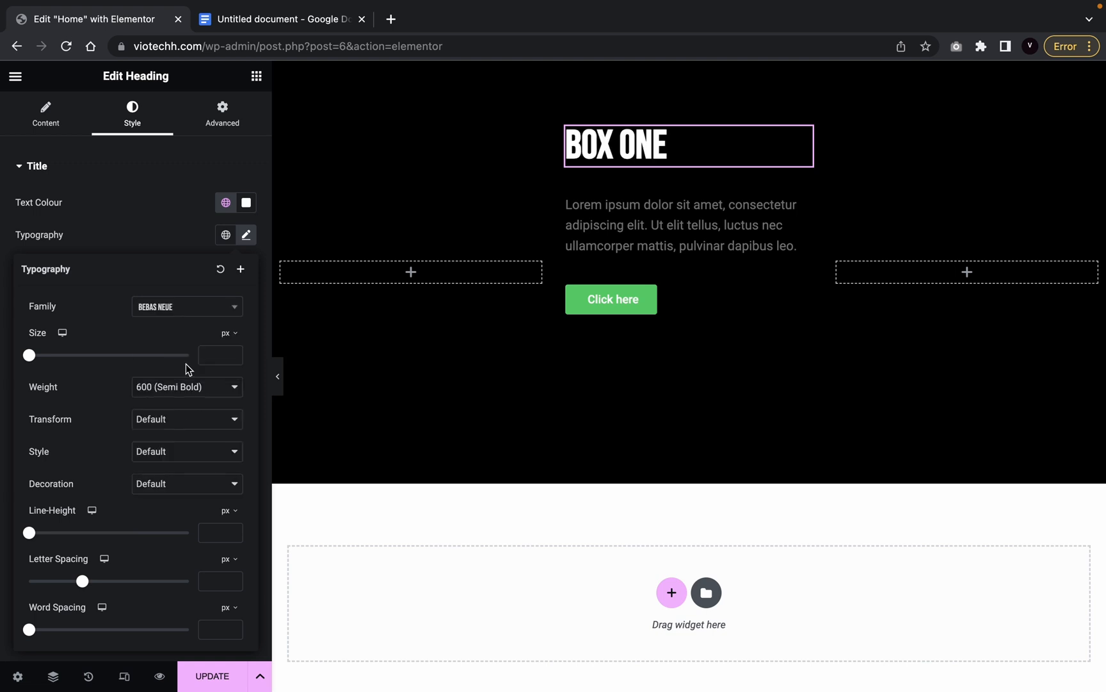
drag(28, 354, 68, 355)
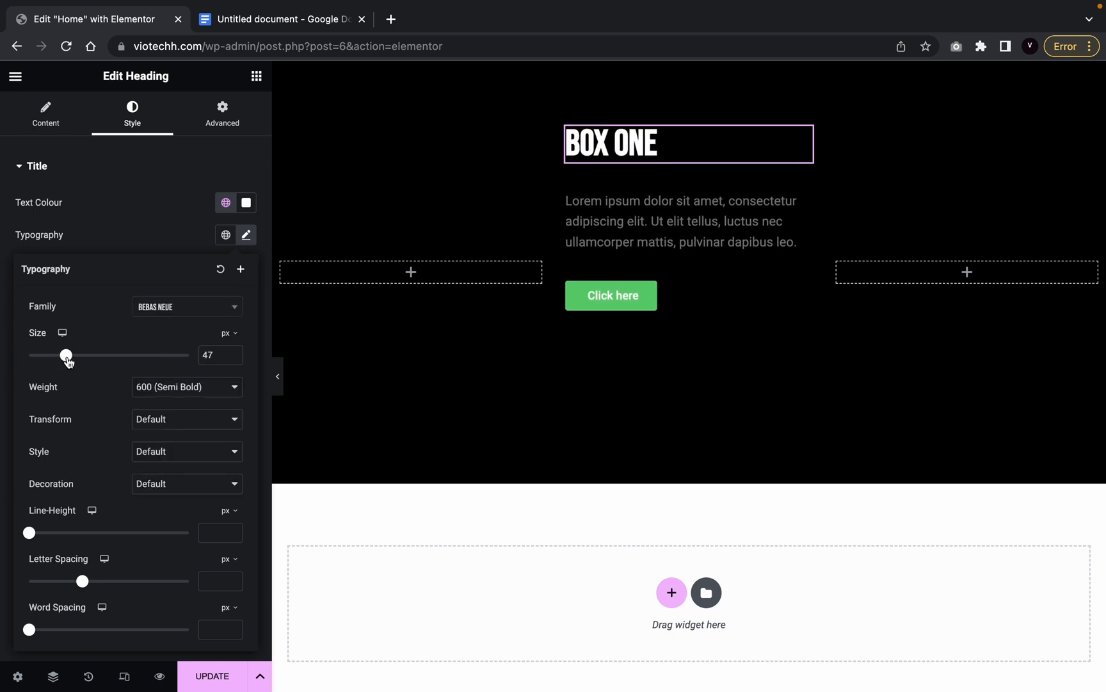
click(45, 113)
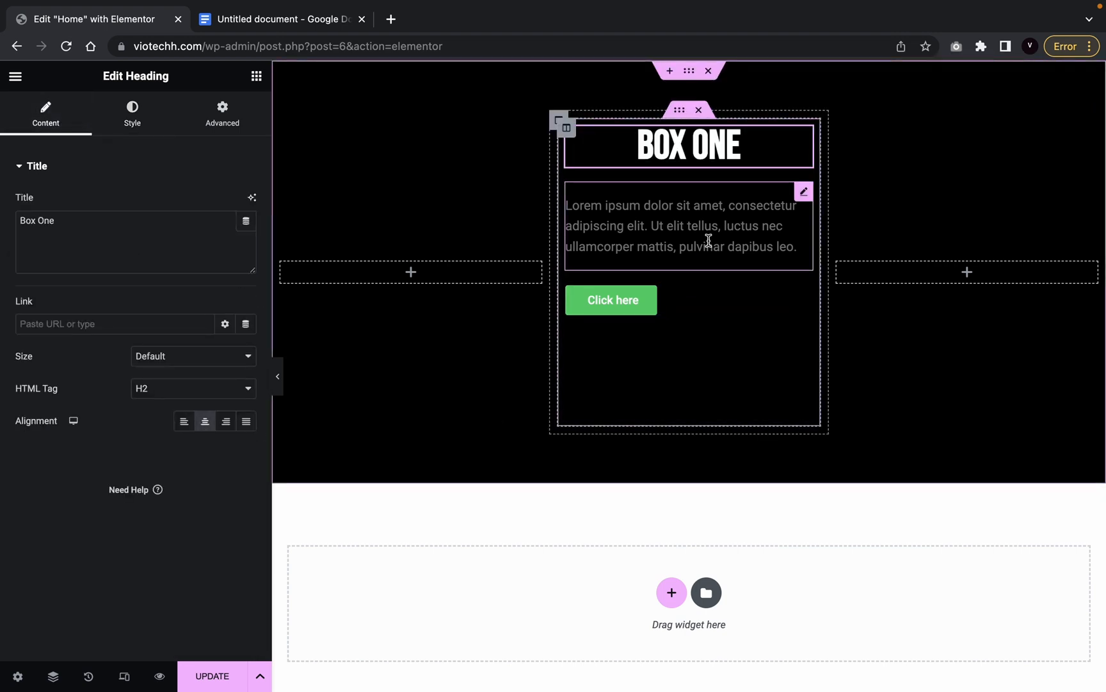
Set the paragraph font to Prompt and centre-align it.
click(688, 226)
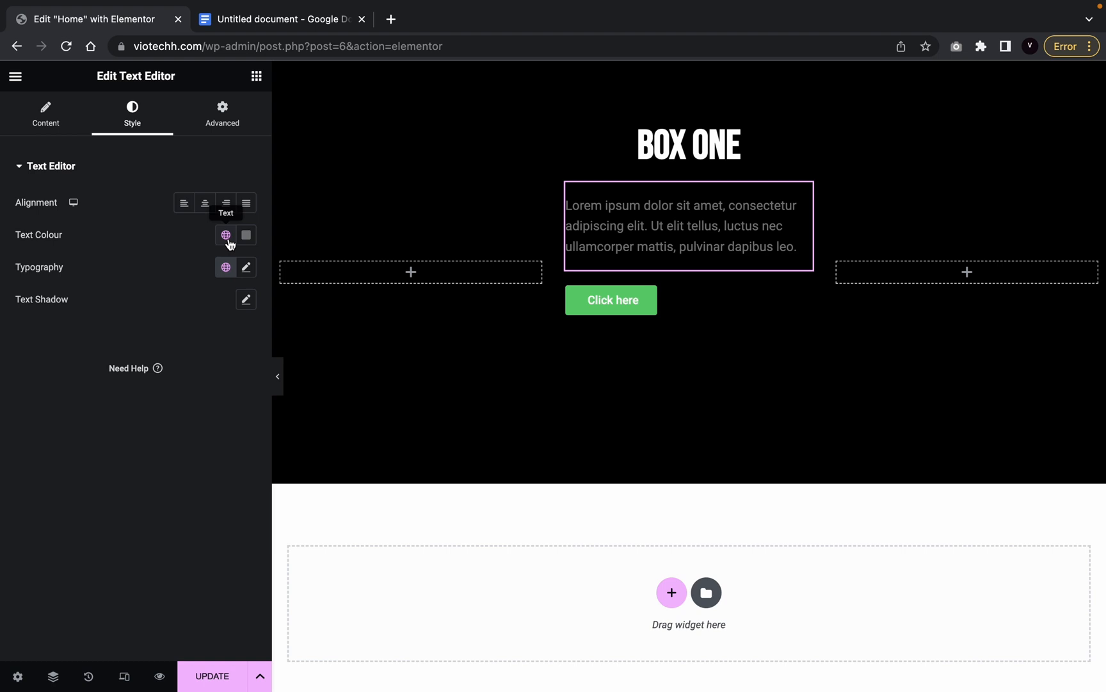
click(226, 234)
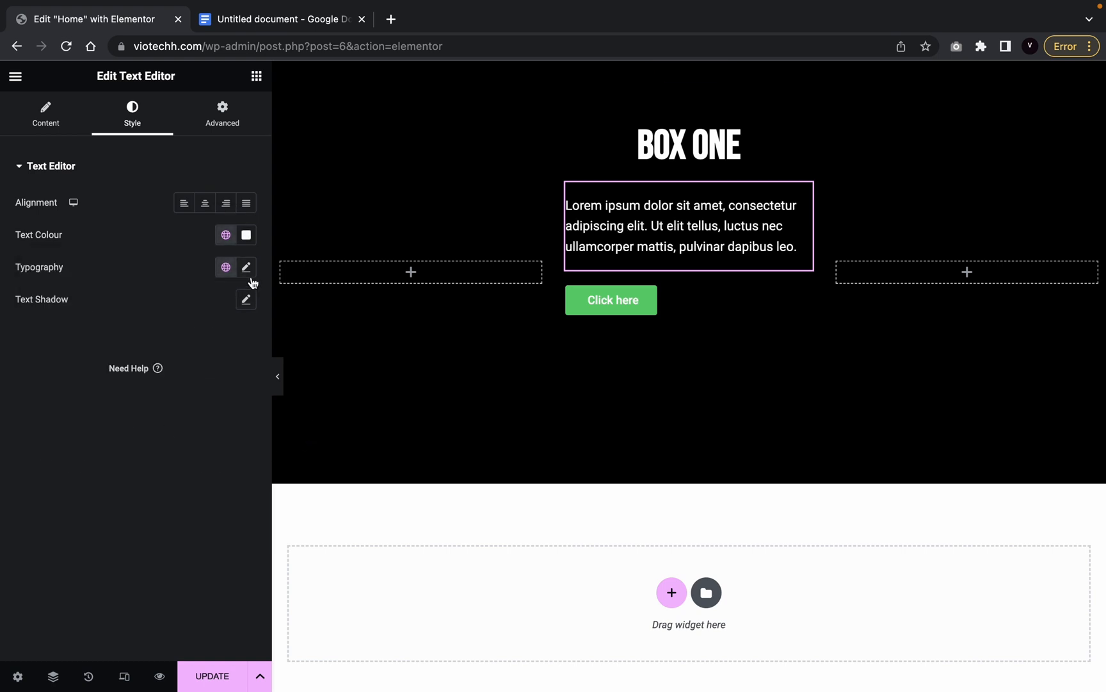
click(246, 267)
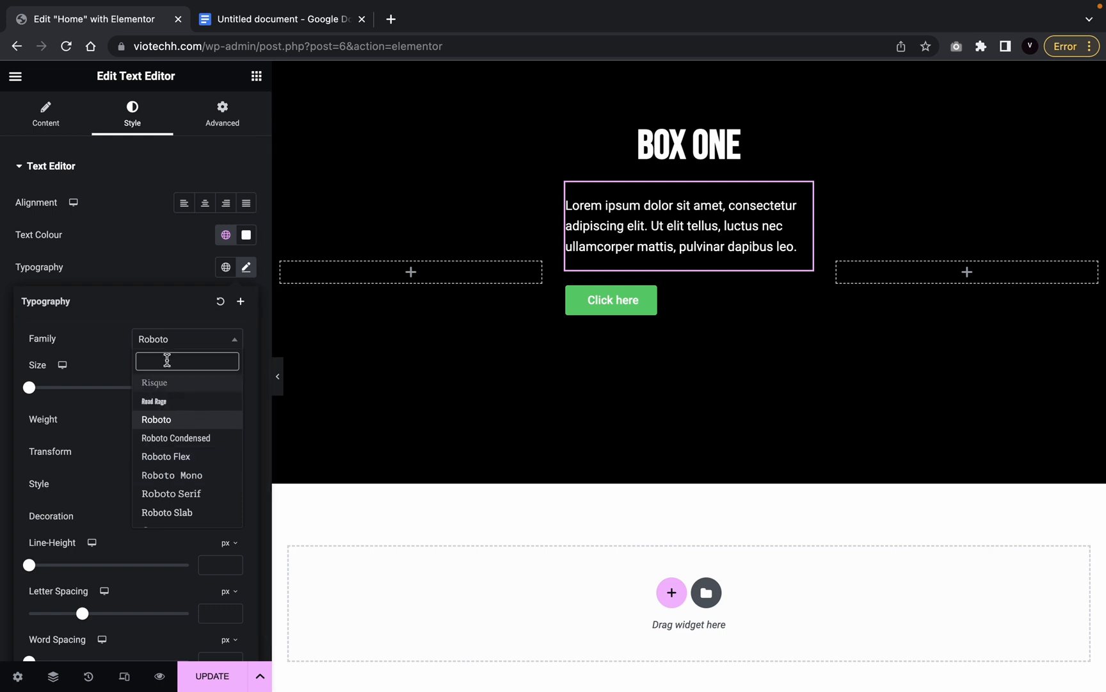
text(prompt)
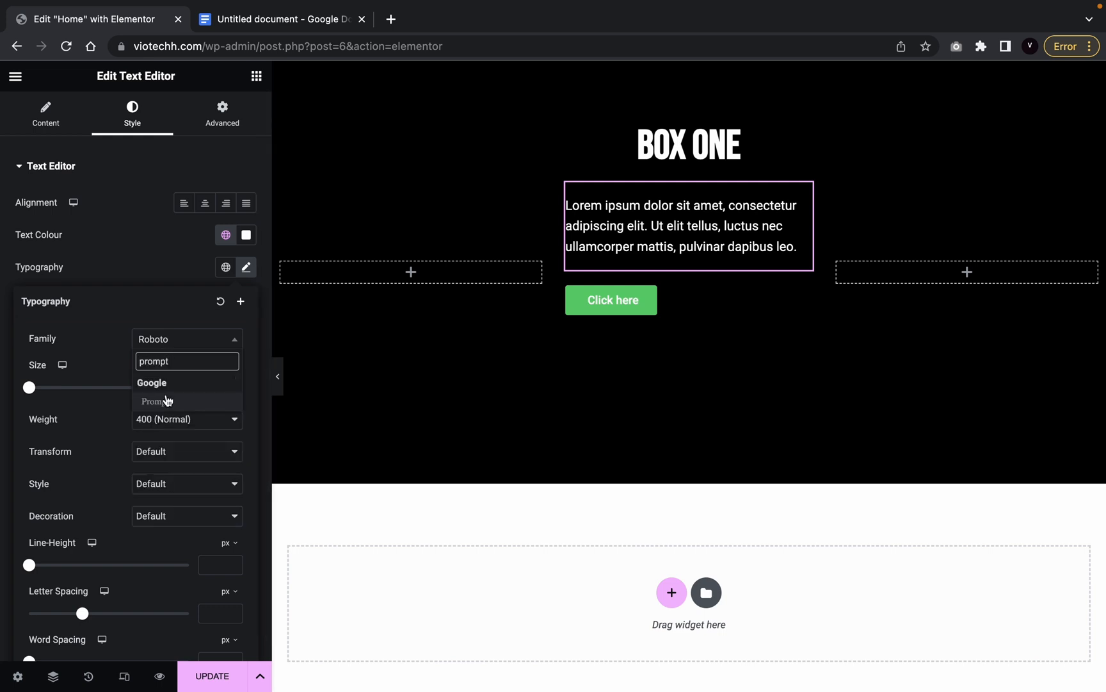
click(154, 400)
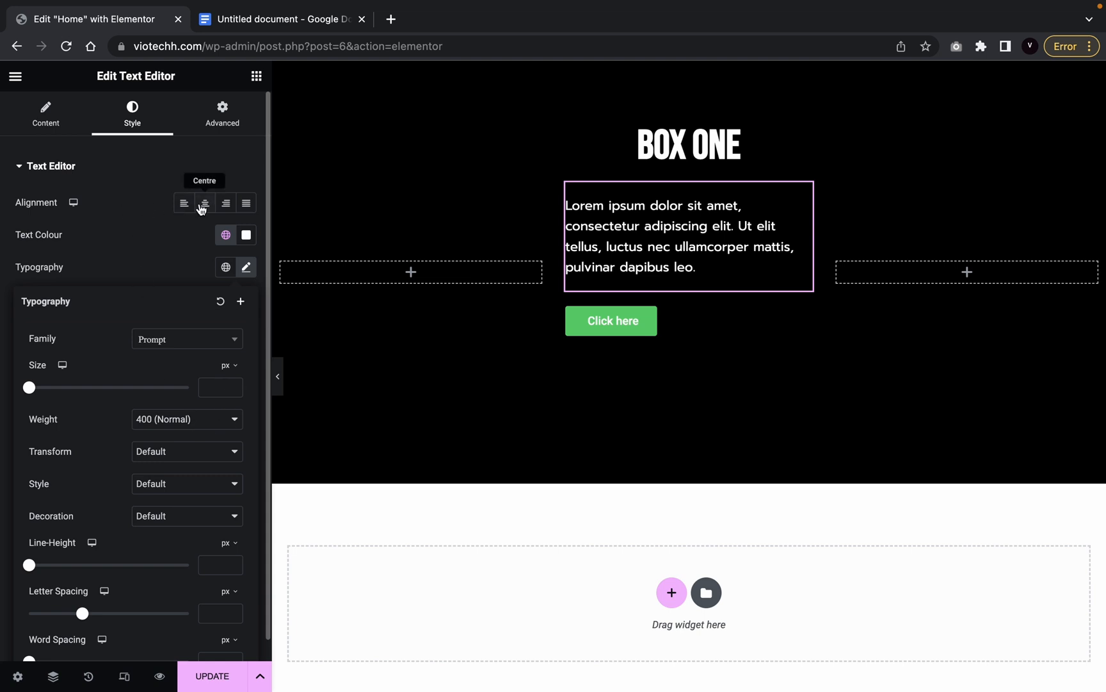
click(46, 113)
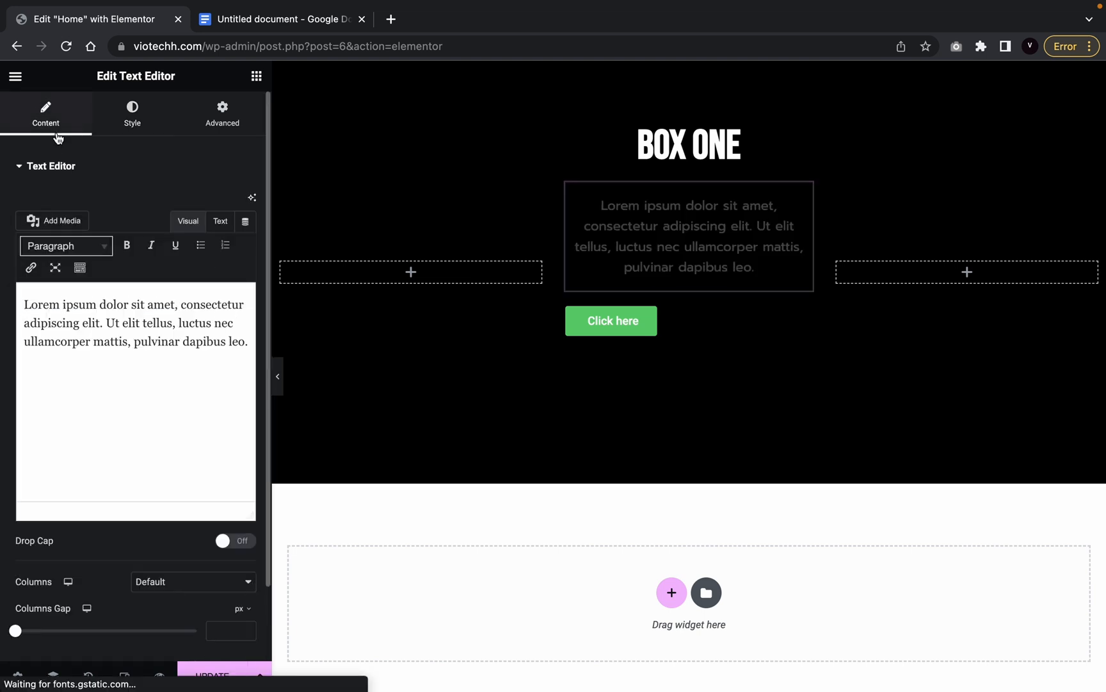
Replace the lorem ipsum with 'Card example one follow and subscribe'.
triple_click(136, 322)
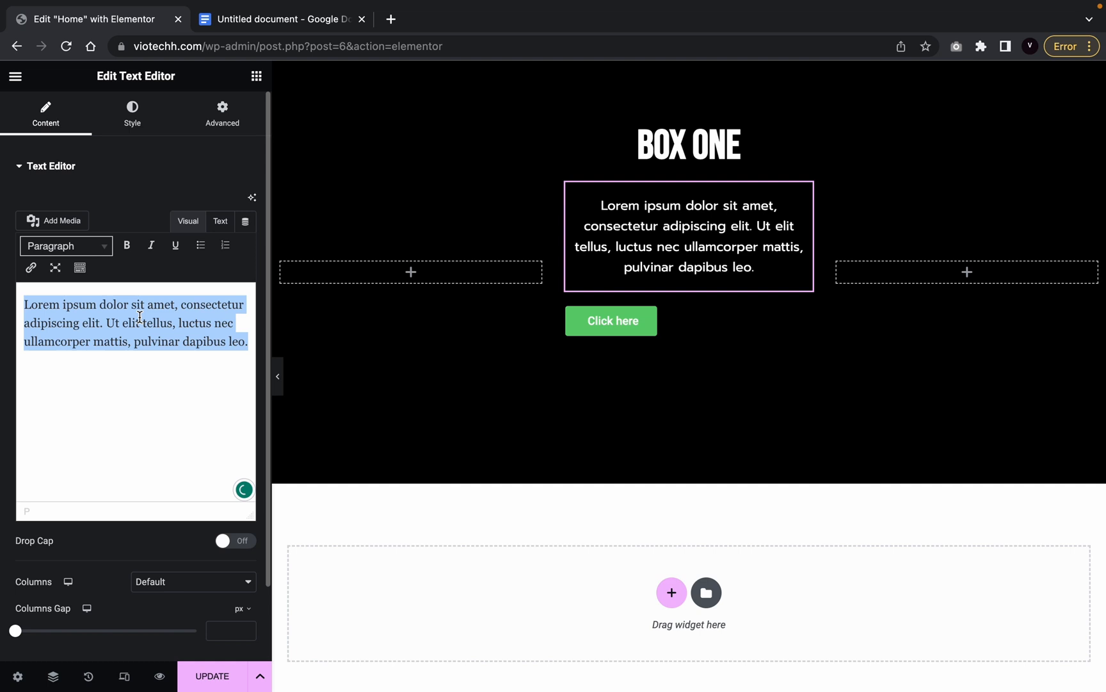
text(Card example one follow and s)
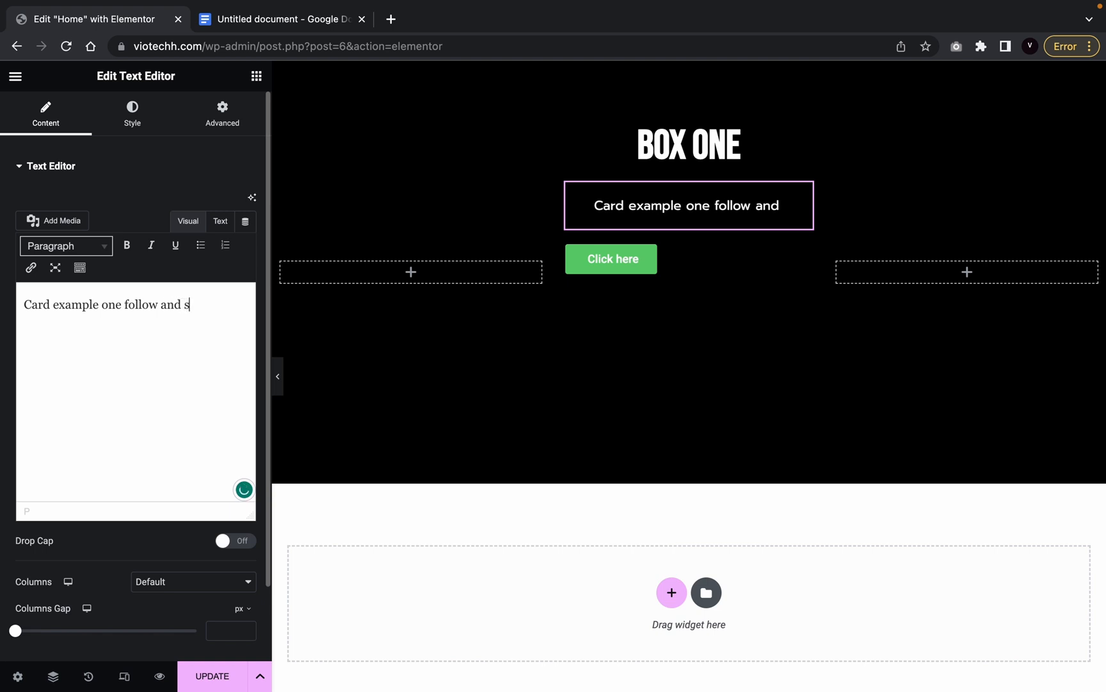
text(ubscrib)
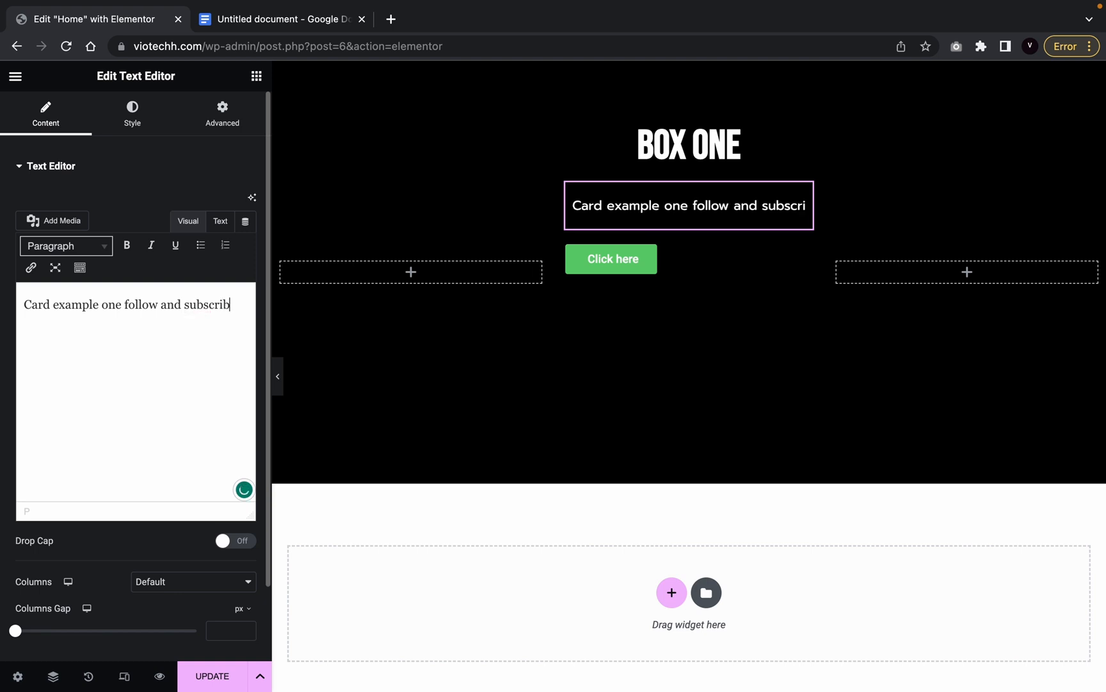
Change the button label to 'Subscribe' and centre it in the card.
click(611, 279)
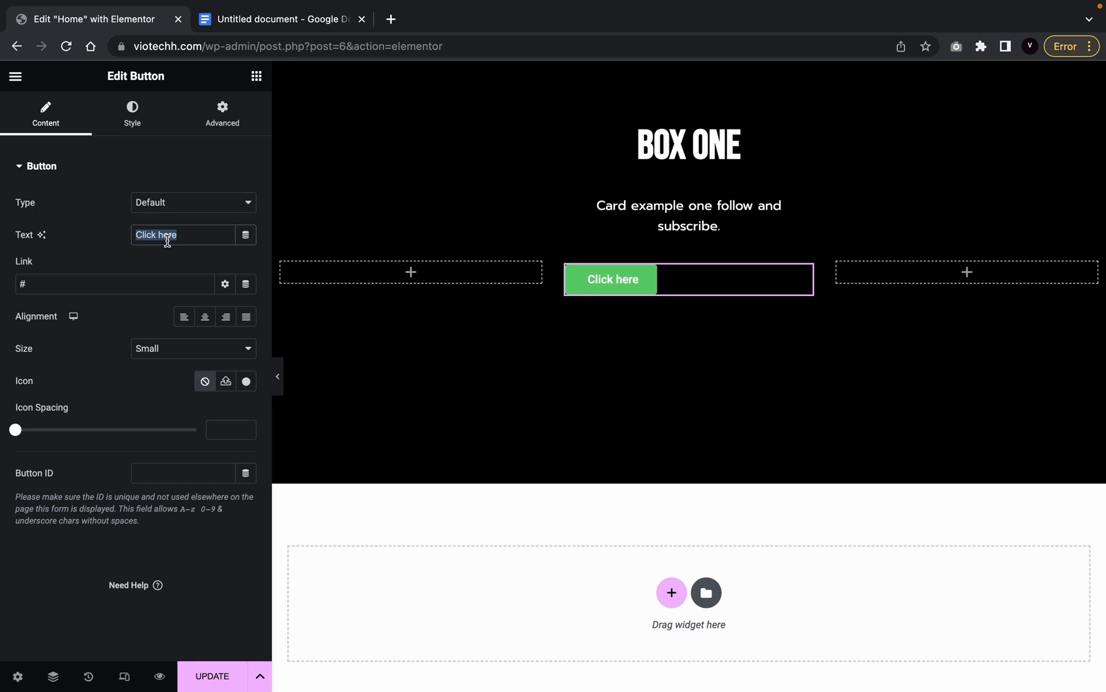
text(Su)
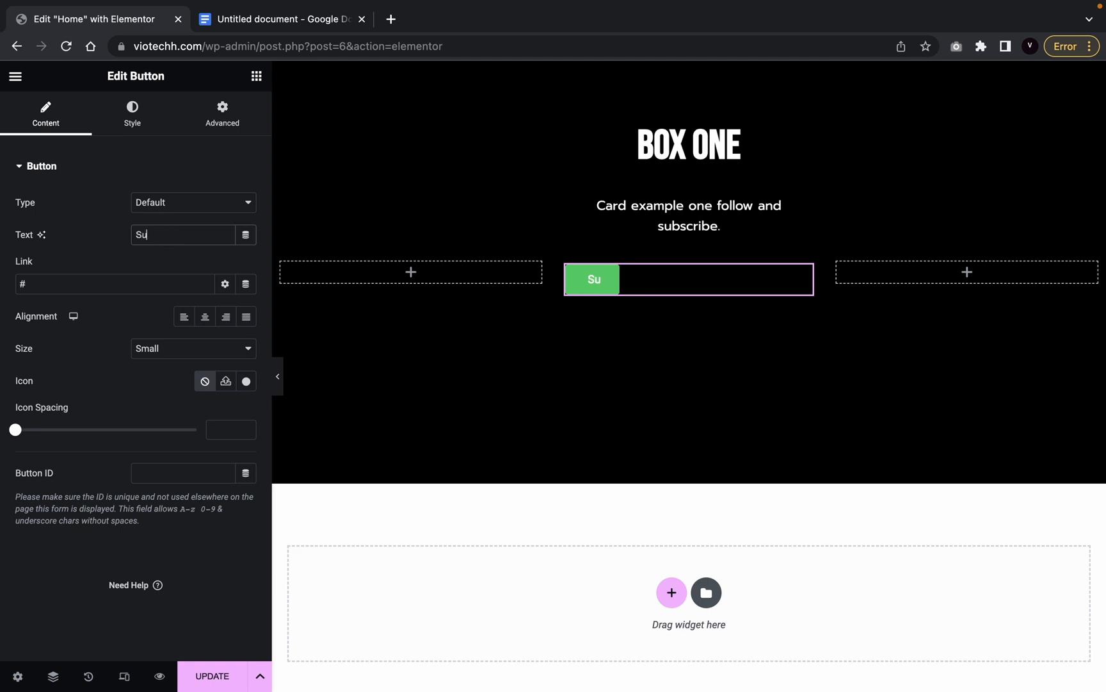
text(bscribe)
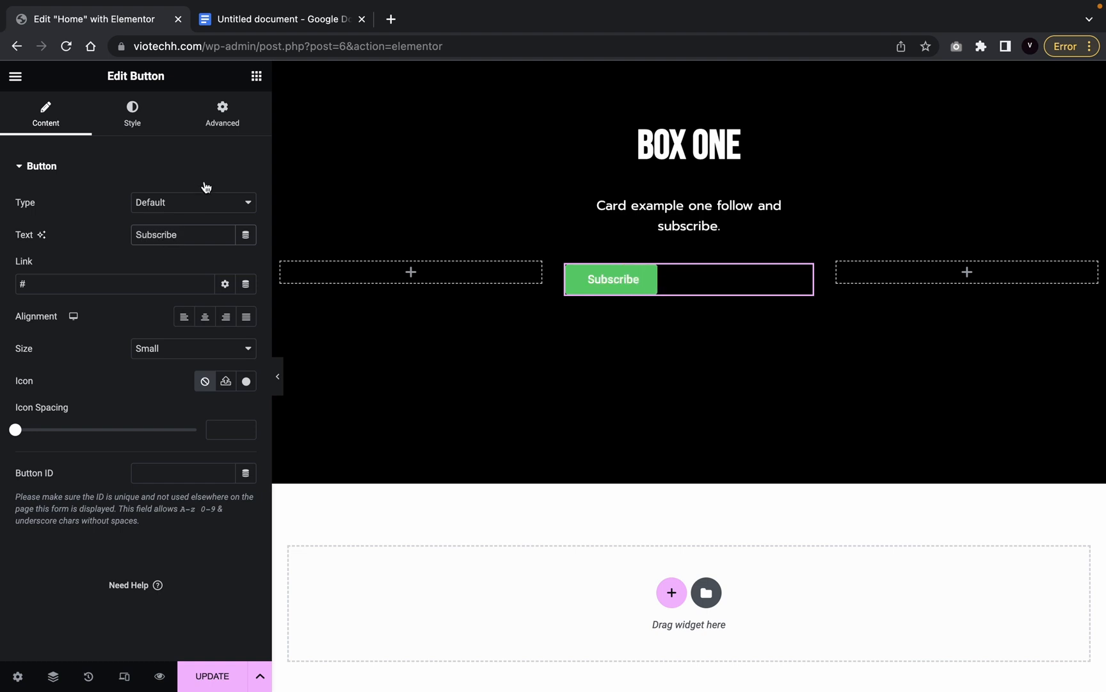
click(205, 316)
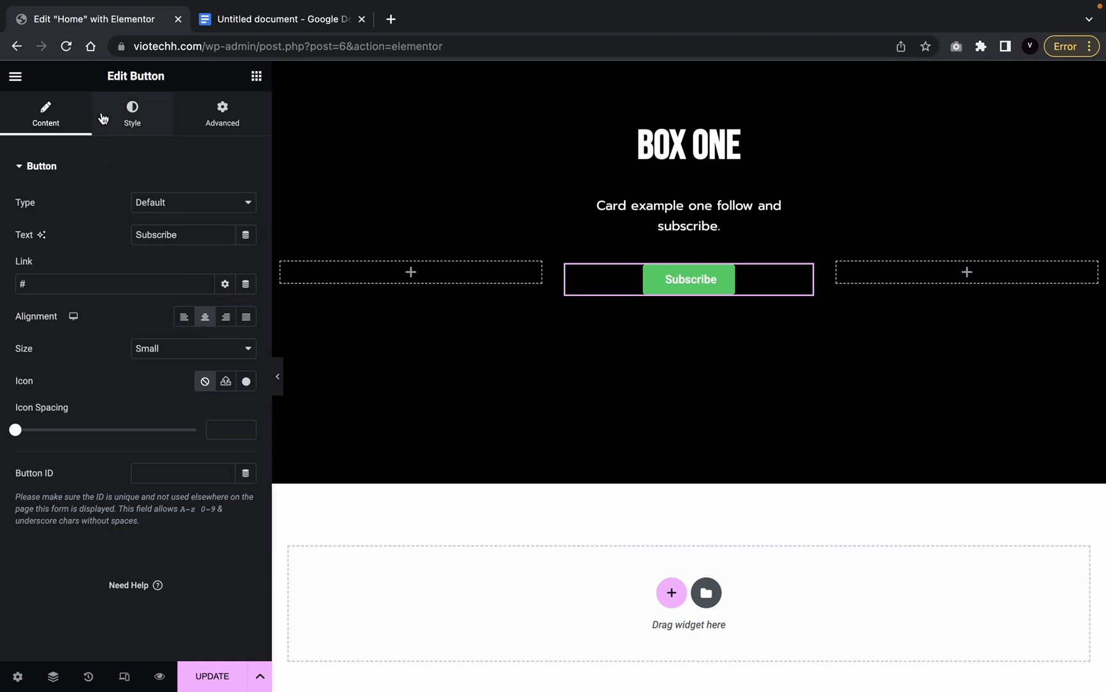
Give the button a solid 2 px border with 5 px rounded corners.
click(132, 112)
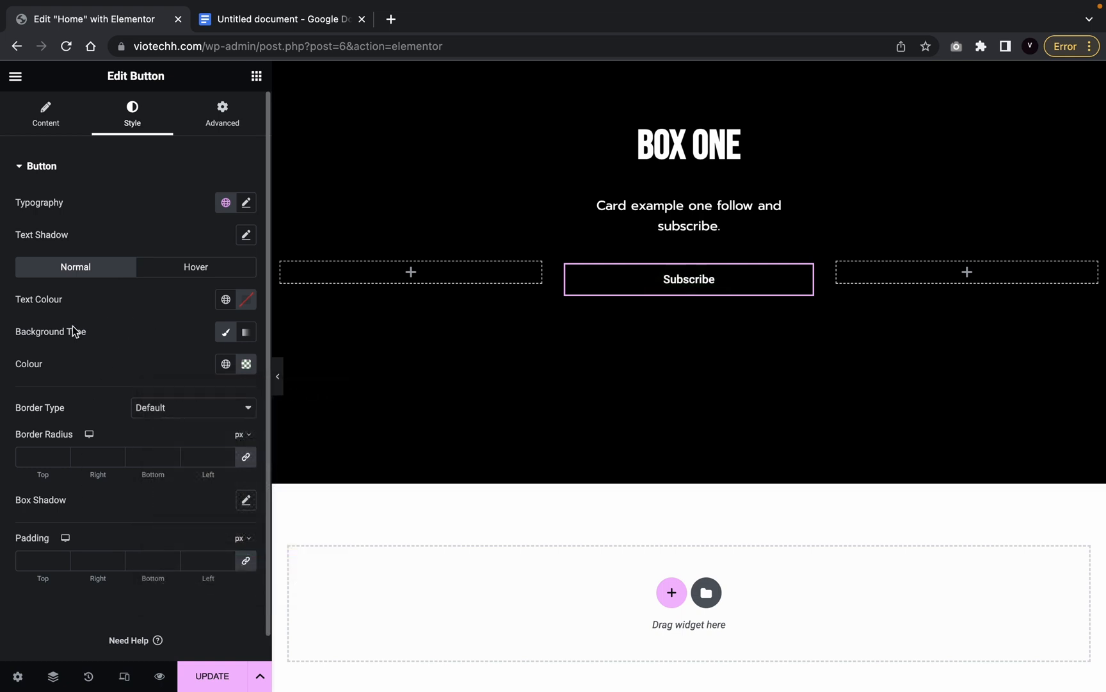
click(193, 408)
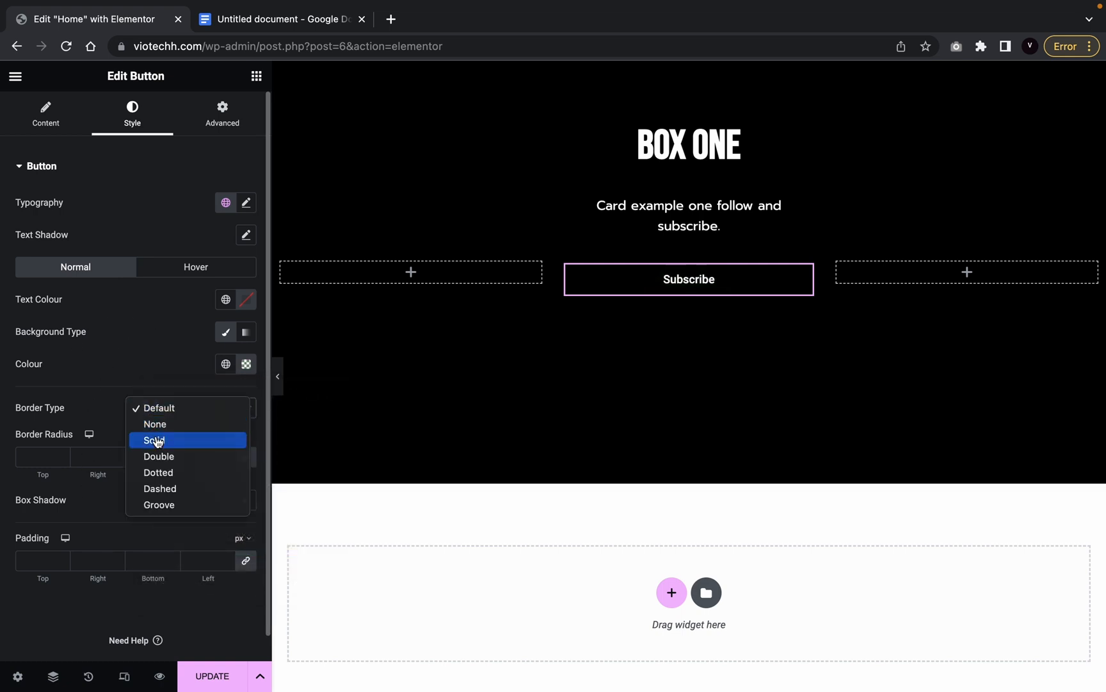
click(154, 440)
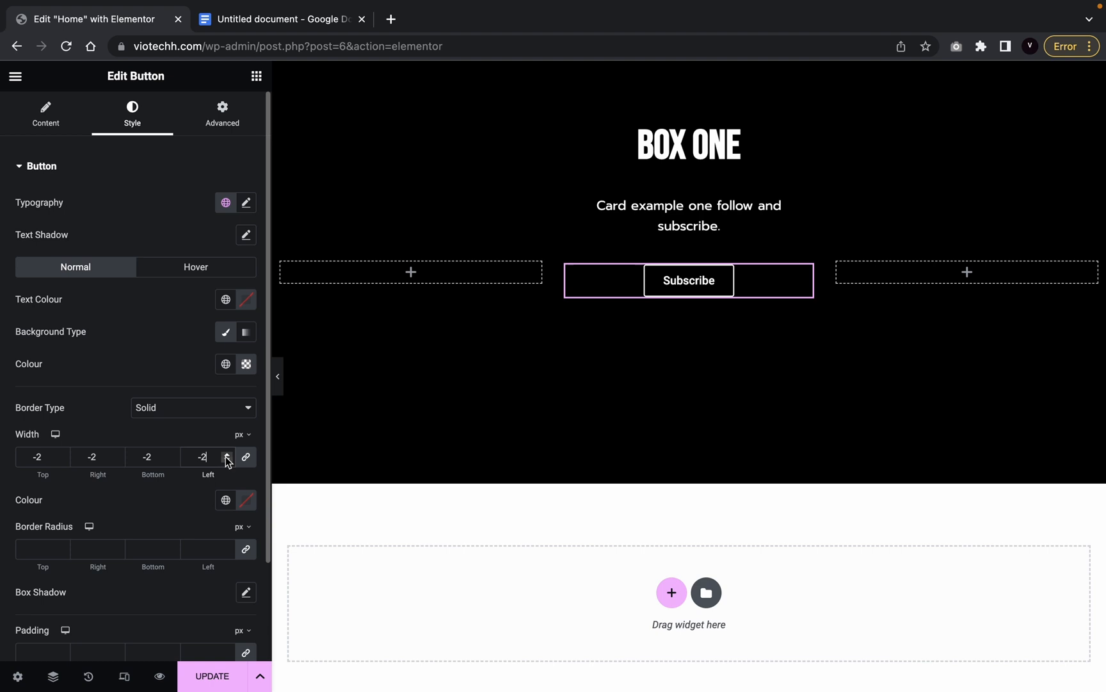
click(227, 456)
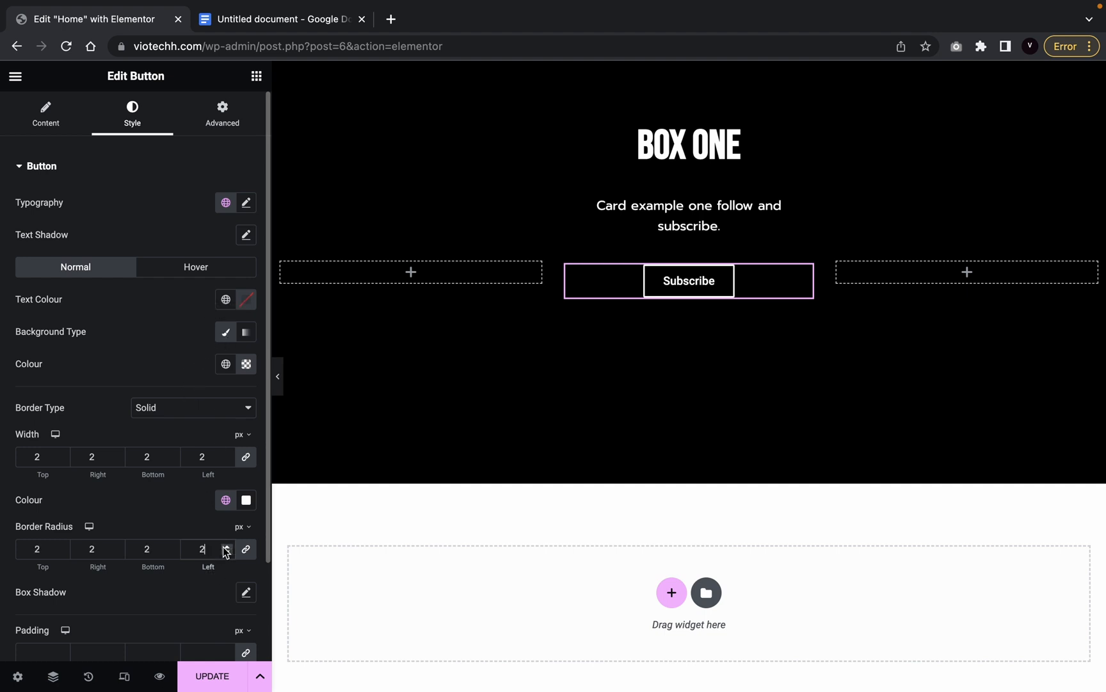
text(5)
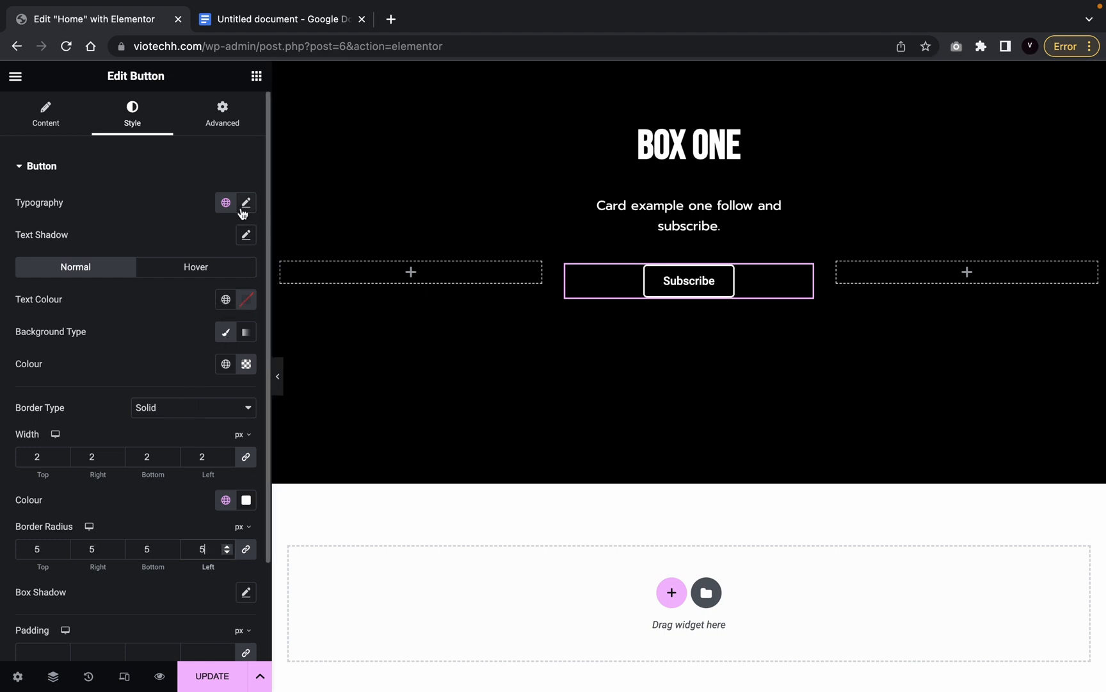
Set the button's typography to Bebas Neue and adjust its size.
click(247, 202)
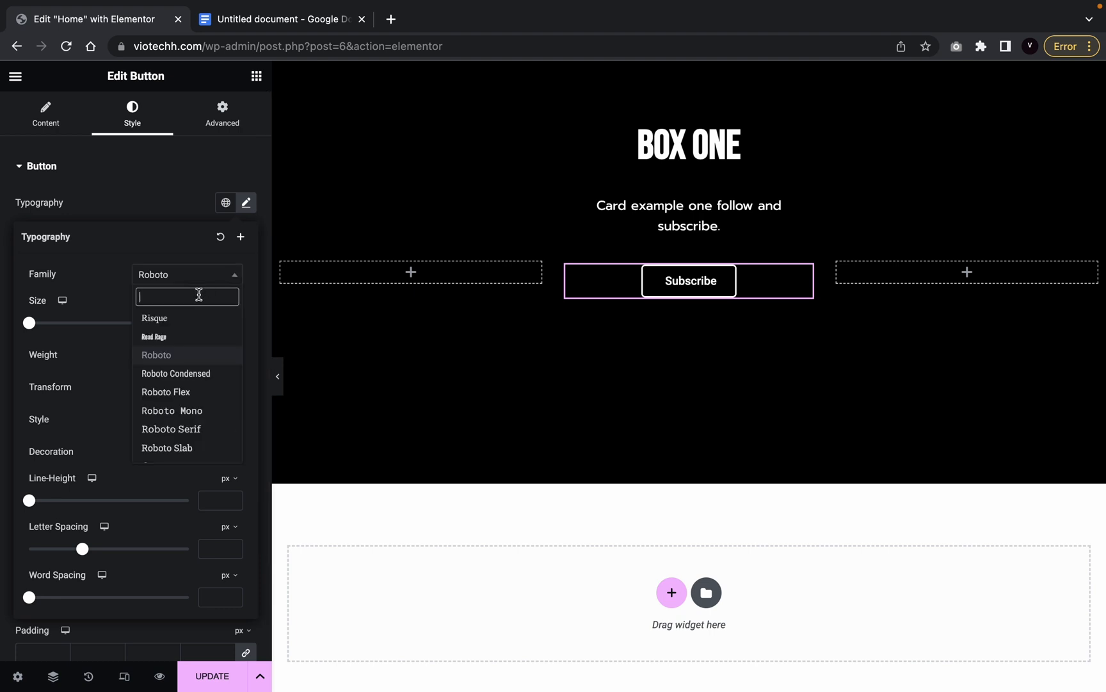
text(beb)
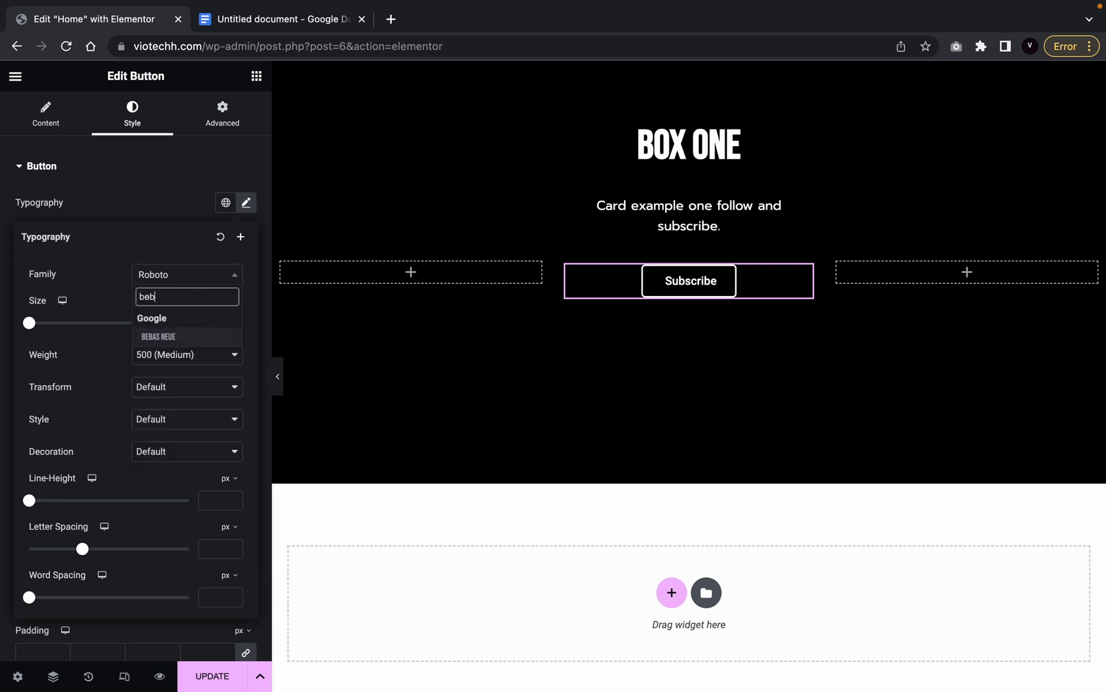
click(158, 336)
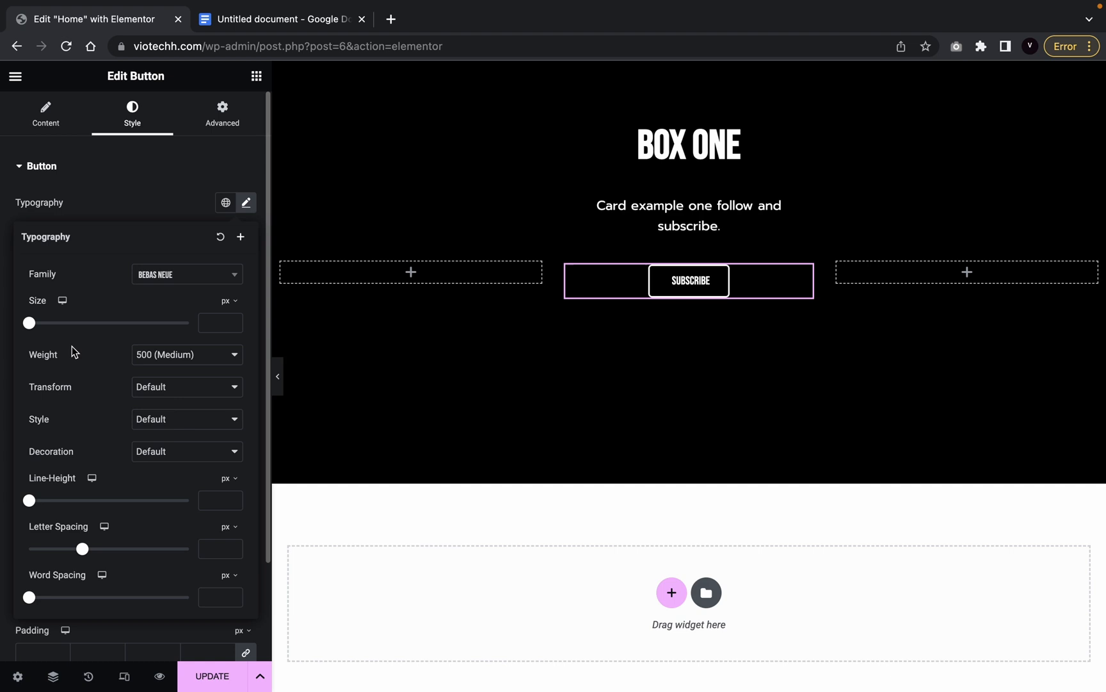
drag(29, 322, 44, 323)
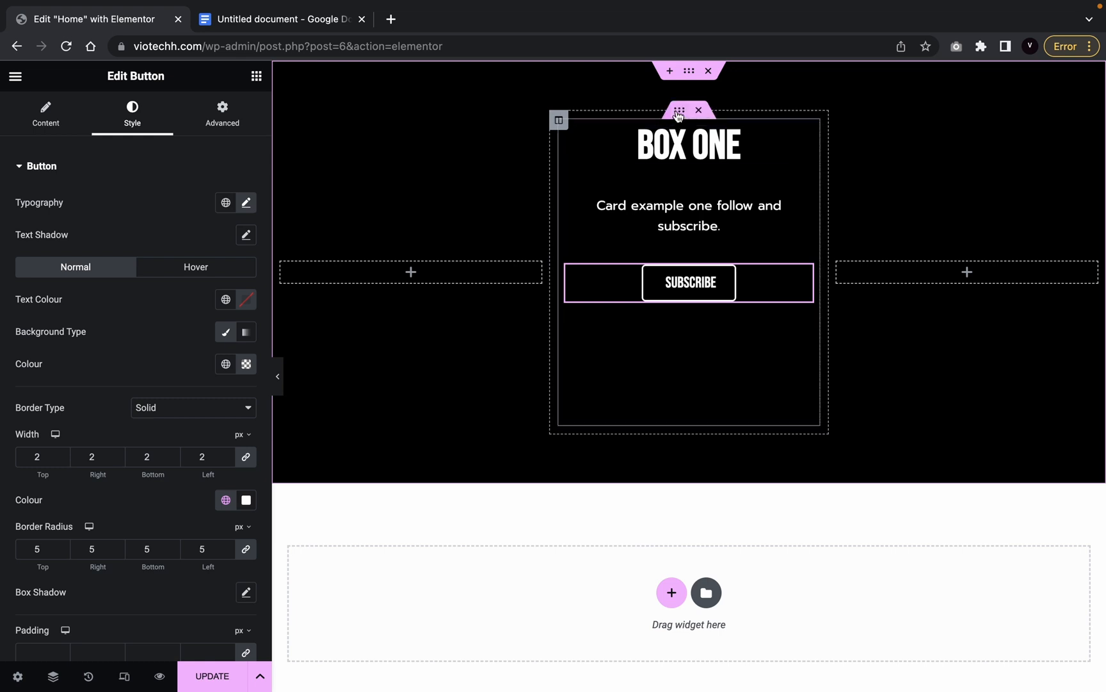
Frame the inner-section card with a solid 2 px white border.
click(678, 111)
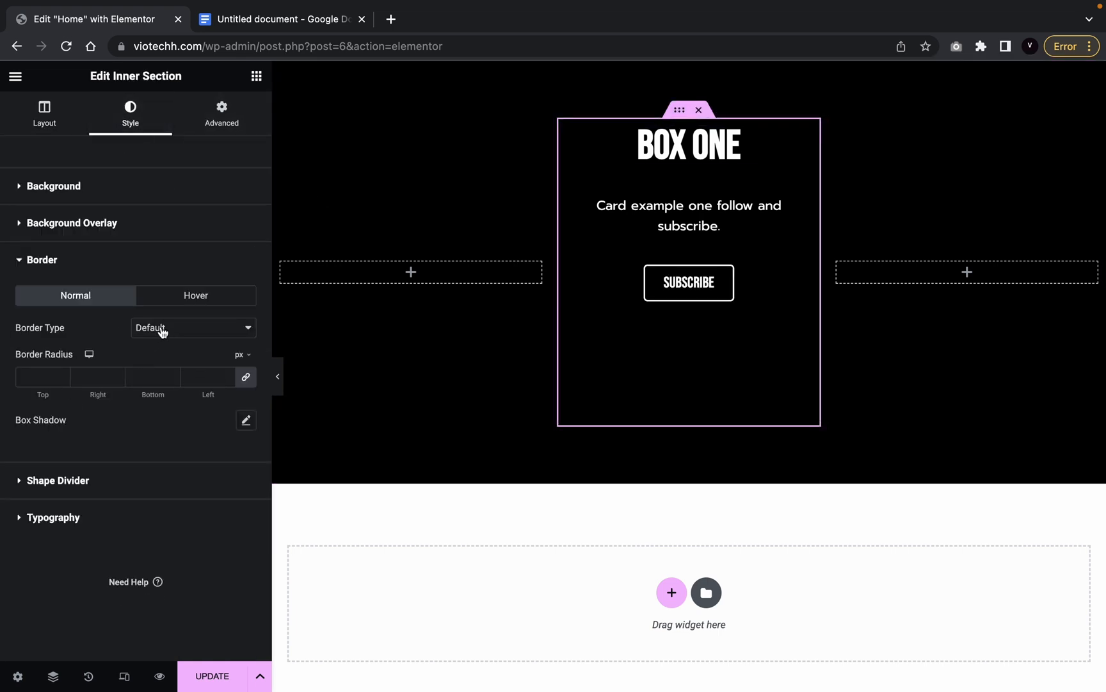
click(192, 327)
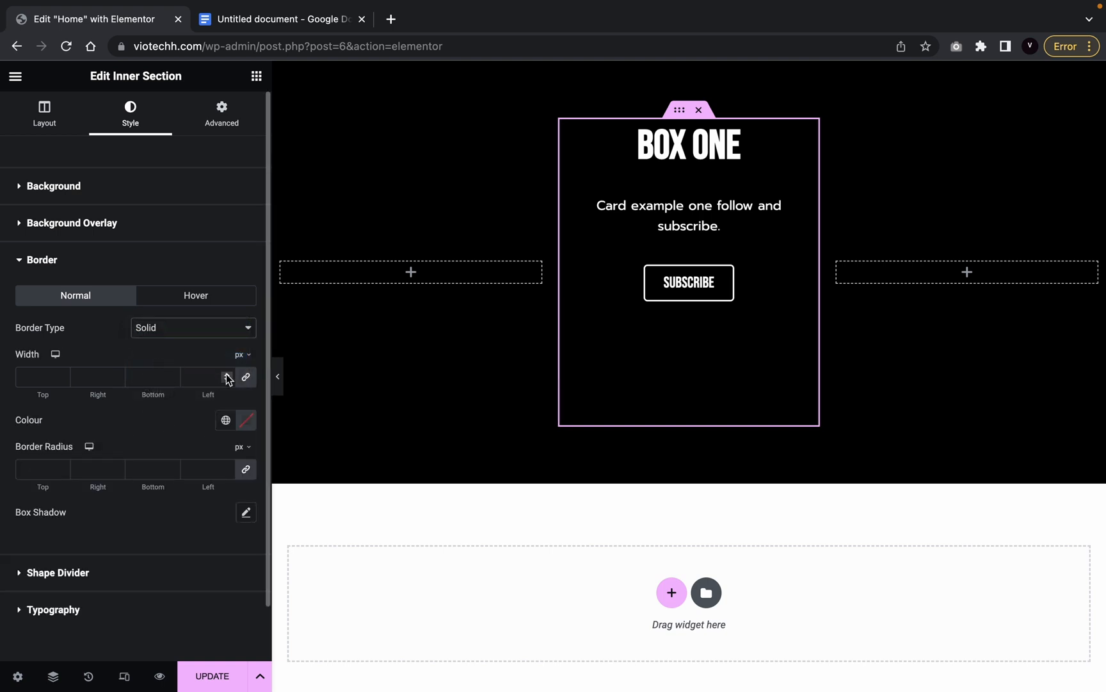
click(227, 373)
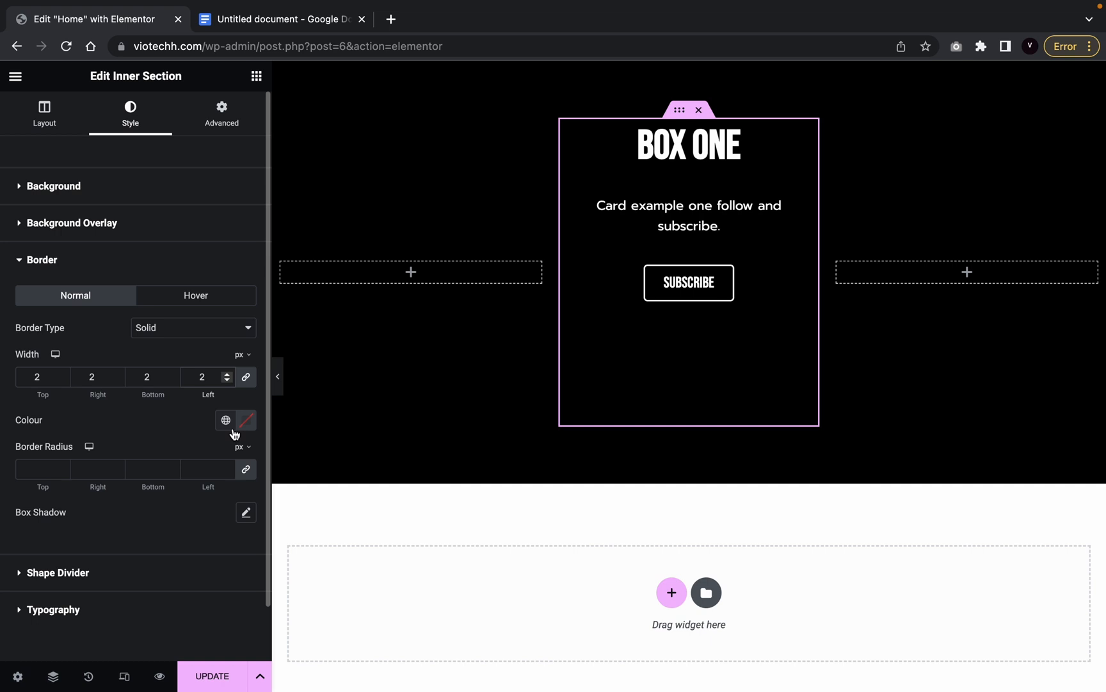
click(245, 420)
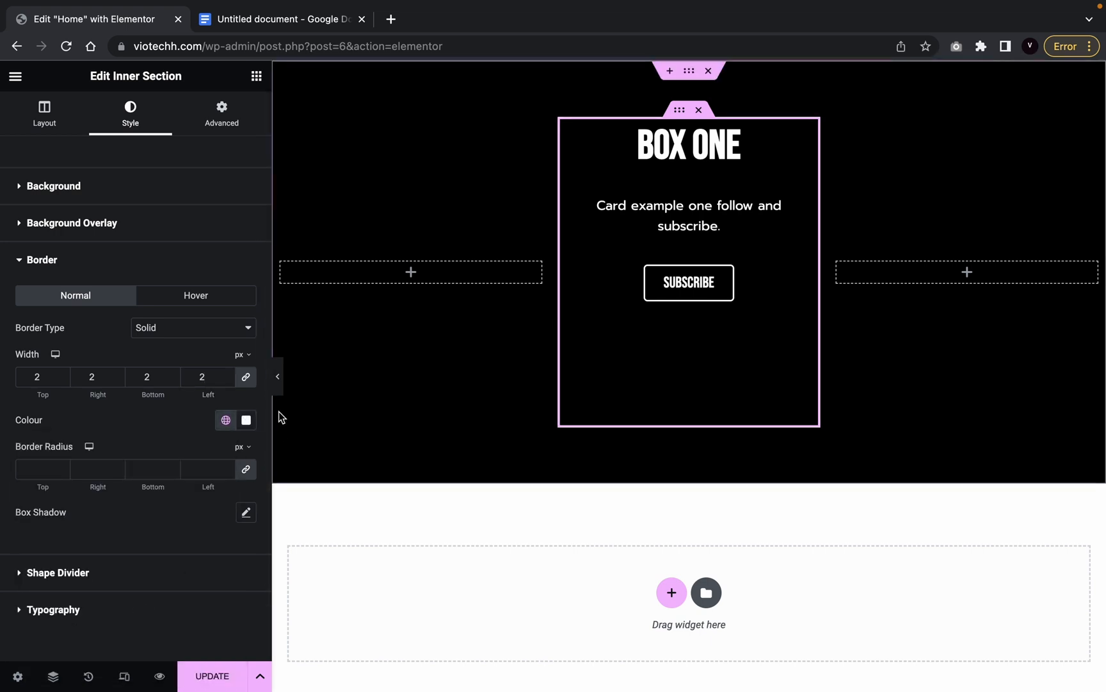
click(278, 376)
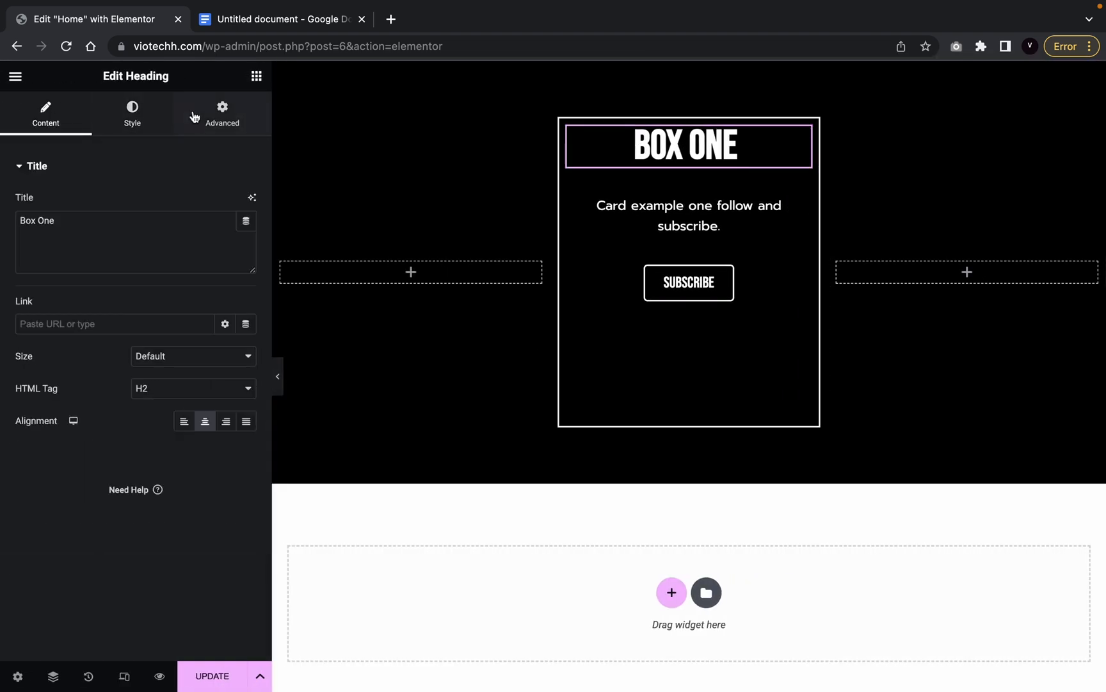
Keep the 50 px spacer above the heading and preview the card by toggling the panel.
click(221, 112)
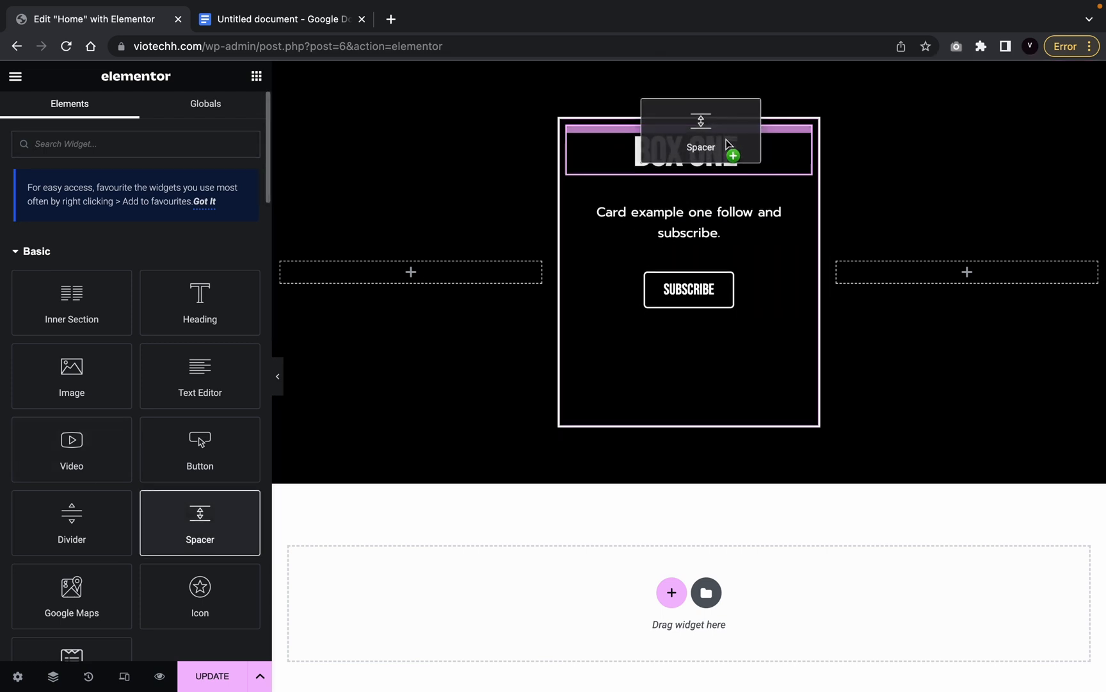
click(689, 145)
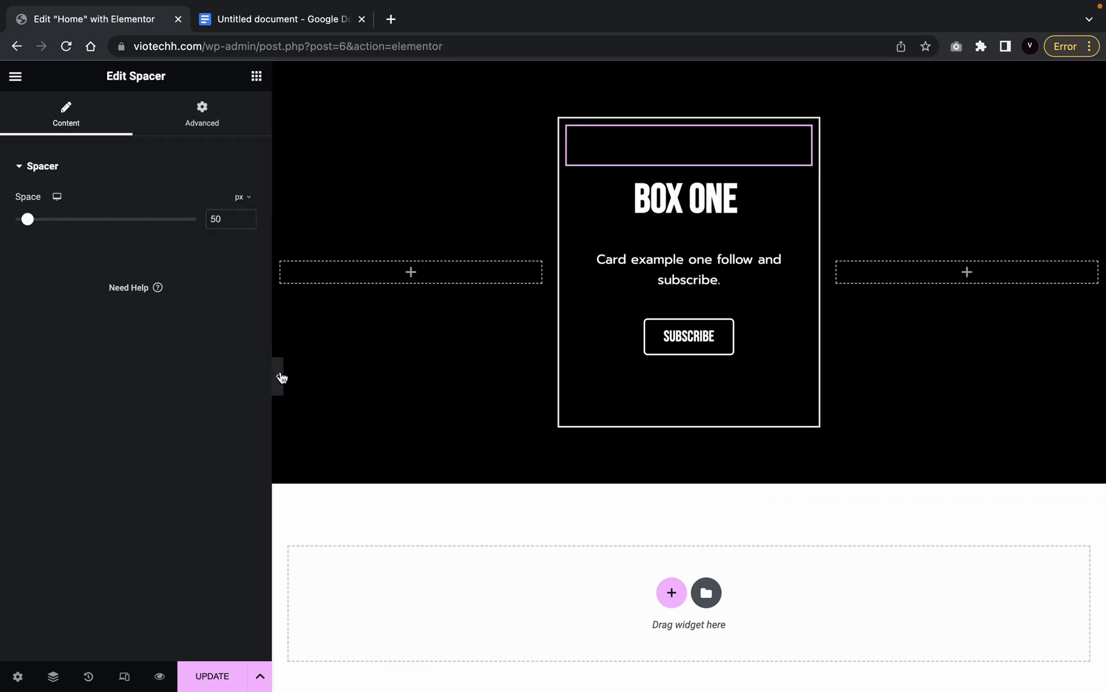
click(279, 376)
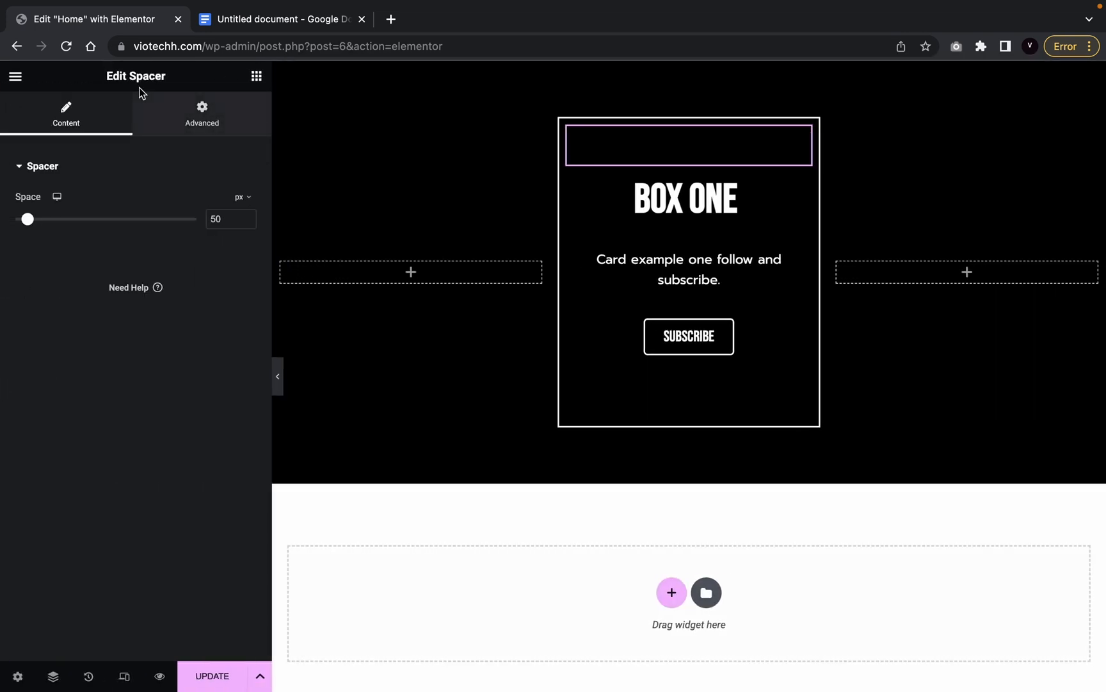
mouse_move(254, 400)
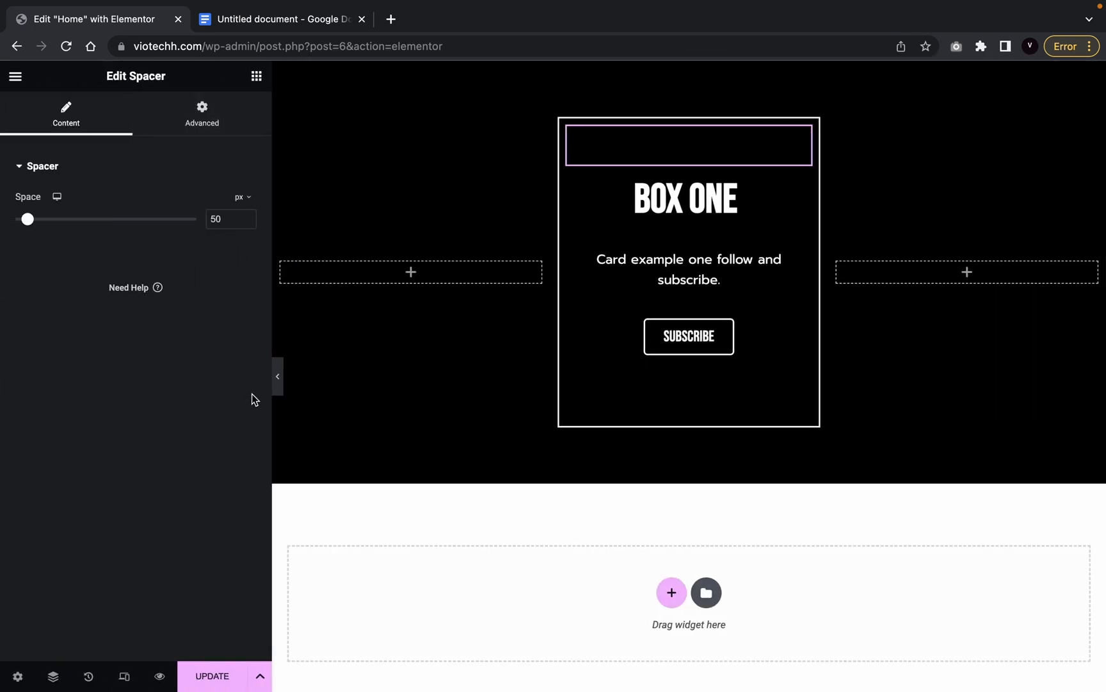
click(277, 376)
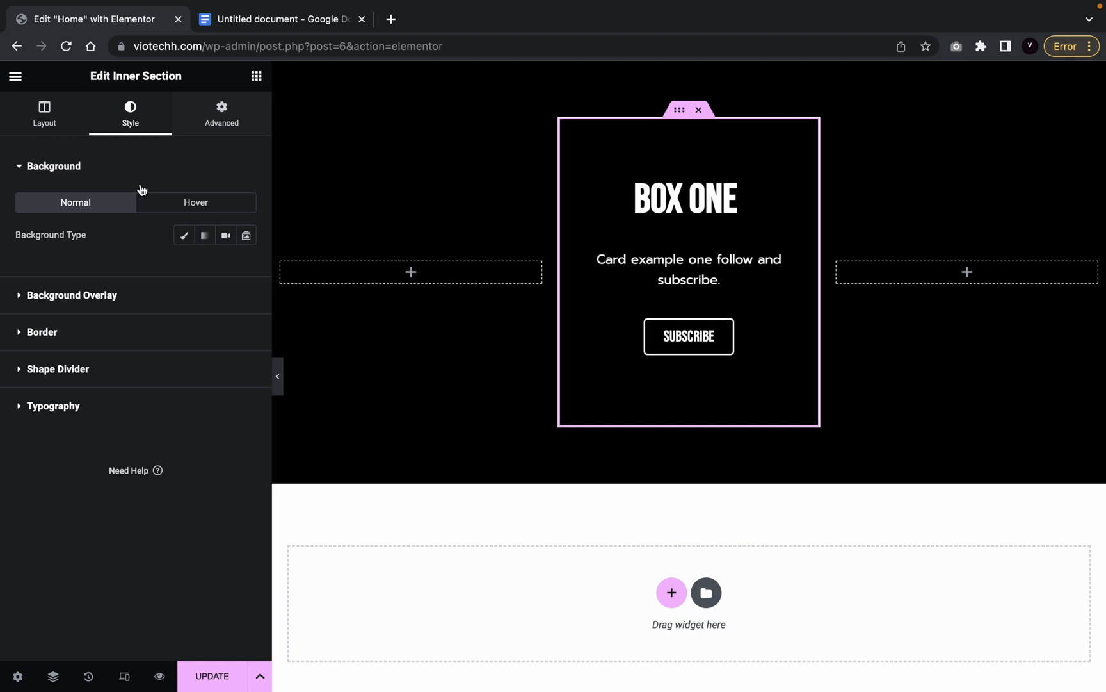
Give the card a solid hover border with a transparent colour, then preview it.
click(41, 259)
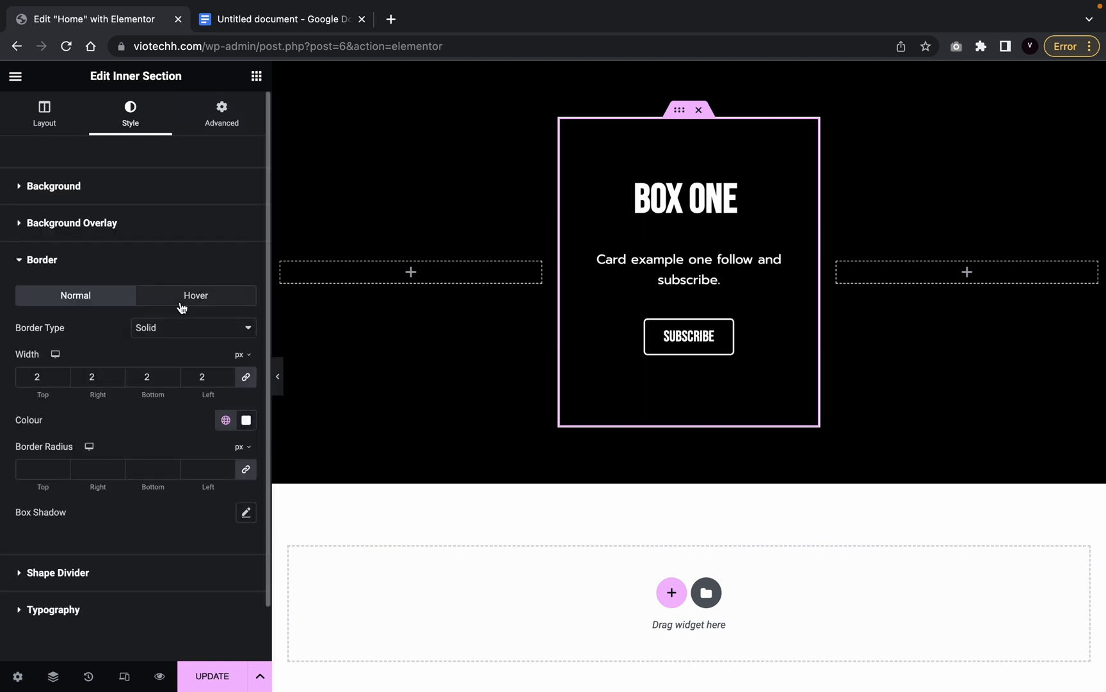
click(195, 295)
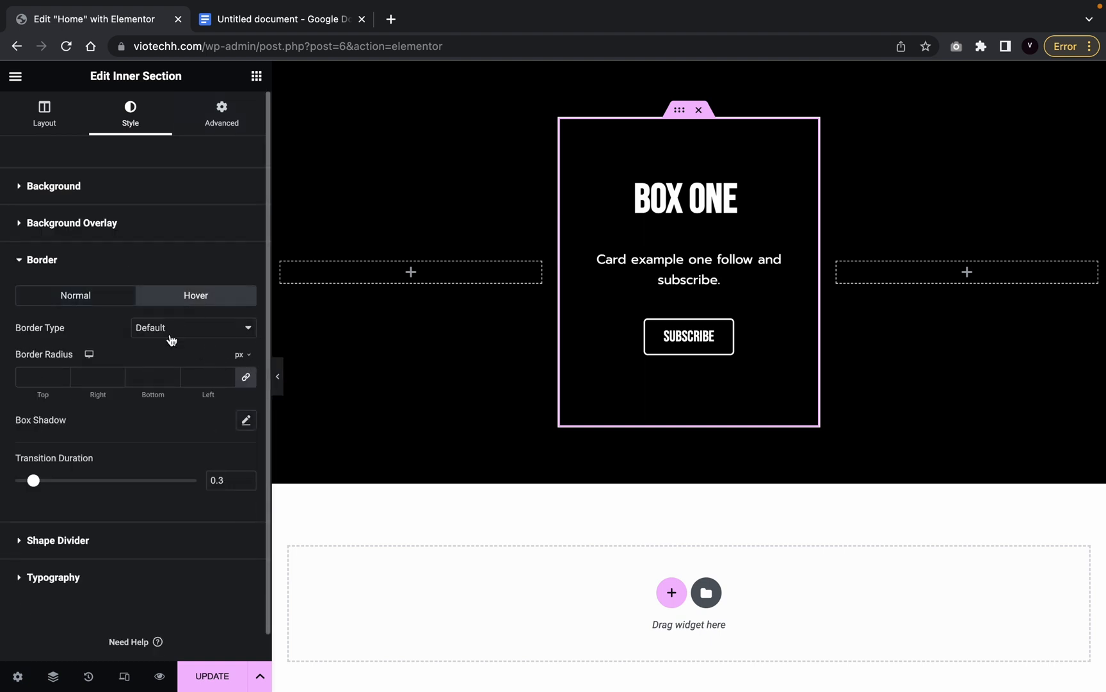
click(192, 327)
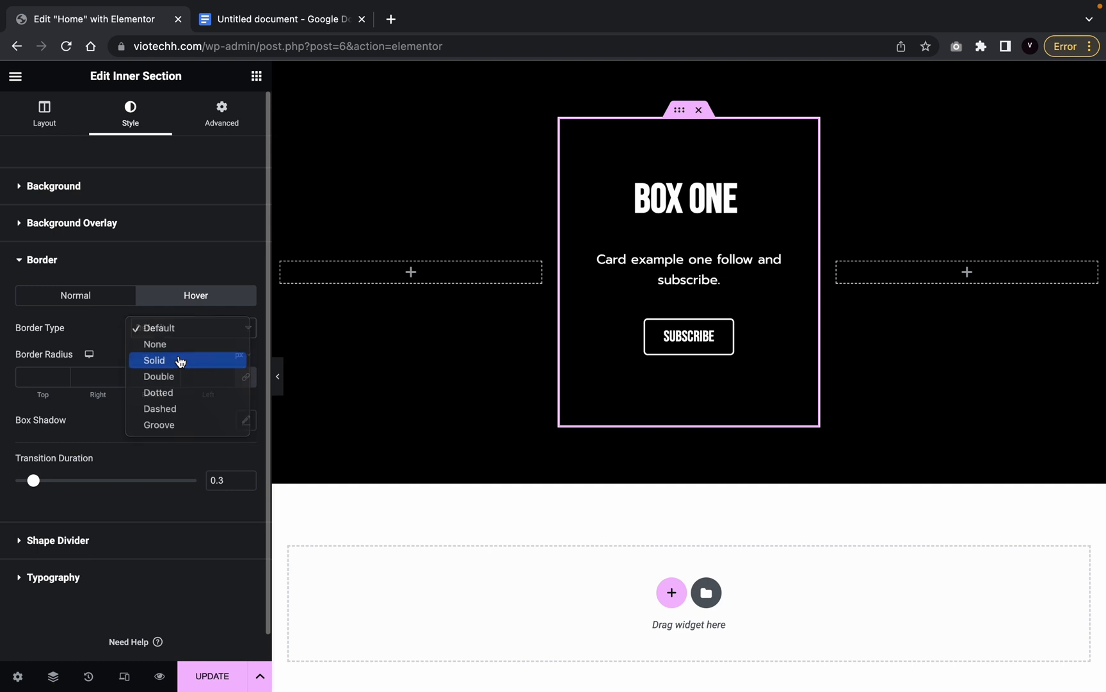
click(153, 360)
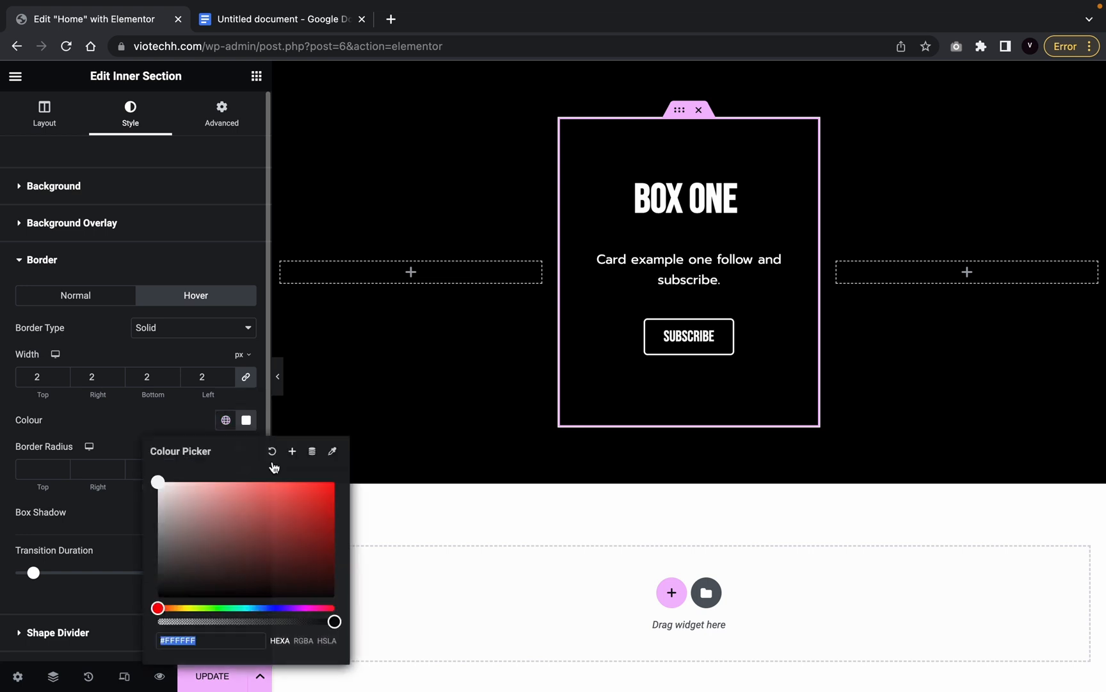
drag(334, 621, 158, 621)
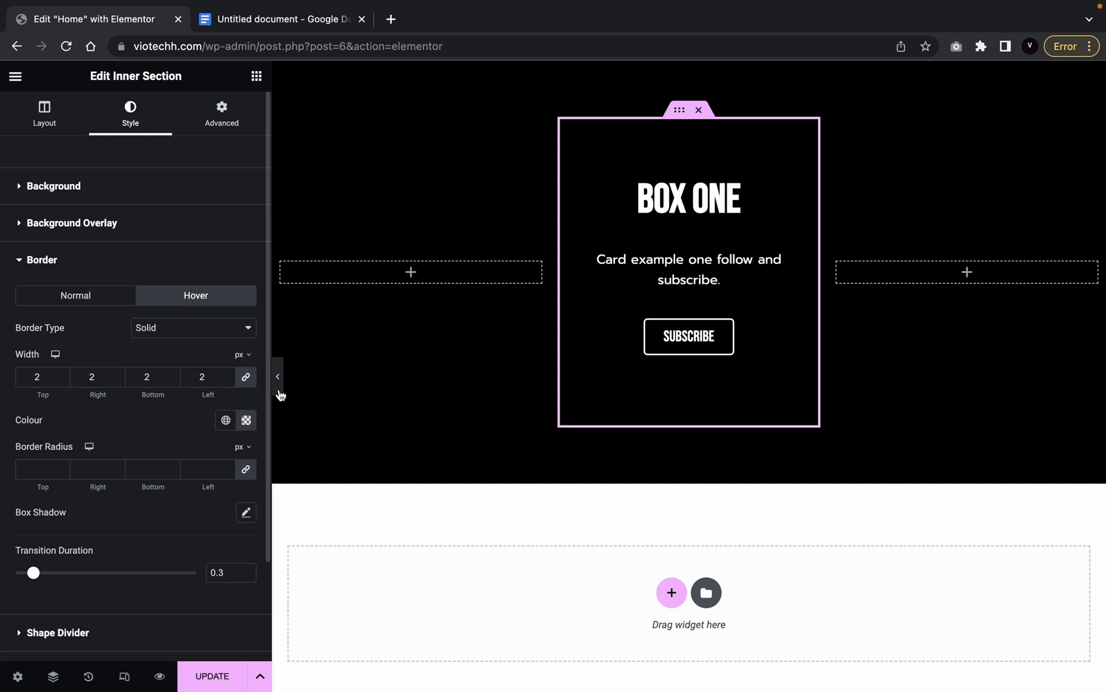
click(277, 376)
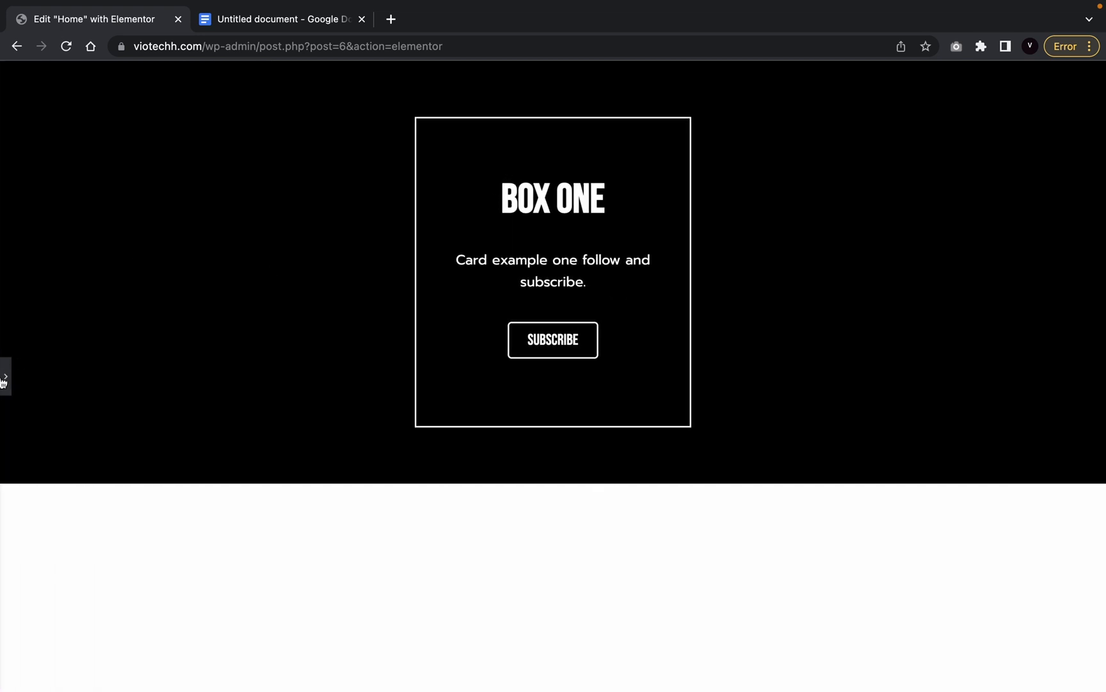
click(4, 375)
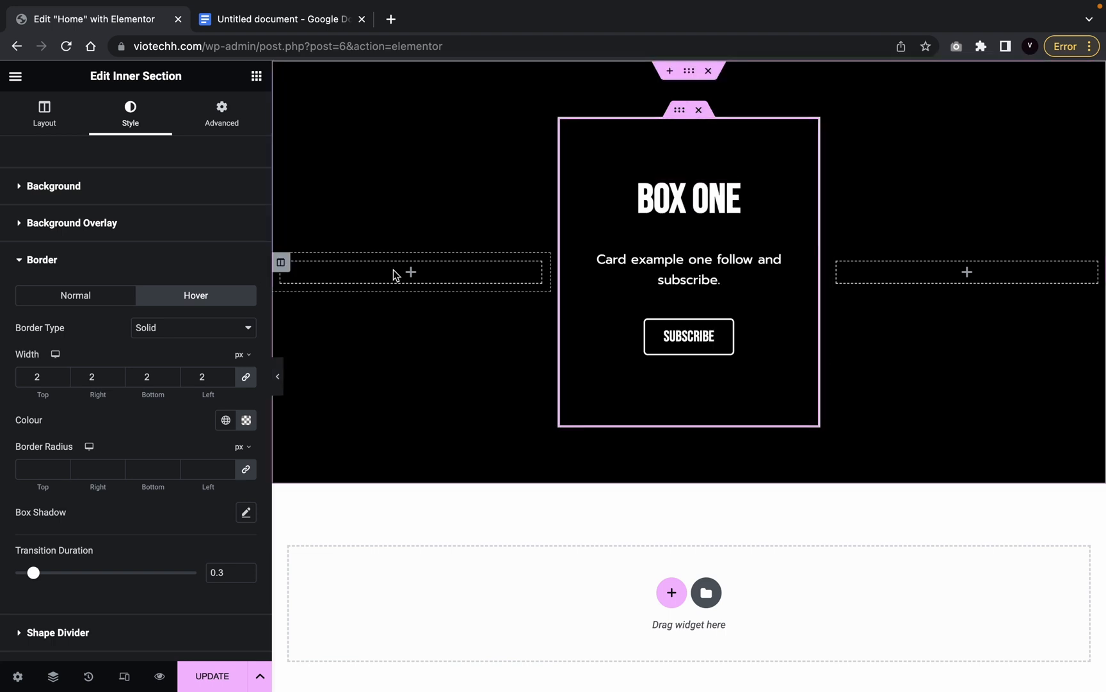
Paste copies of the BOX ONE card into the empty outer columns, then select the middle card.
right_click(409, 271)
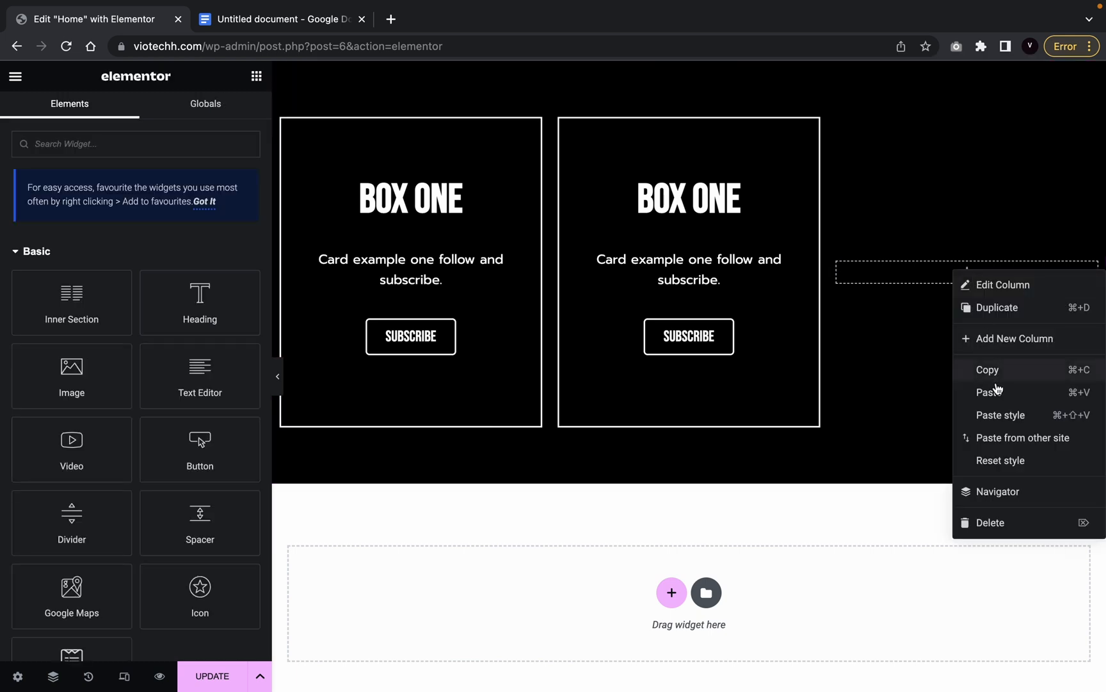
click(1004, 284)
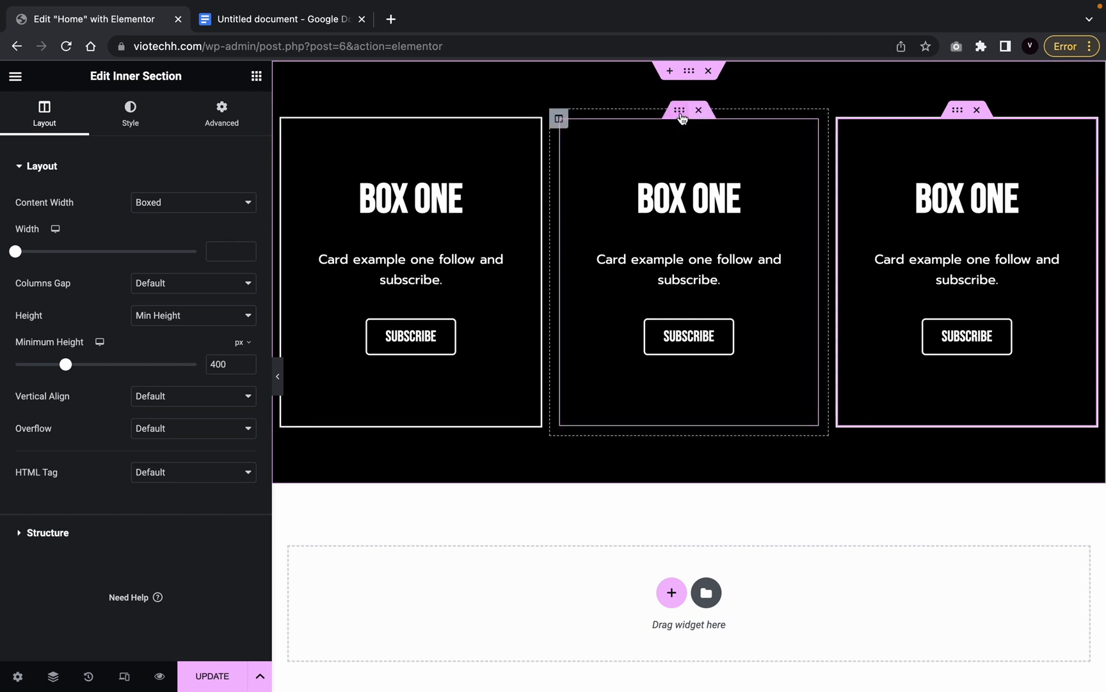
click(130, 114)
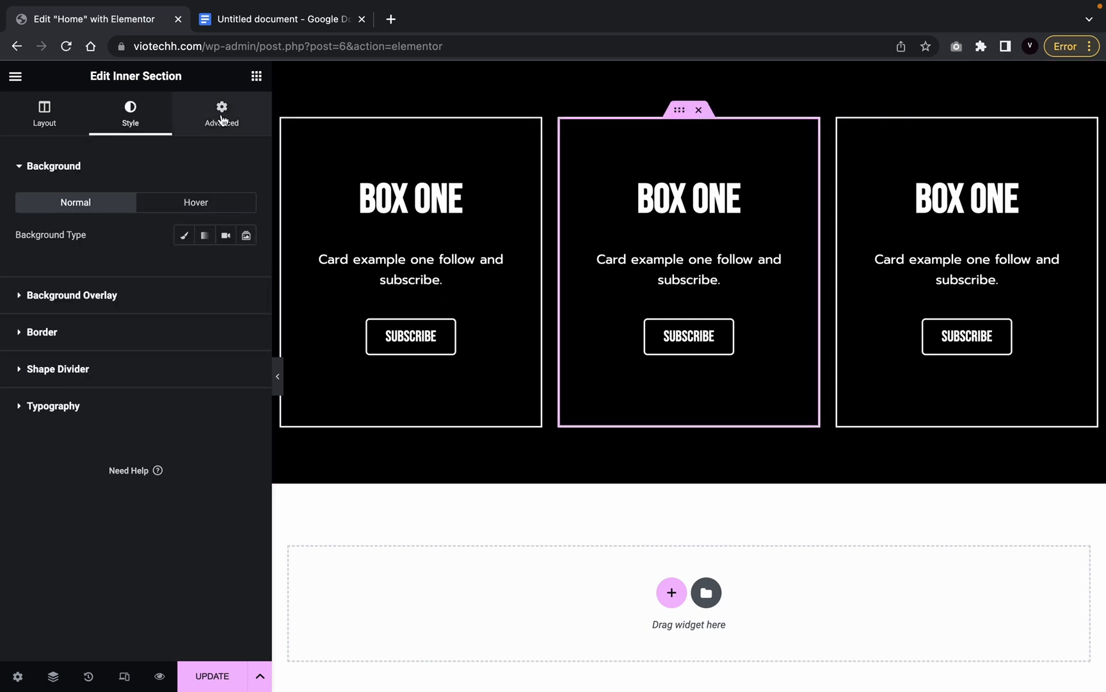
Open the middle card's Advanced settings and switch to the Google Docs CSS file.
click(221, 113)
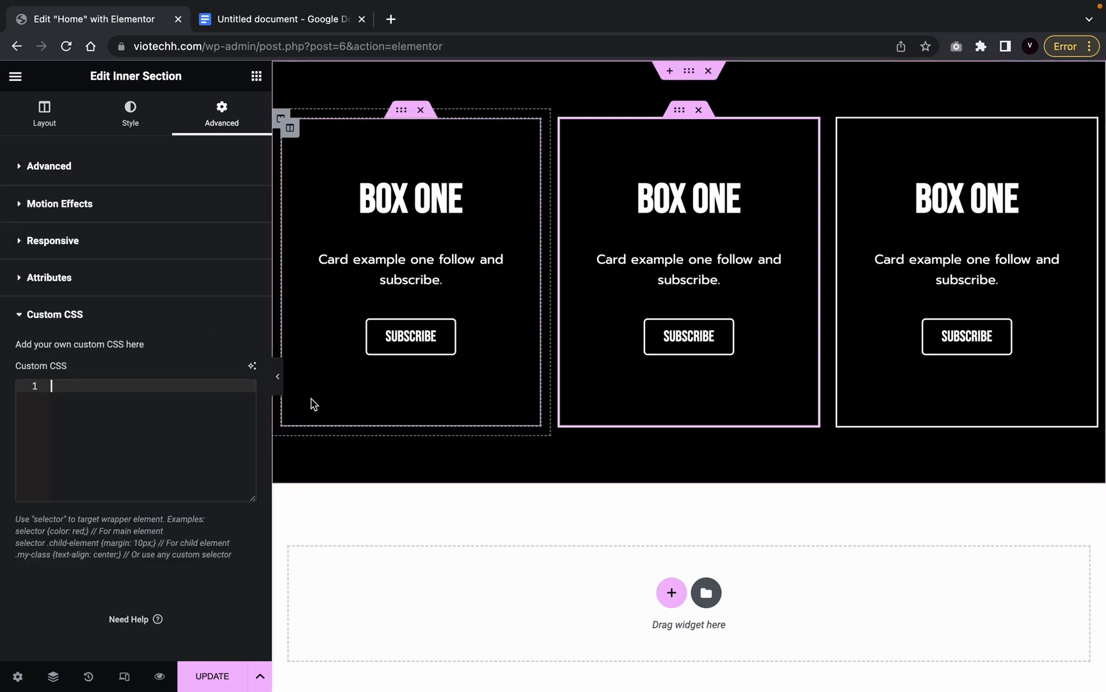
click(278, 19)
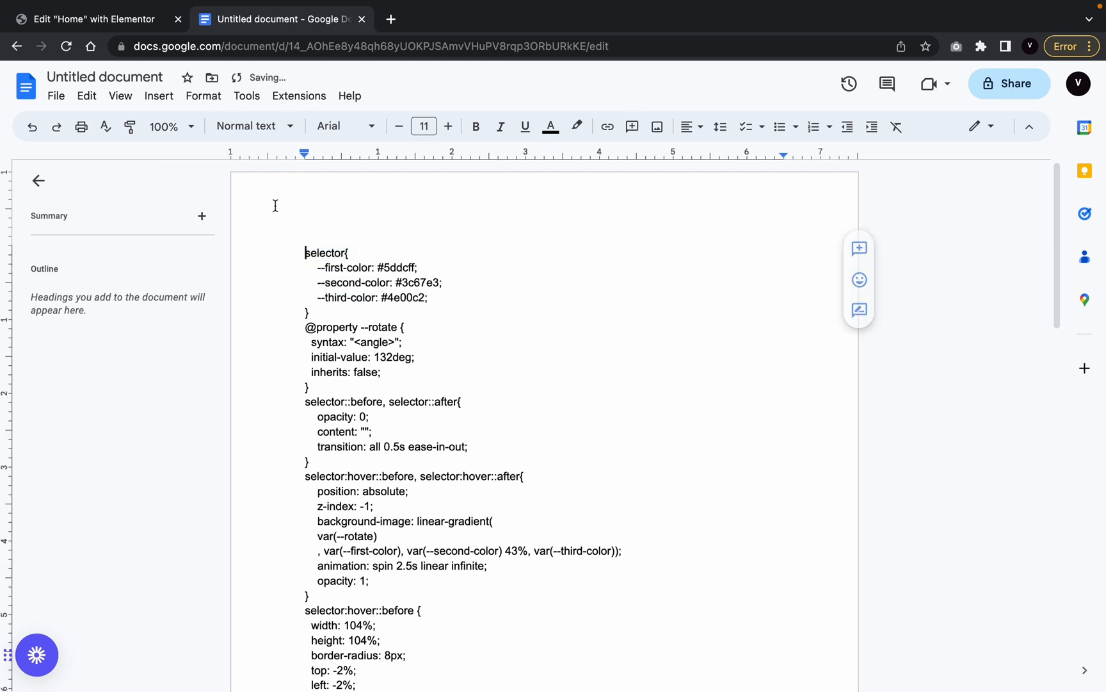
Select all of the hover-glow CSS in Google Docs, down to the spin keyframe.
key(ctrl+a)
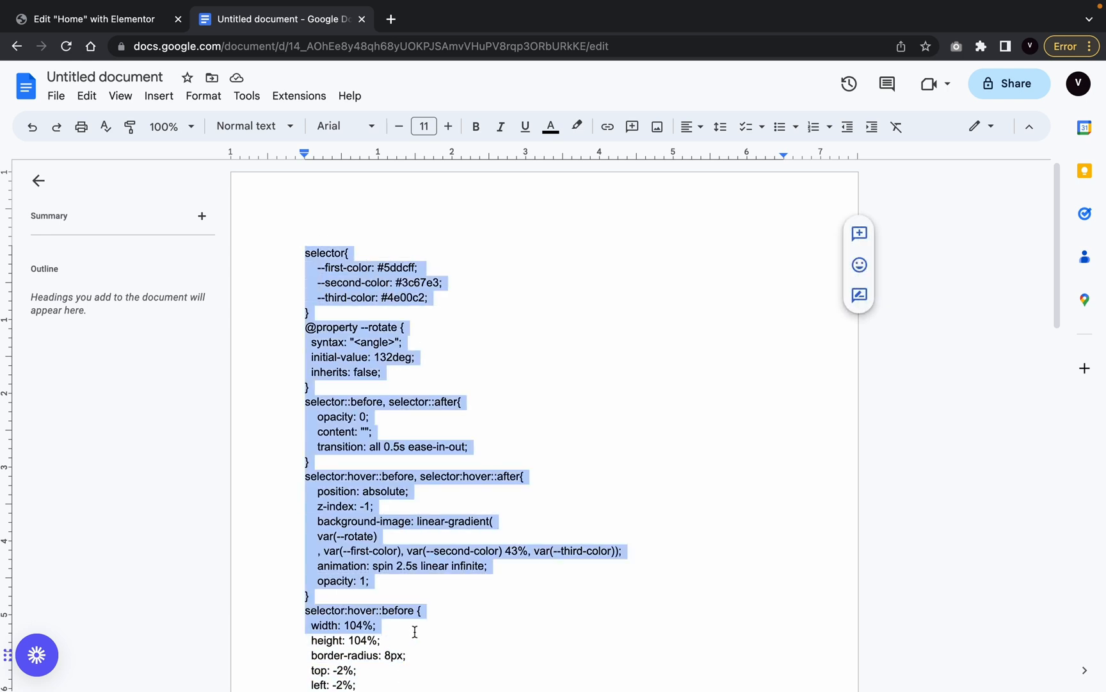
scroll(down, 3)
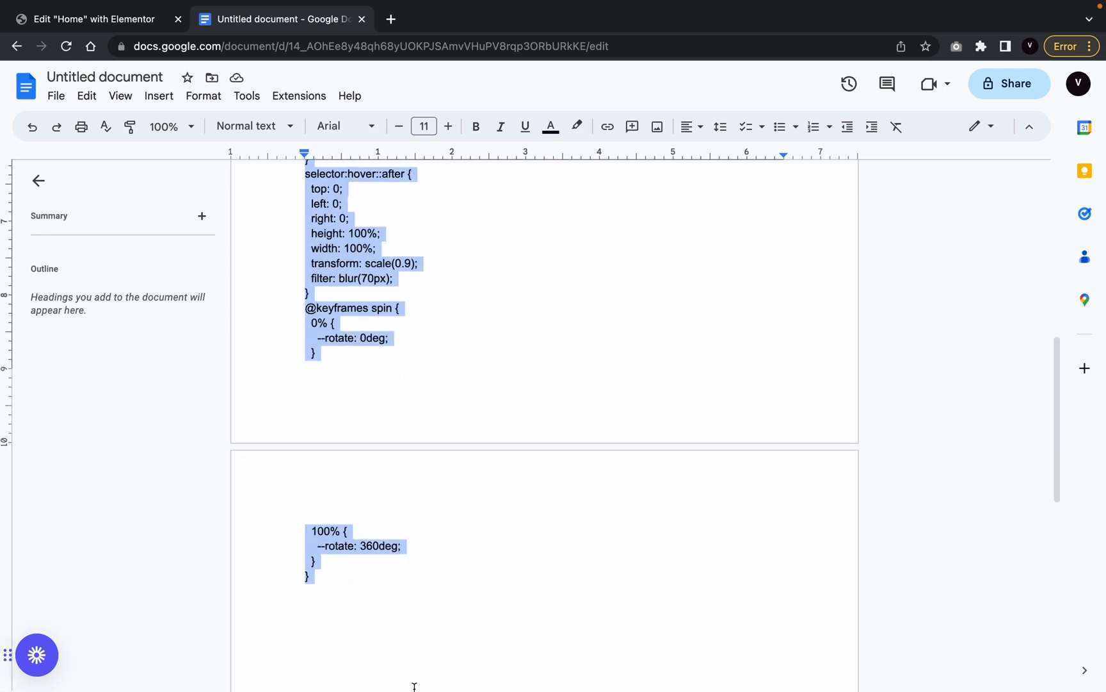
Paste the hover-glow CSS into the middle card's Custom CSS field and preview.
click(92, 19)
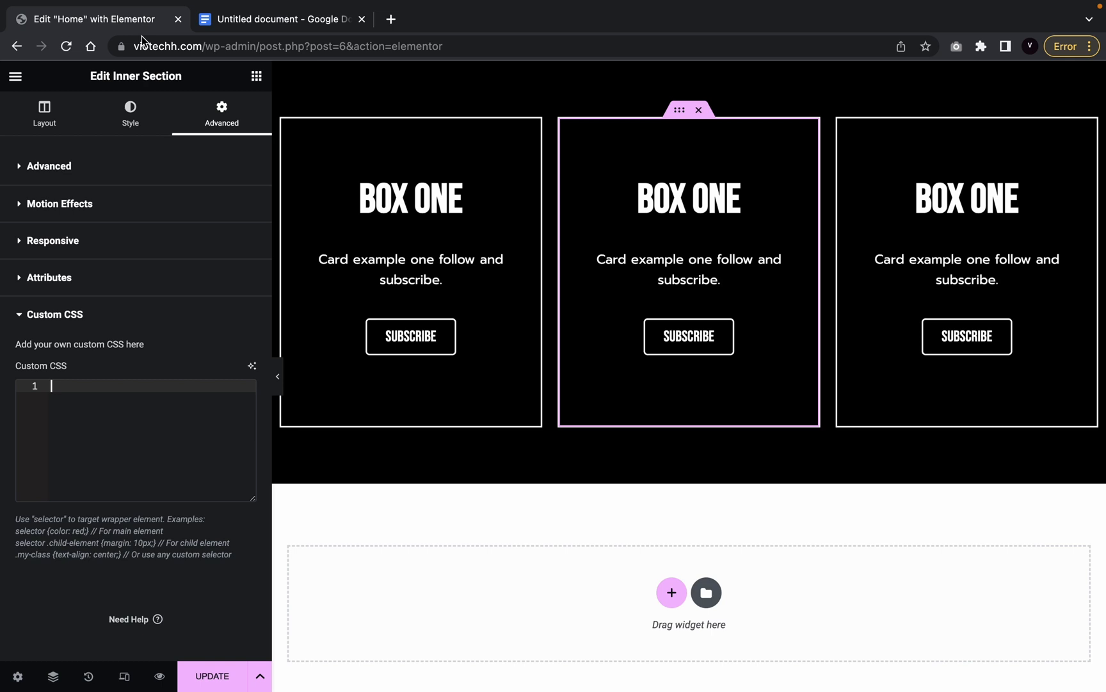
text(selector{)
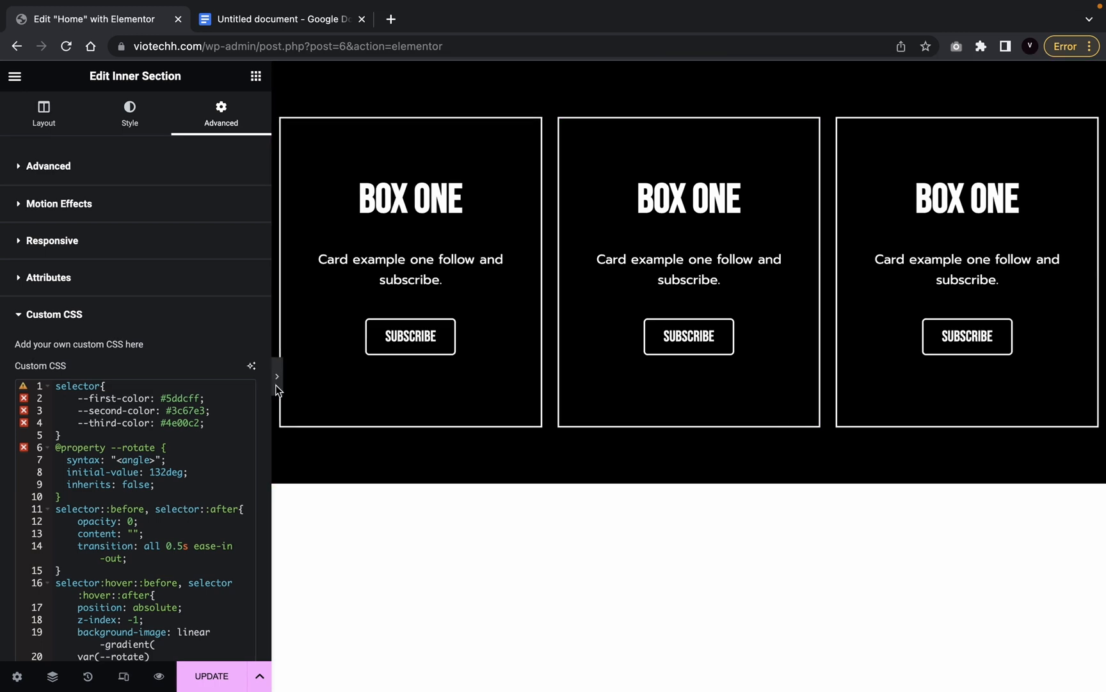
click(276, 375)
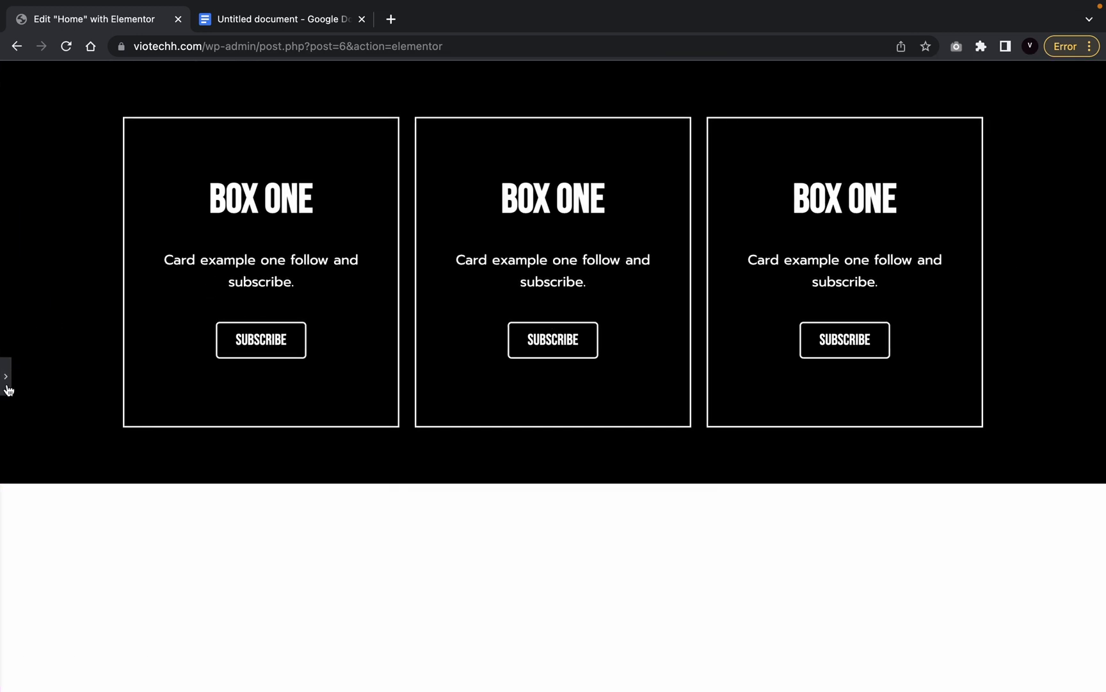
Reopen the Elementor editor panel from the preview.
click(7, 376)
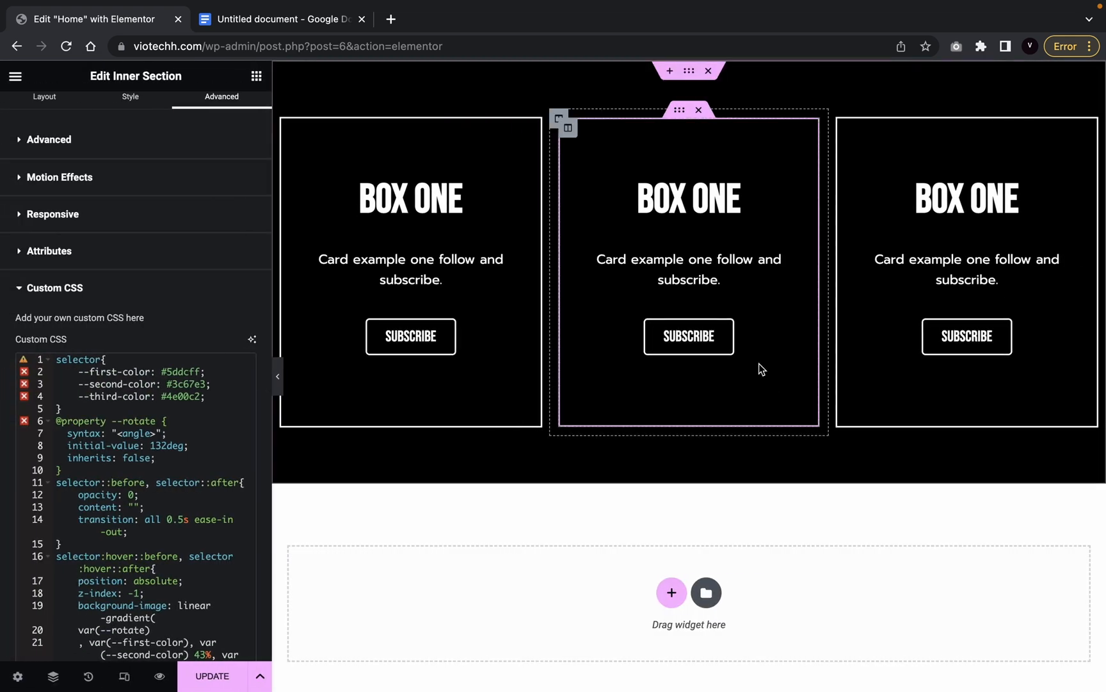
Select the card section, then reselect the middle card to show its spacing settings.
click(688, 70)
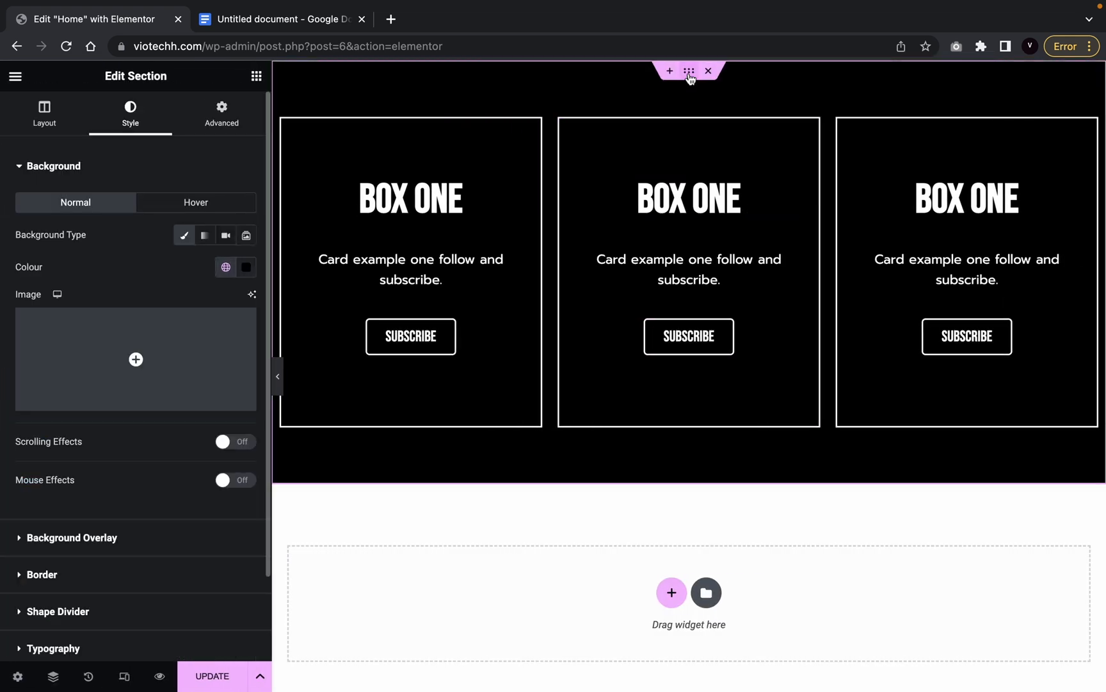
click(688, 200)
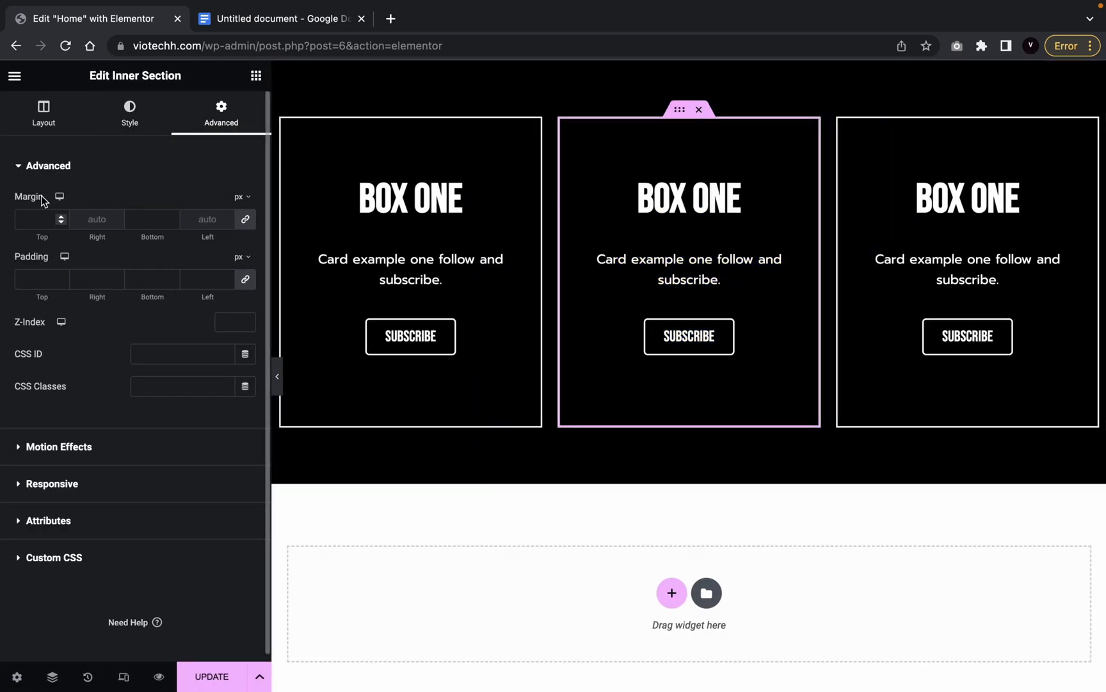
Set the middle card's background colour to black #000000.
click(129, 112)
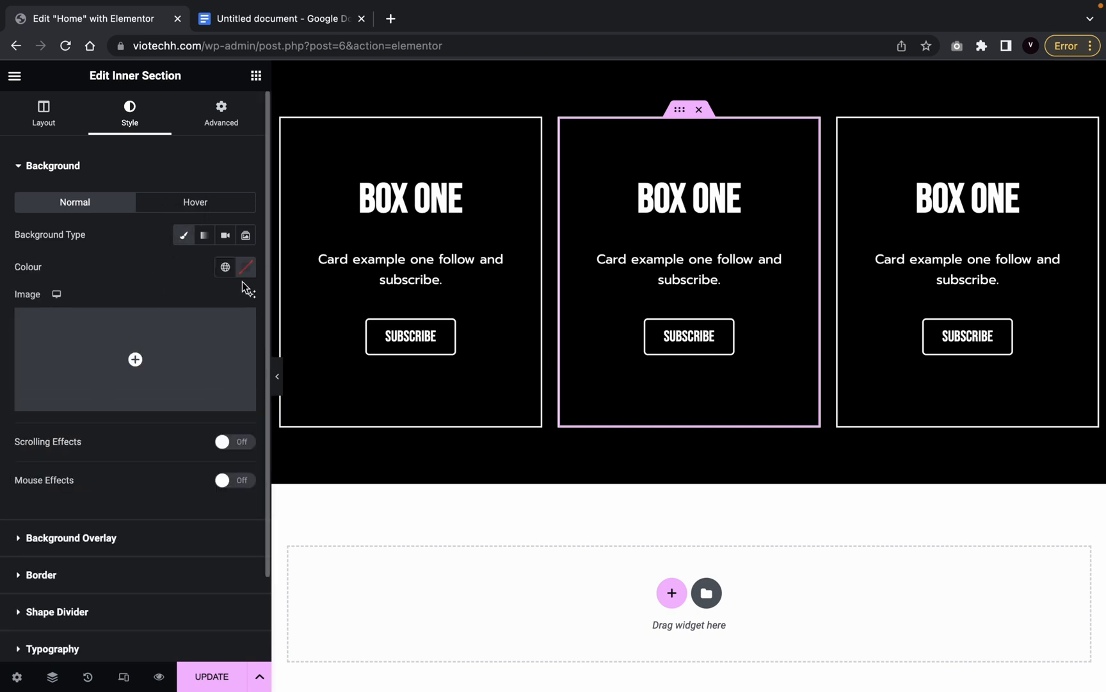
click(246, 267)
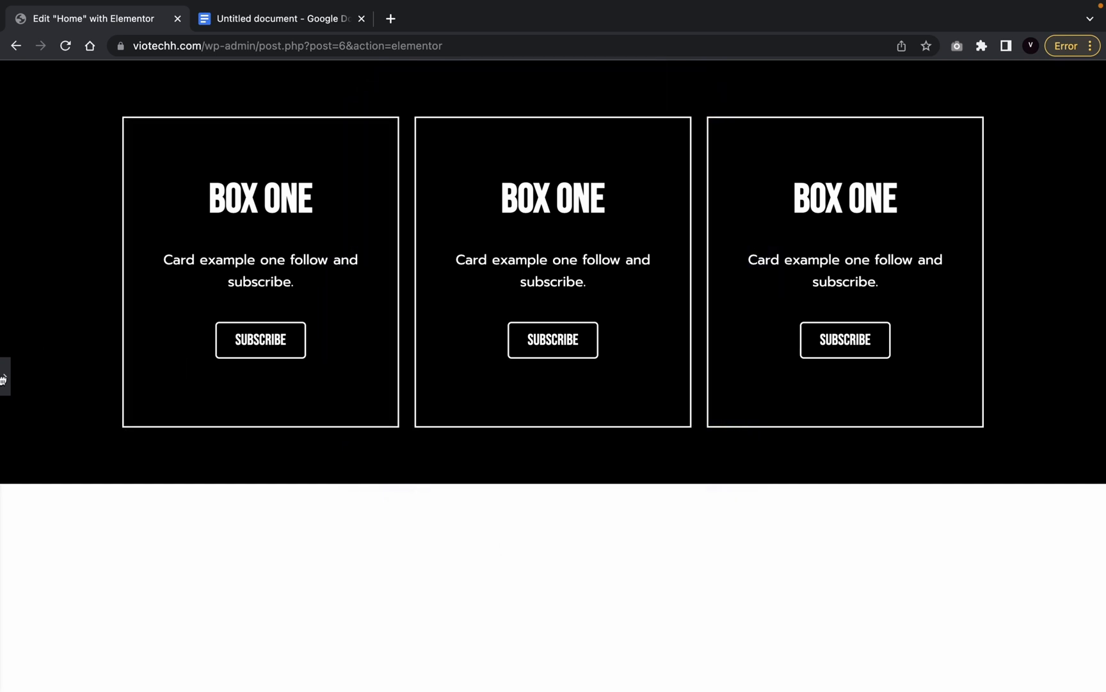
click(688, 198)
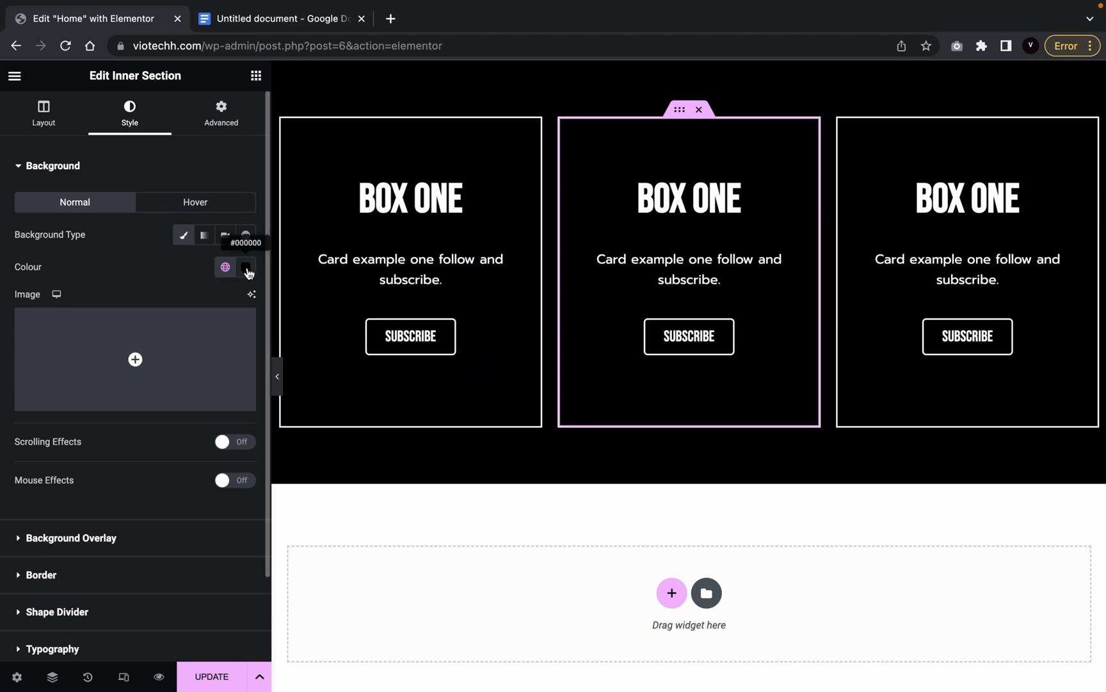
Change the middle card's background to dark red #8D0000 and save it as a global colour.
click(246, 267)
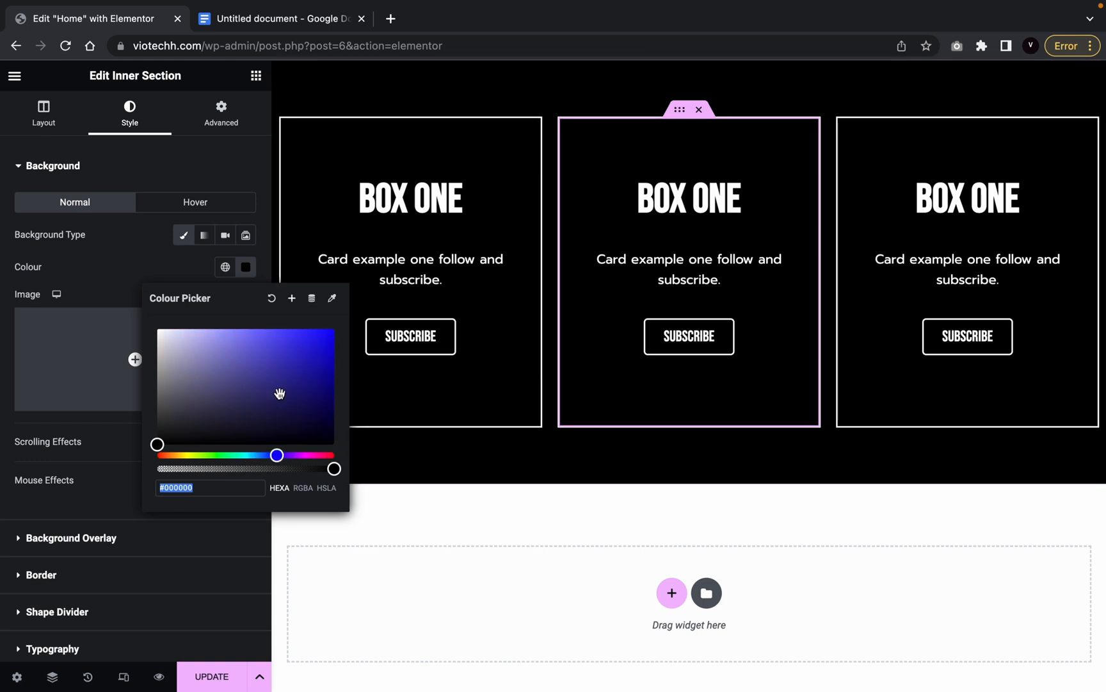
drag(277, 455, 157, 455)
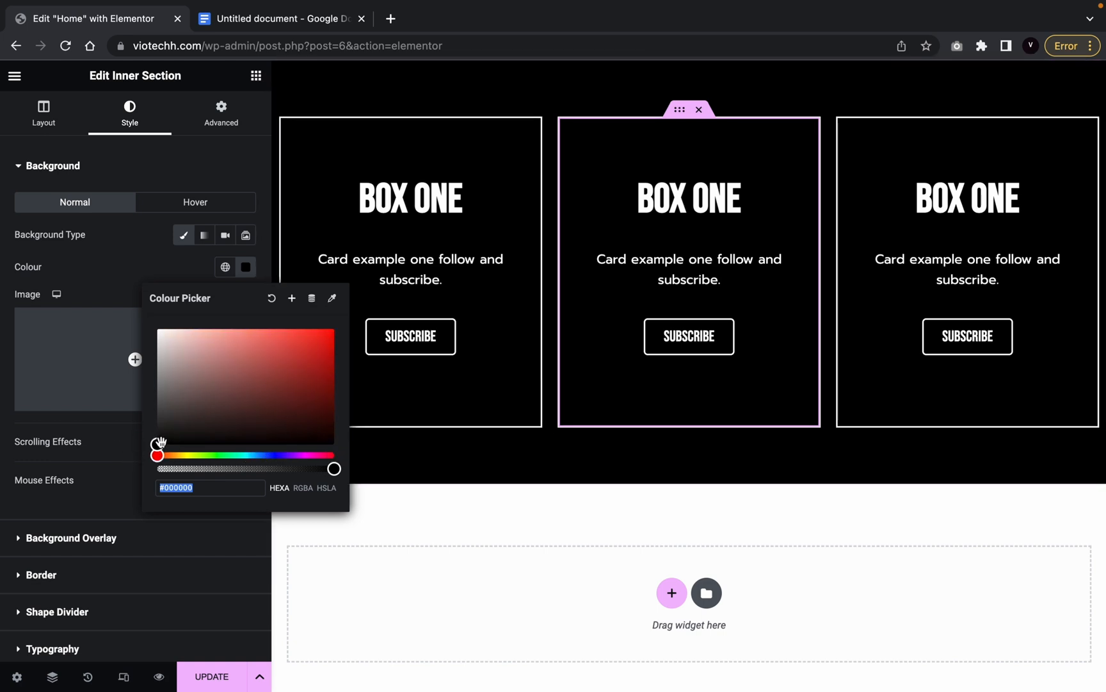
drag(158, 443, 334, 380)
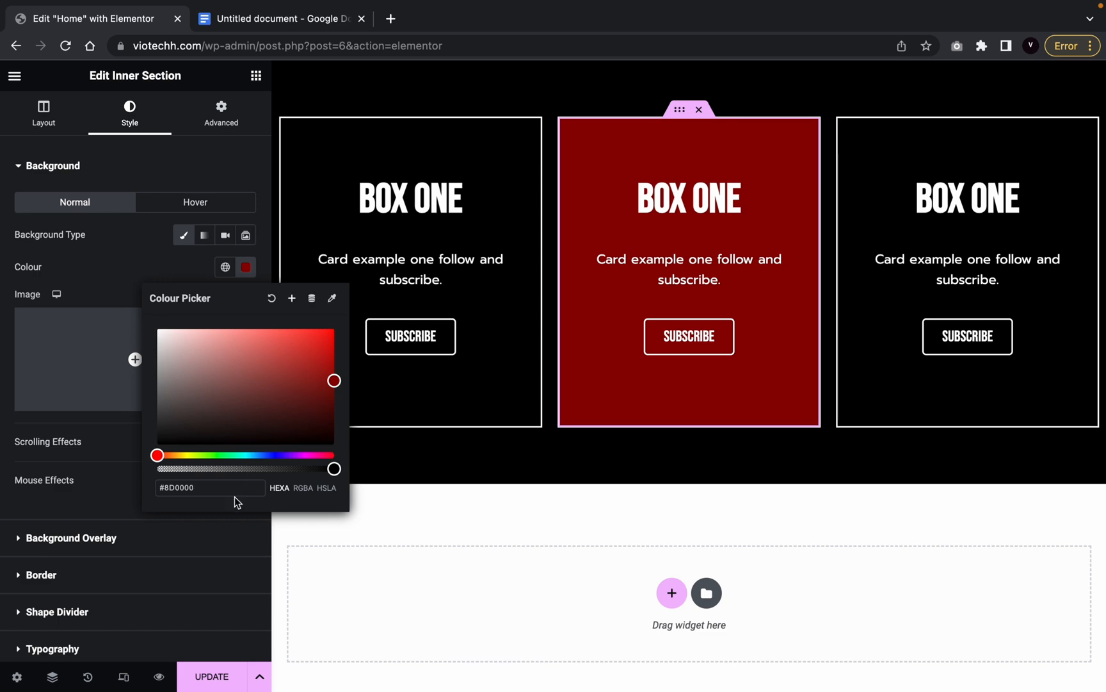
click(291, 298)
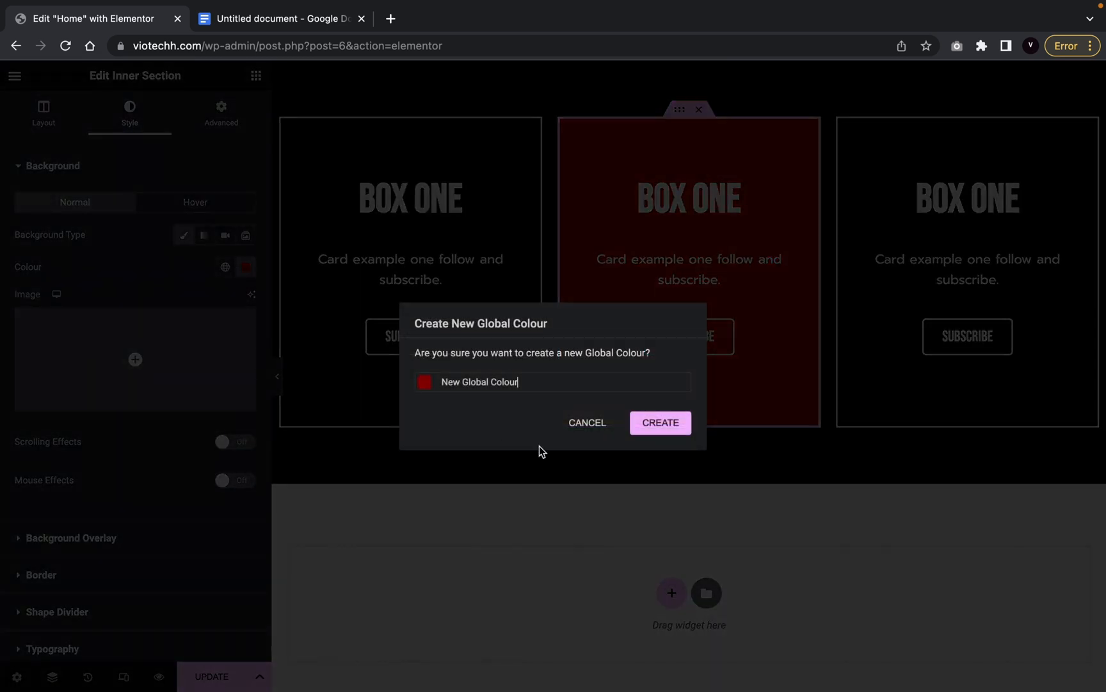
click(659, 422)
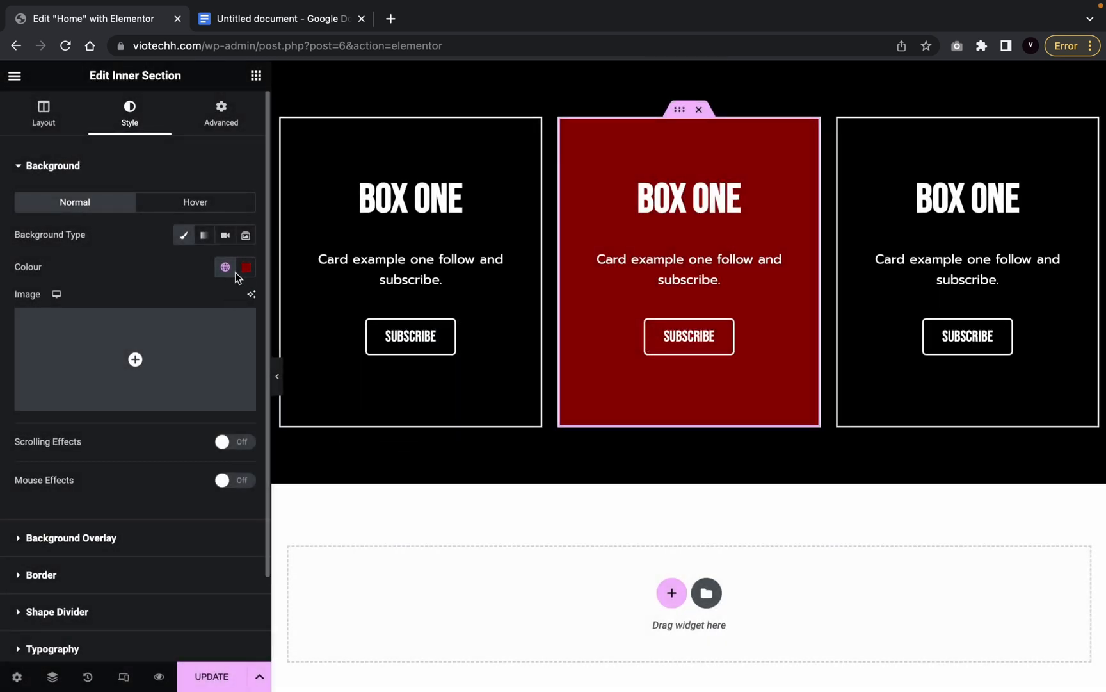
click(225, 267)
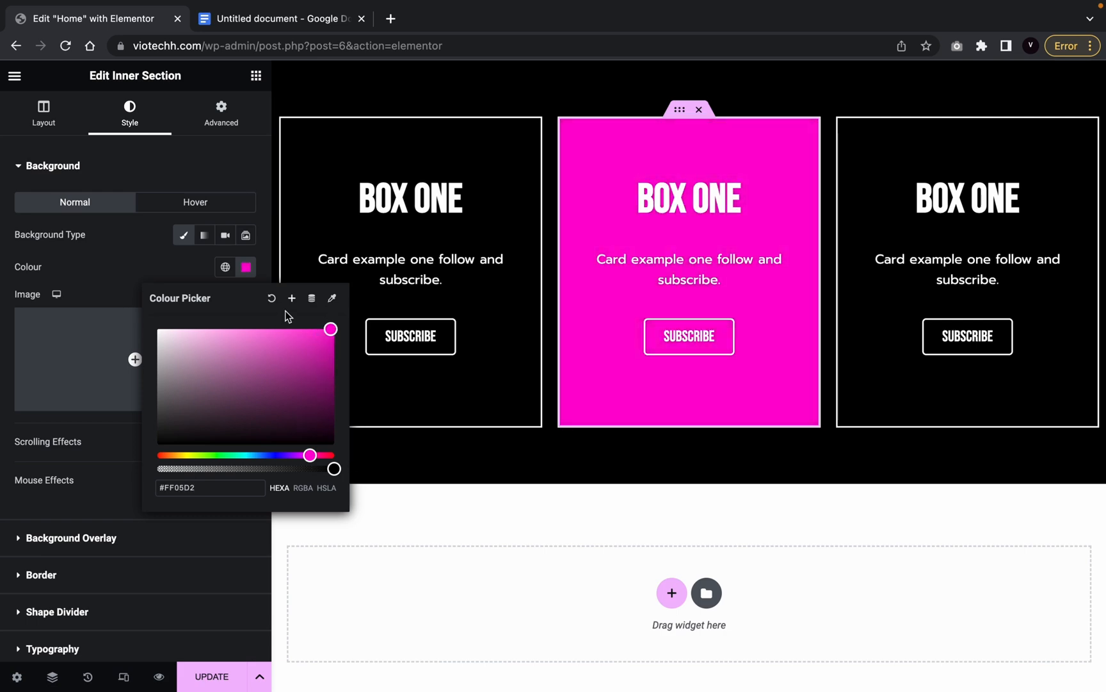
Save pink #FF05D2 as a new global colour and open the card's Advanced settings.
click(291, 297)
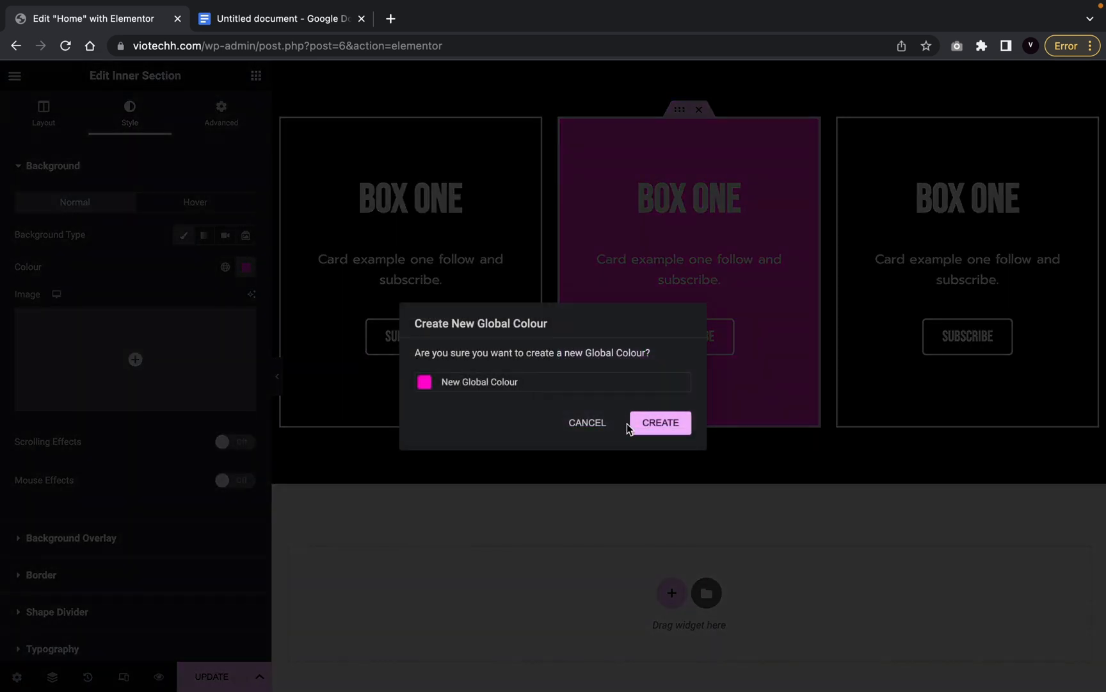
click(659, 421)
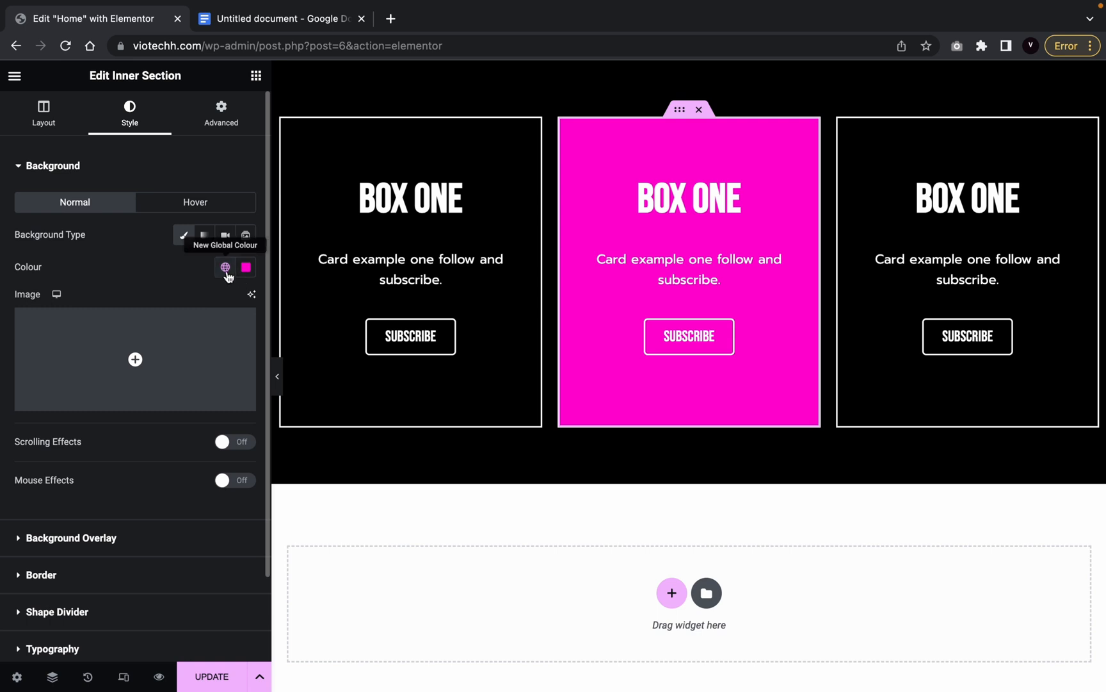
click(225, 267)
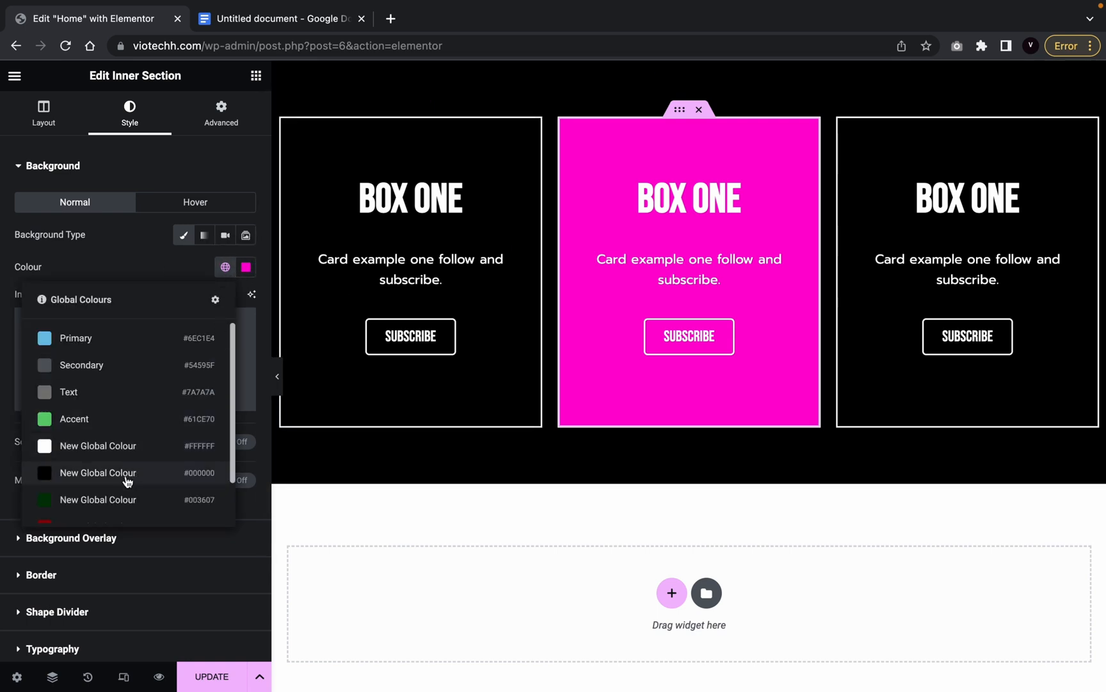
click(246, 267)
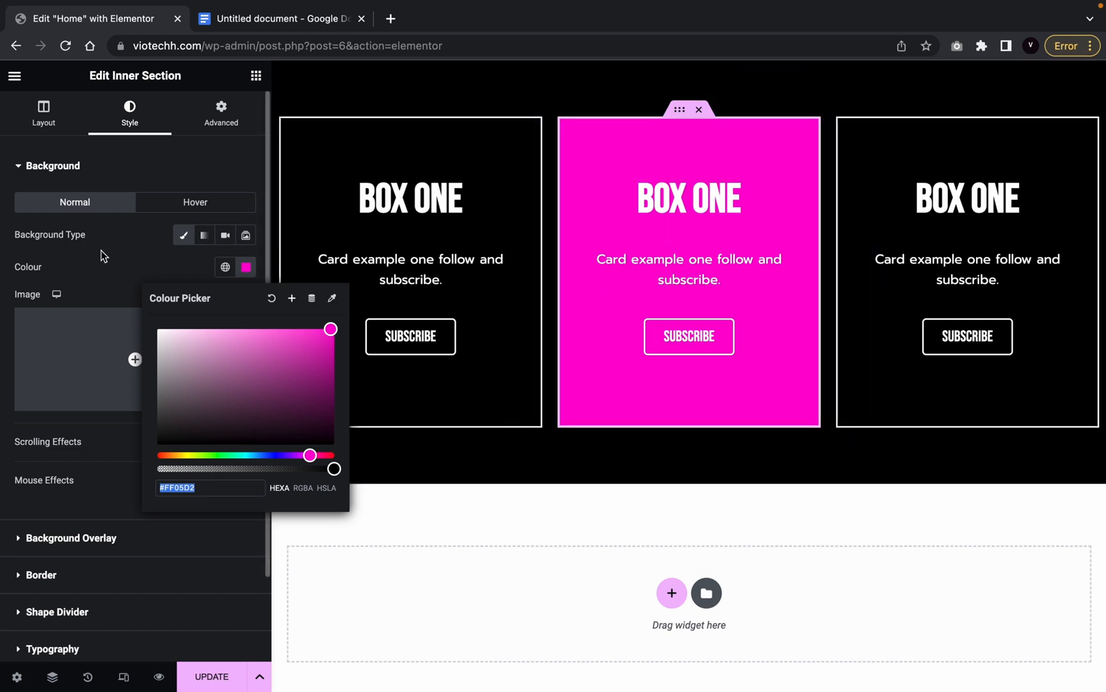
click(221, 112)
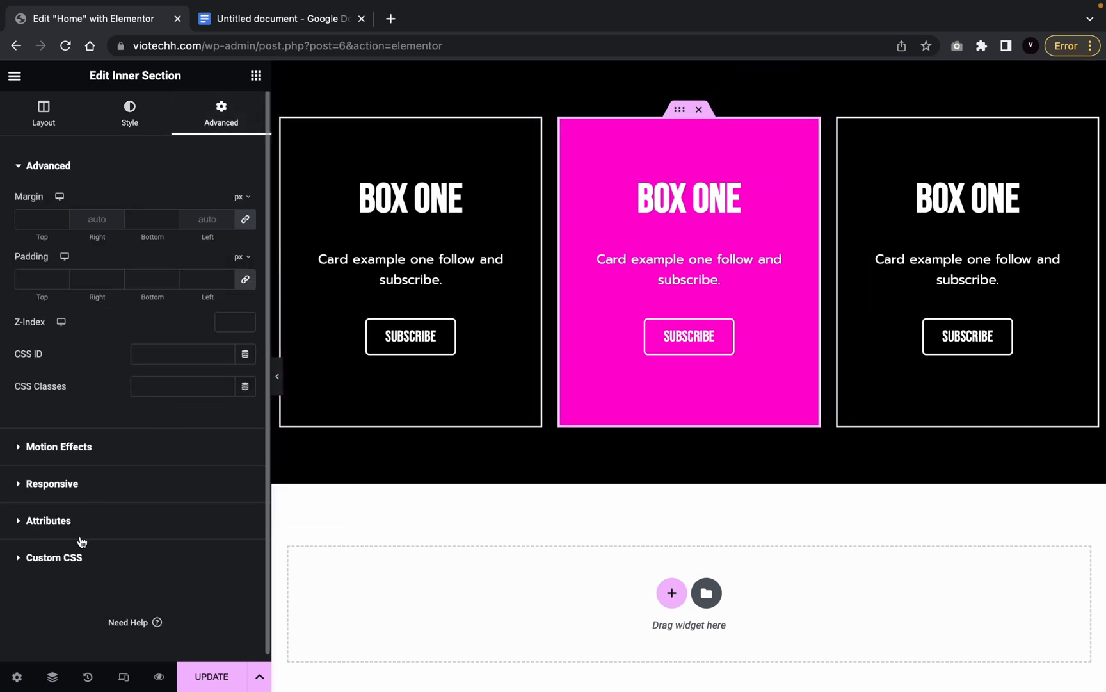
Replace the middle card's cyan --first-color value in Custom CSS with #FF05D2.
click(53, 557)
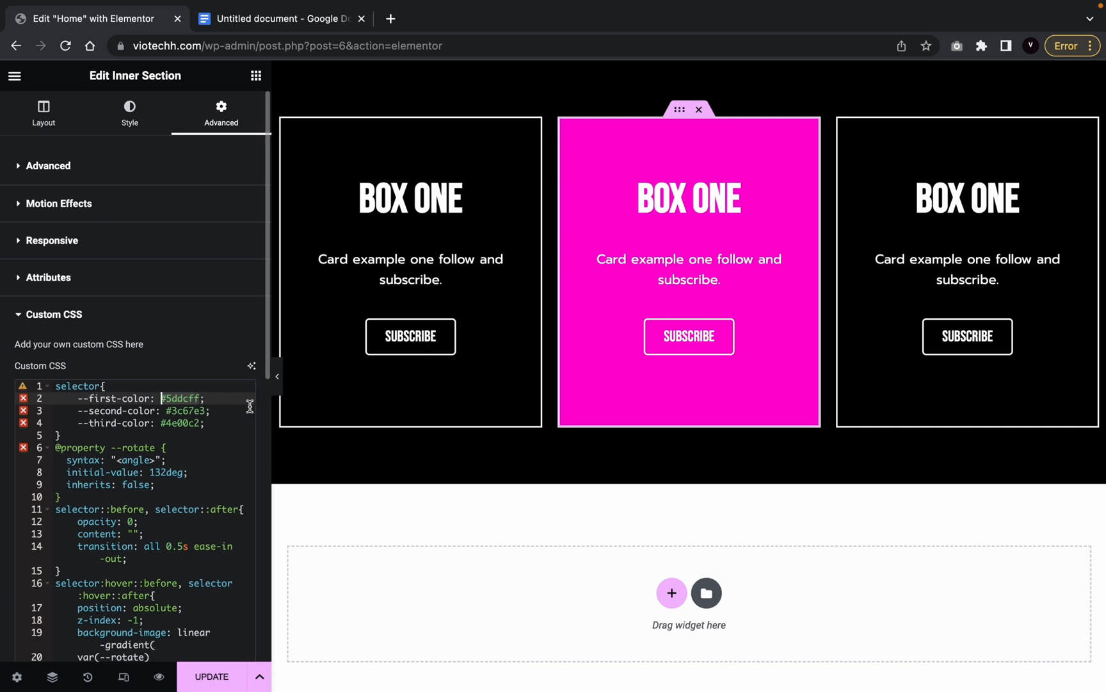
text(#FF05D2)
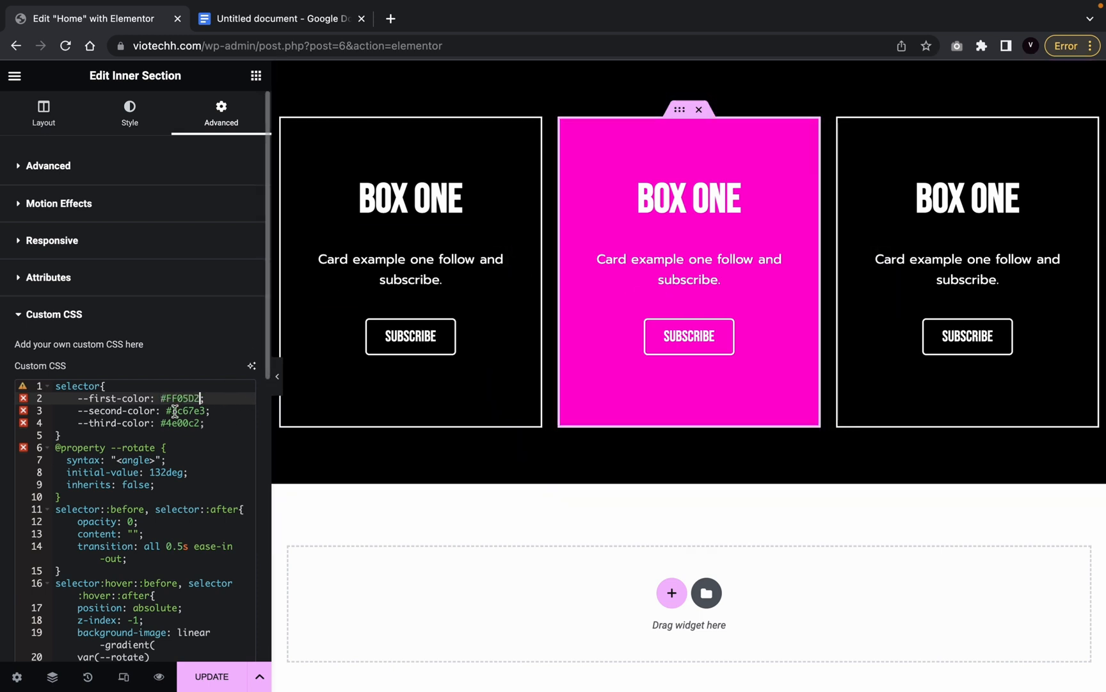
click(129, 113)
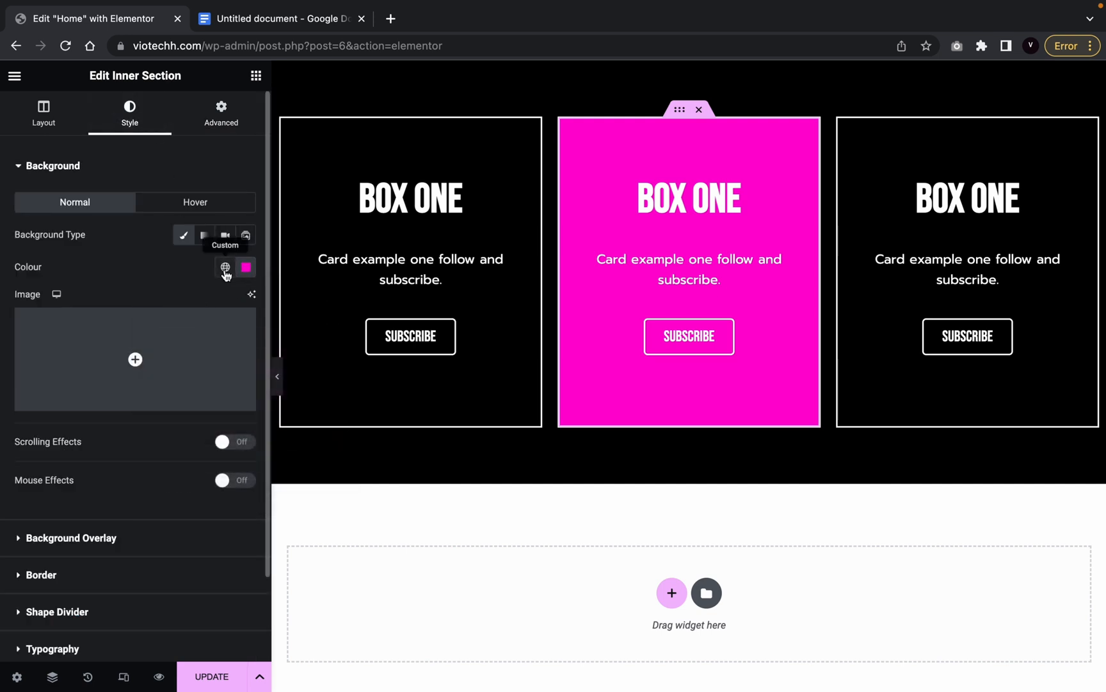
Apply the dark red global colour, then set --second-color in Custom CSS to #8D0000.
click(226, 267)
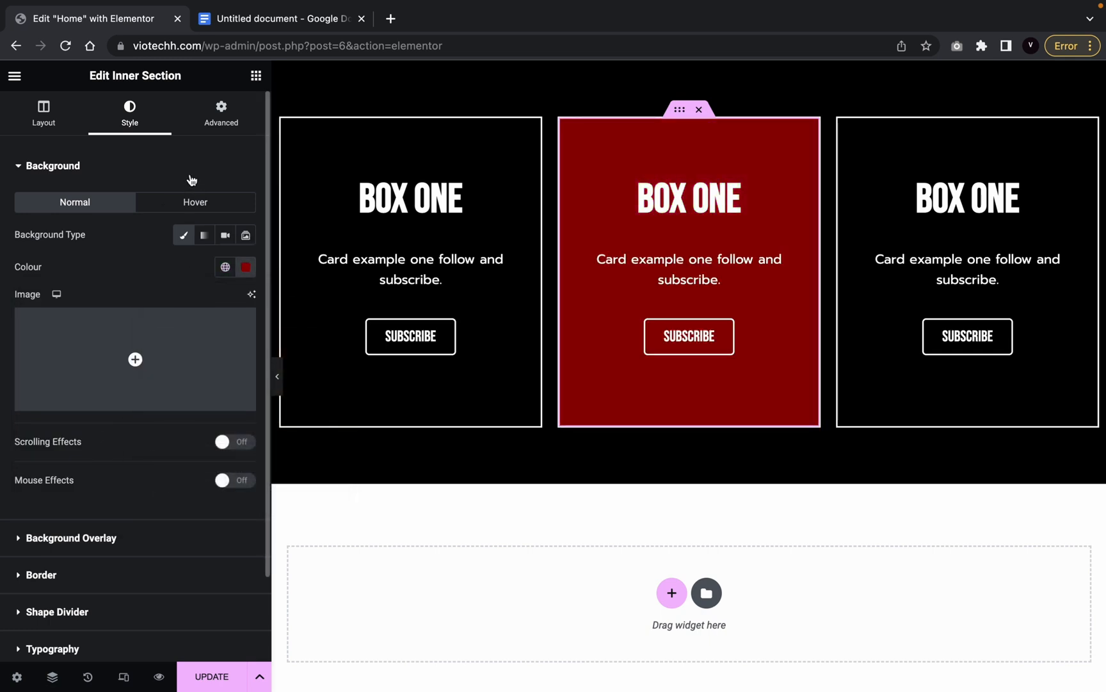
click(220, 112)
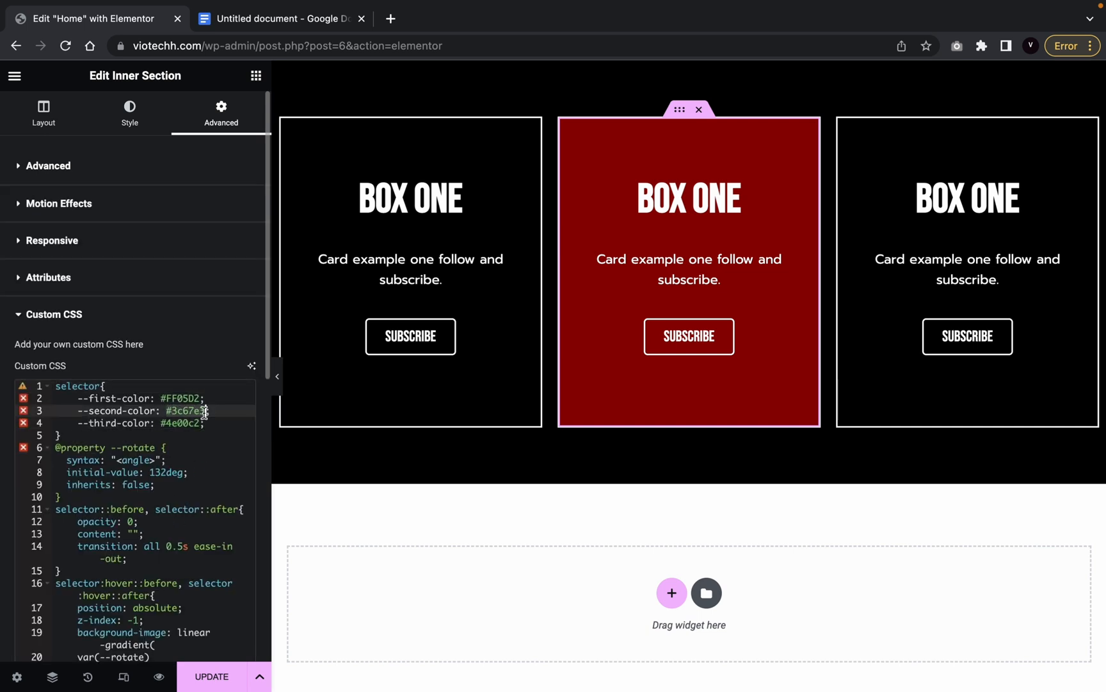
text(#8D0000)
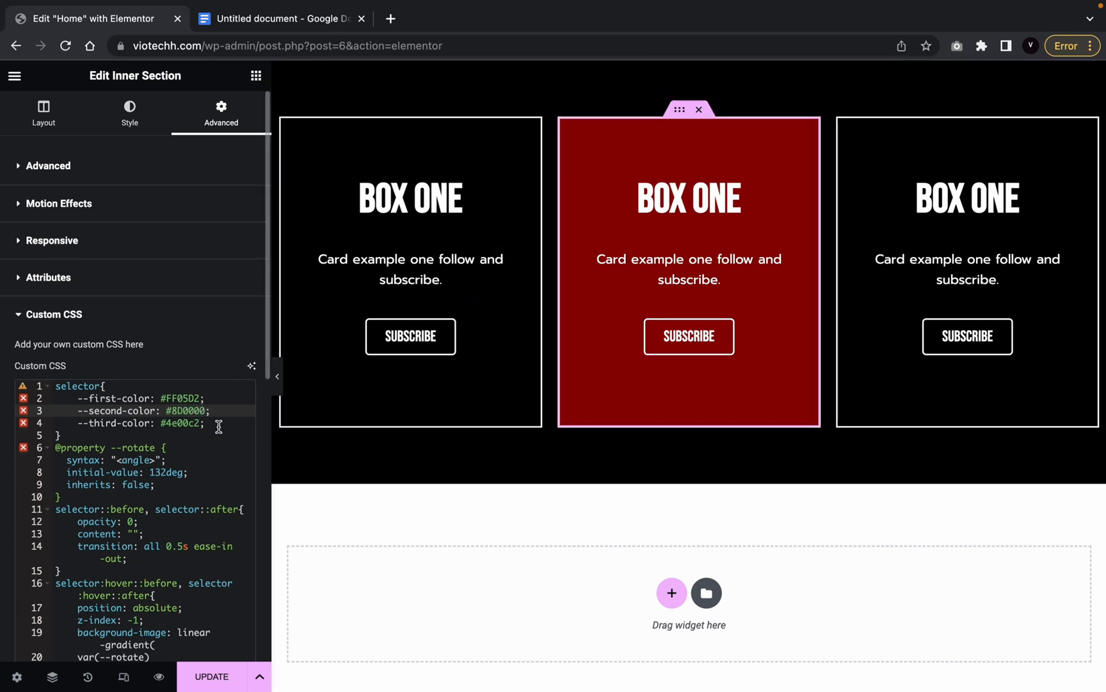
click(129, 112)
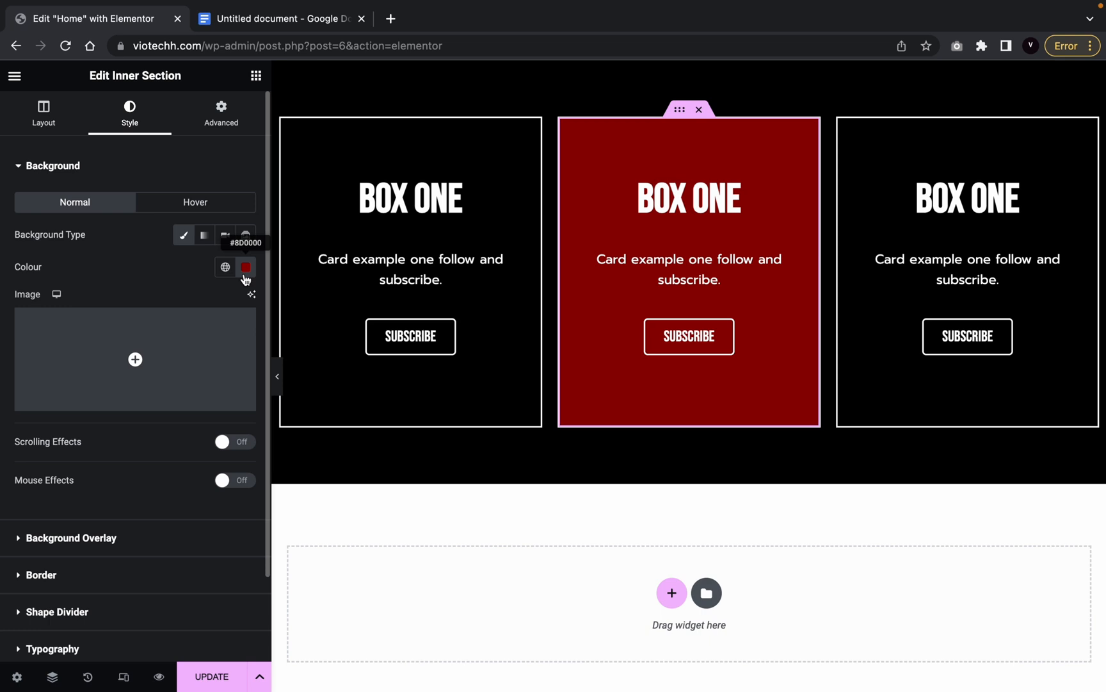
Switch the background to the white global colour to get #FFFFFF and select the --third-color value.
click(246, 267)
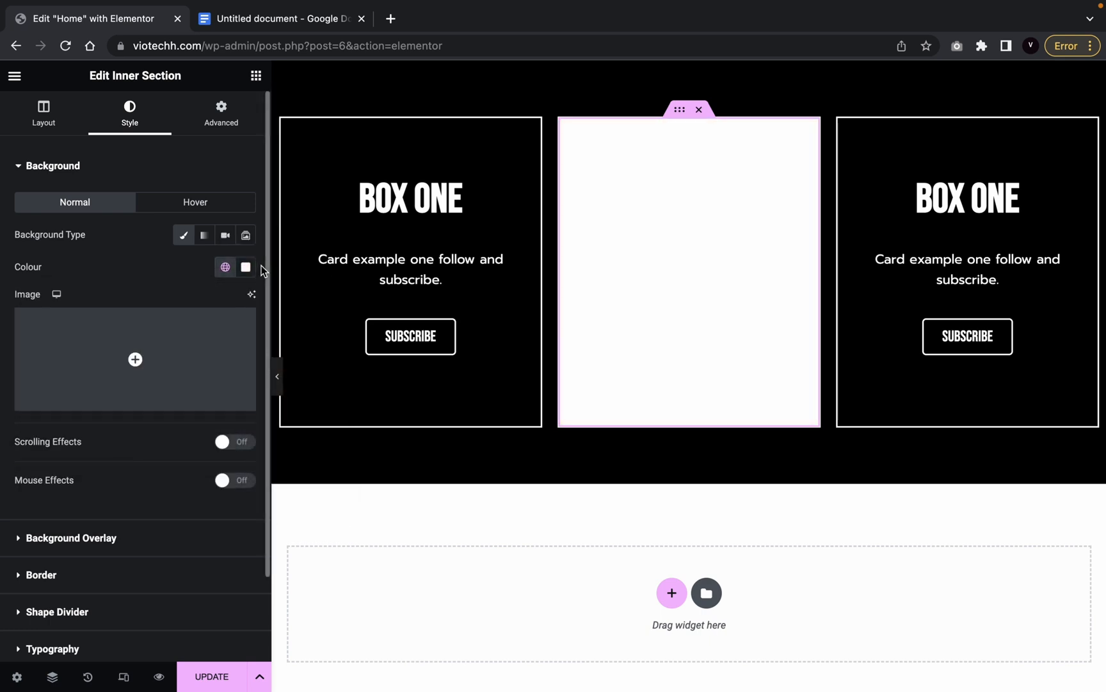
click(246, 267)
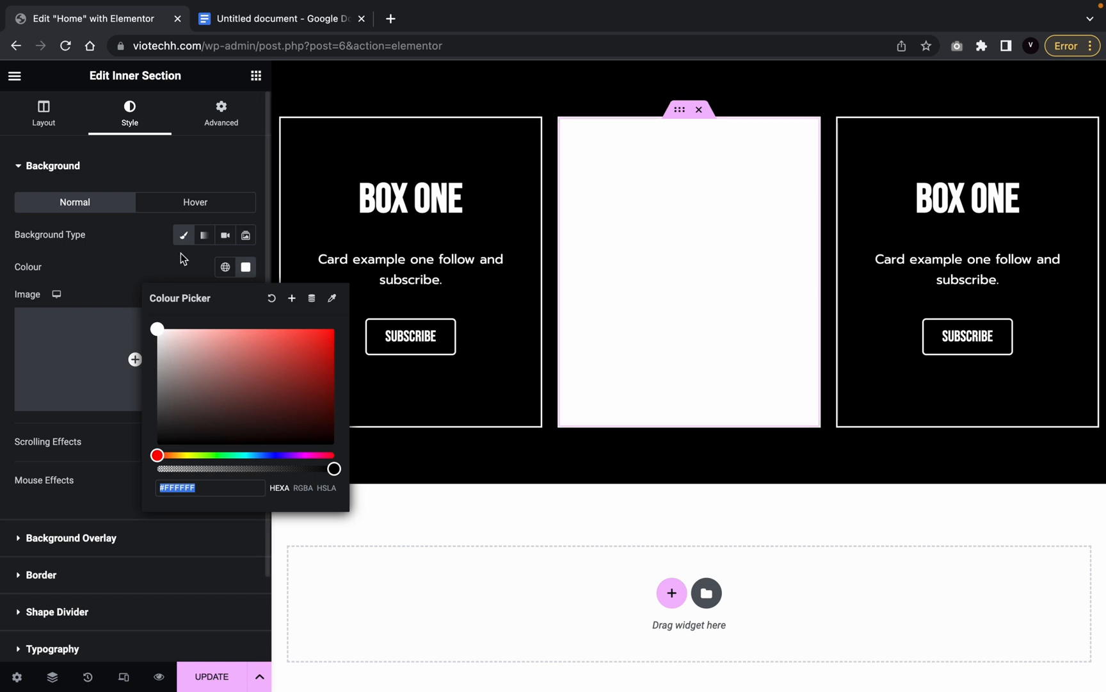
click(221, 112)
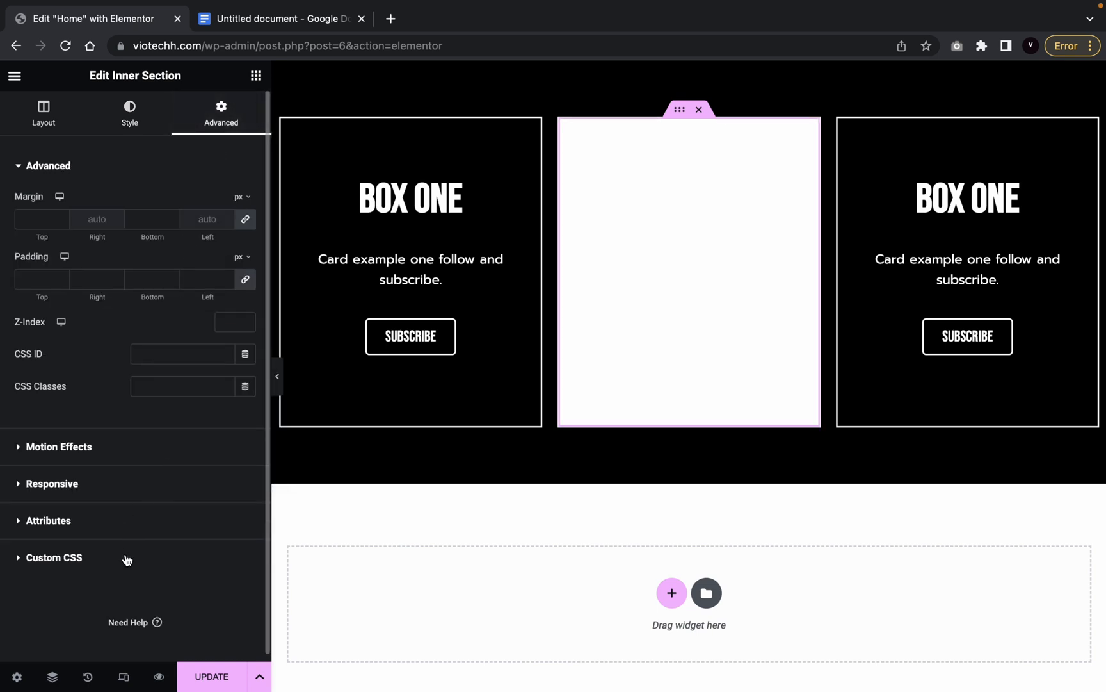
click(54, 557)
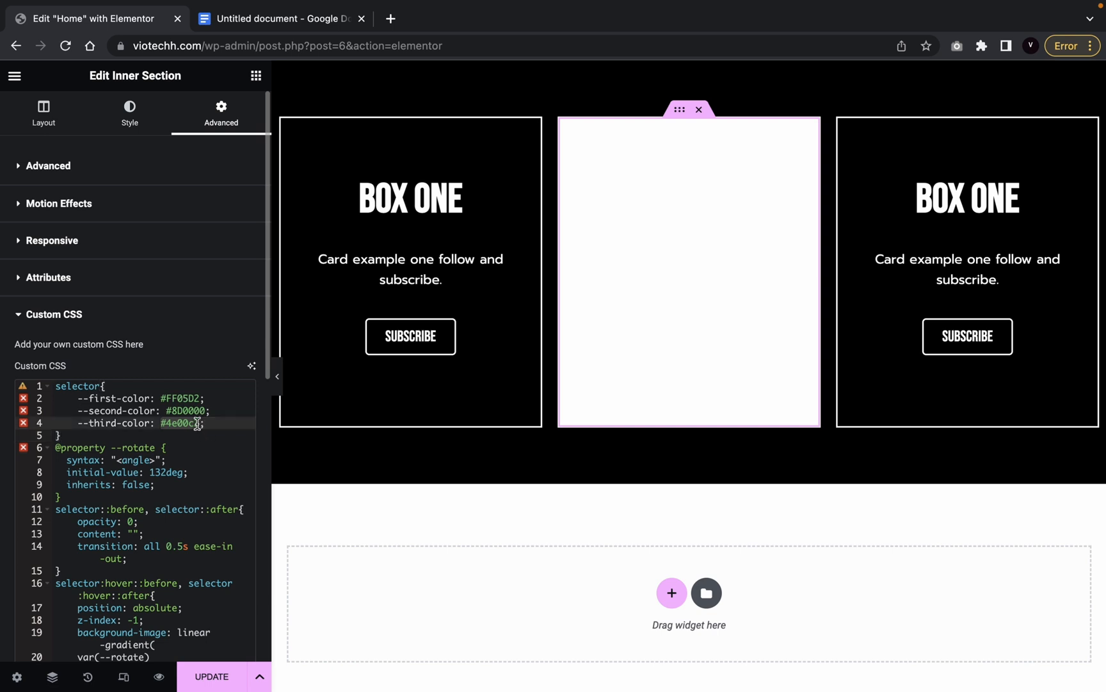
click(130, 112)
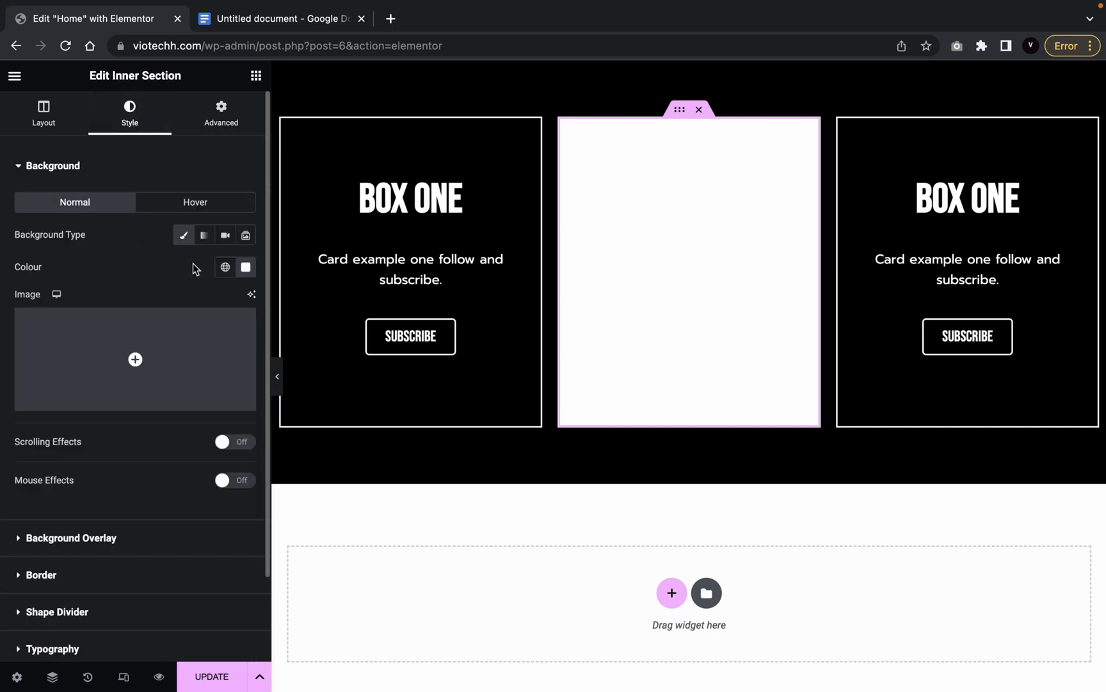
Restore the black background and change --third-color in Custom CSS to the white hex code.
click(246, 267)
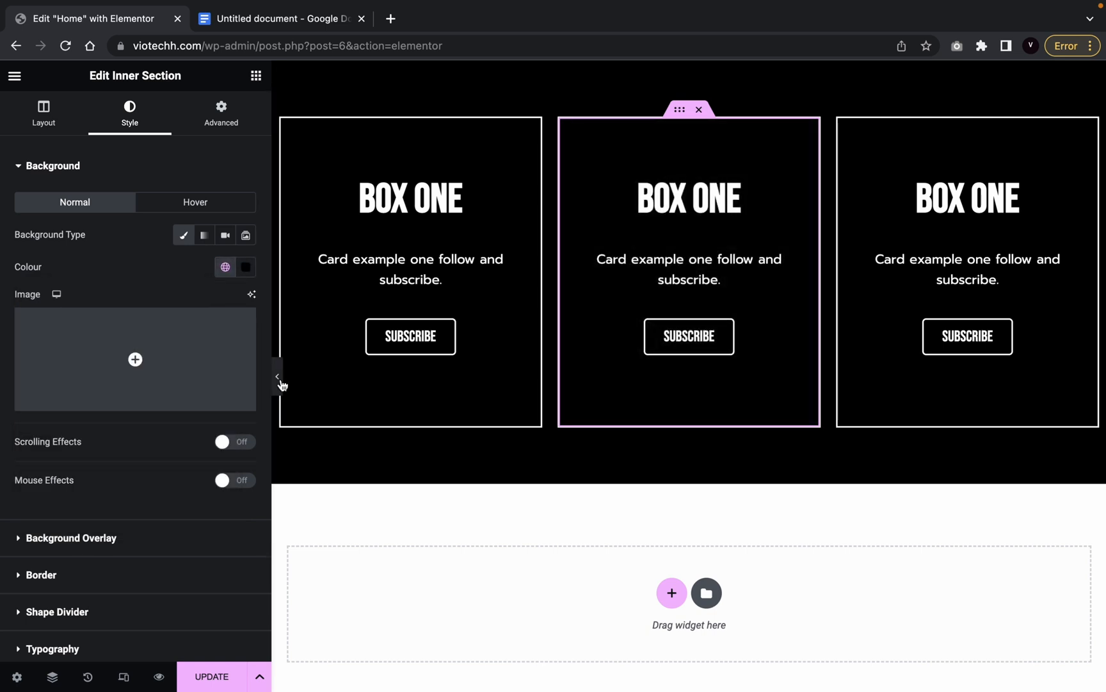
click(279, 376)
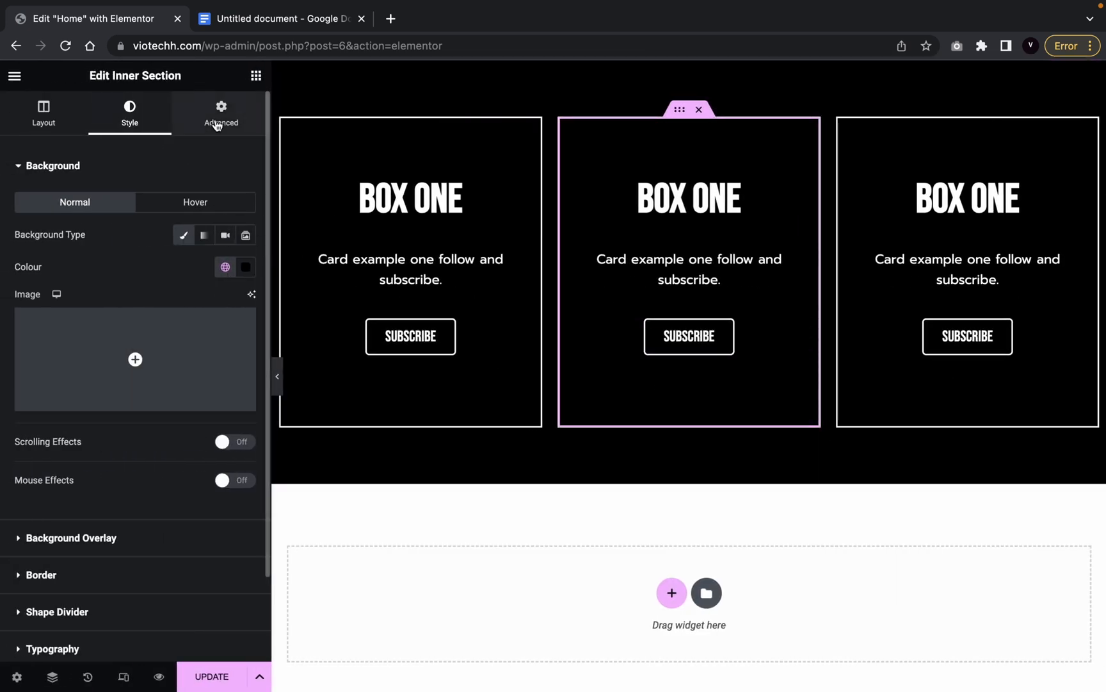
click(221, 113)
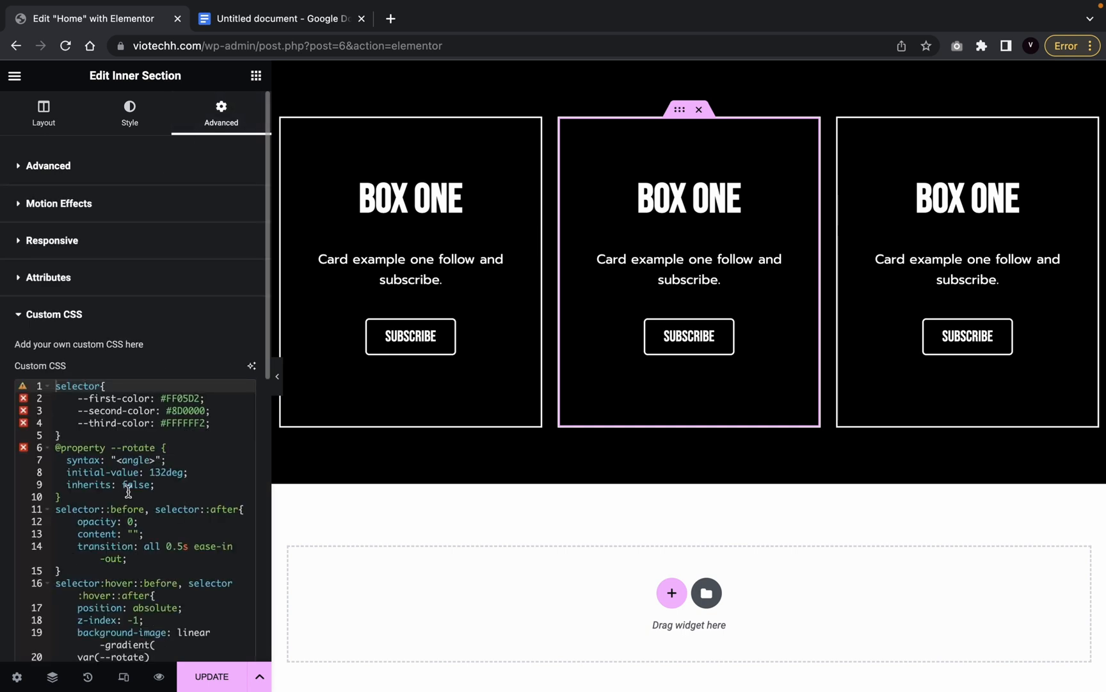